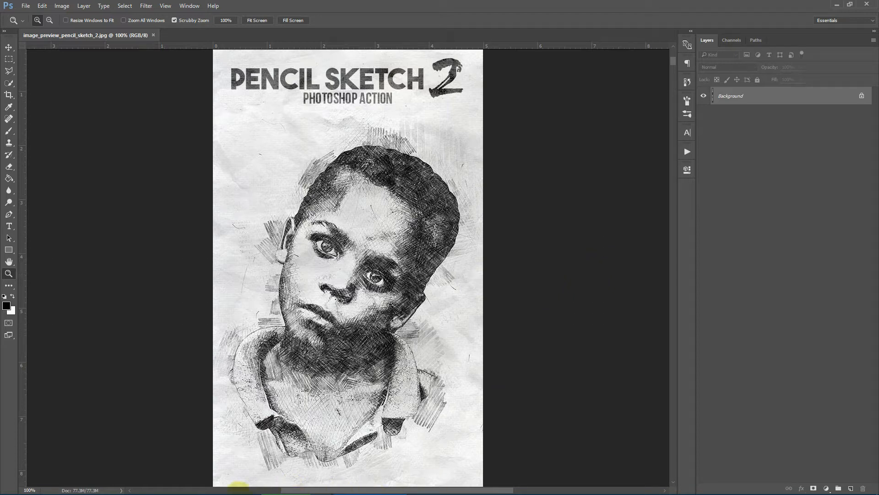
Switch from Photoshop to File Explorer showing the folder of test images.
click(134, 489)
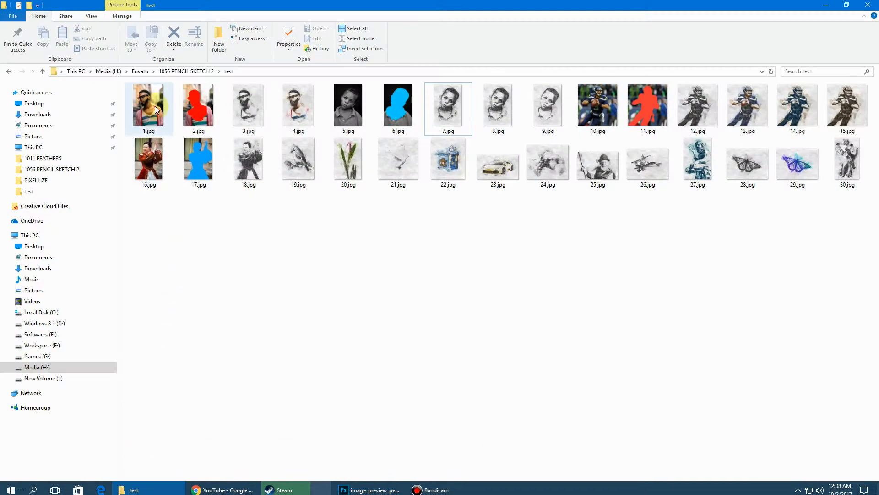
View 1.jpg in Photos and step through the bearded man's mask, black-and-white and colored sketches.
double_click(149, 105)
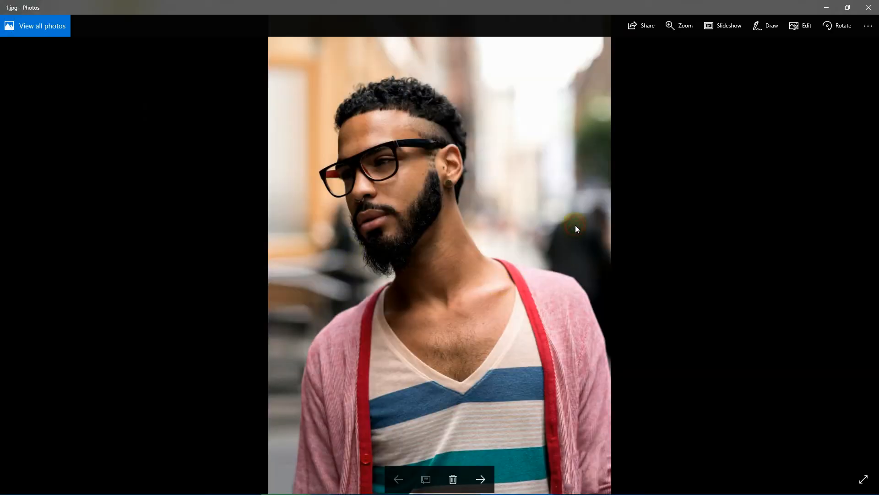
click(481, 479)
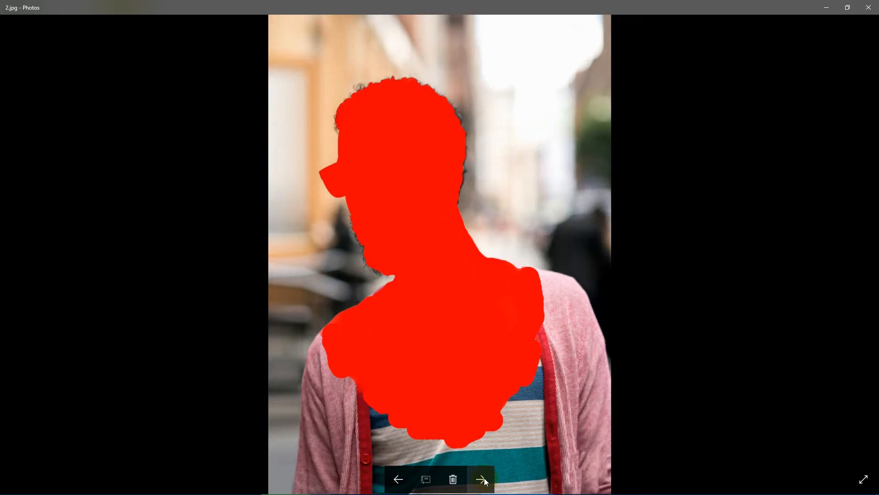
mouse_move(479, 480)
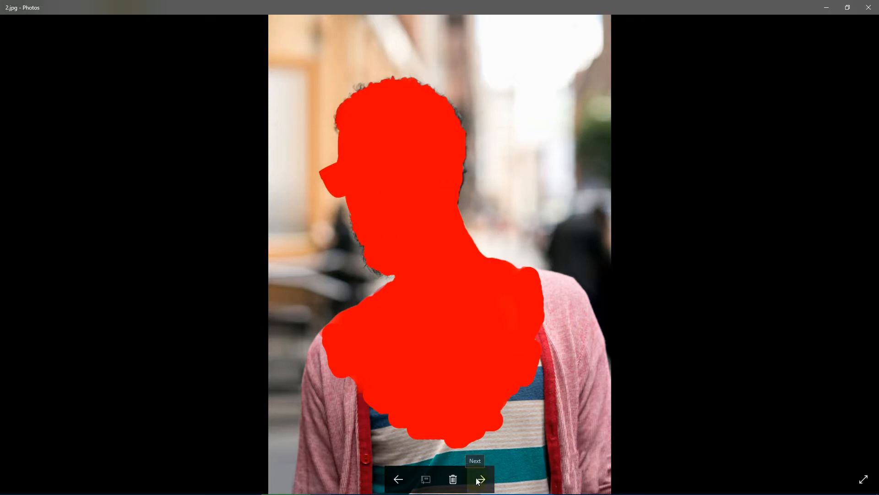
click(479, 479)
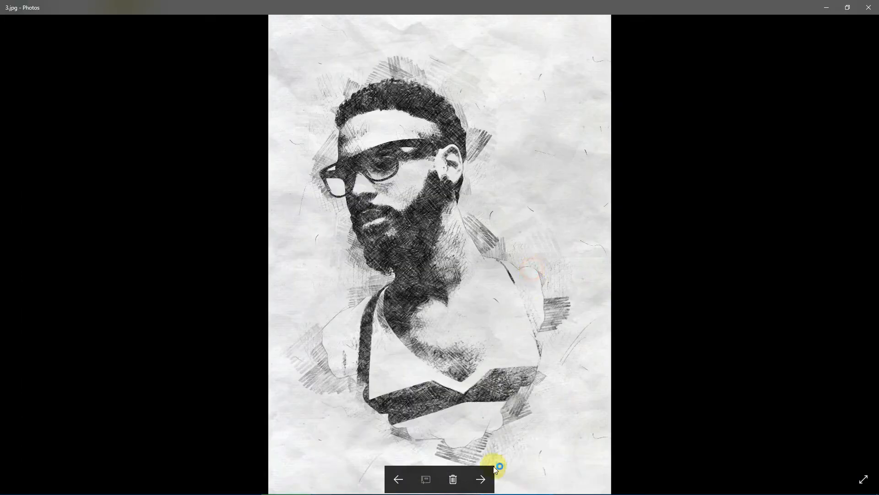
click(480, 479)
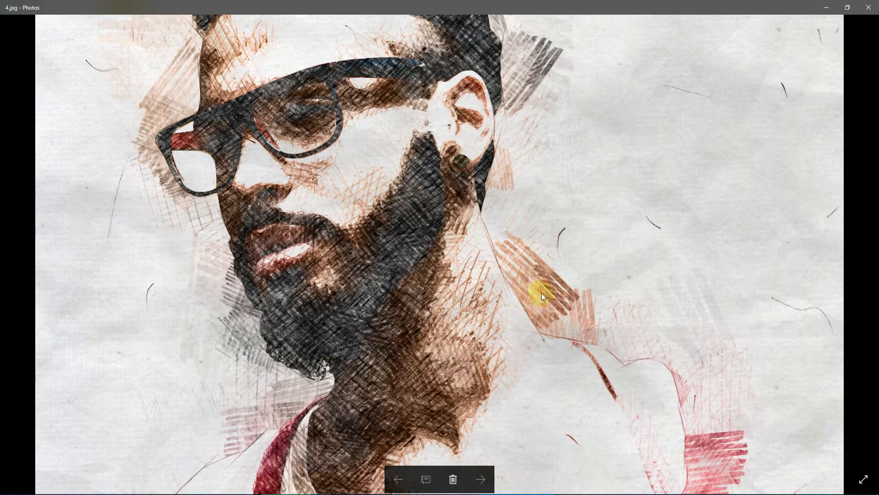
click(480, 479)
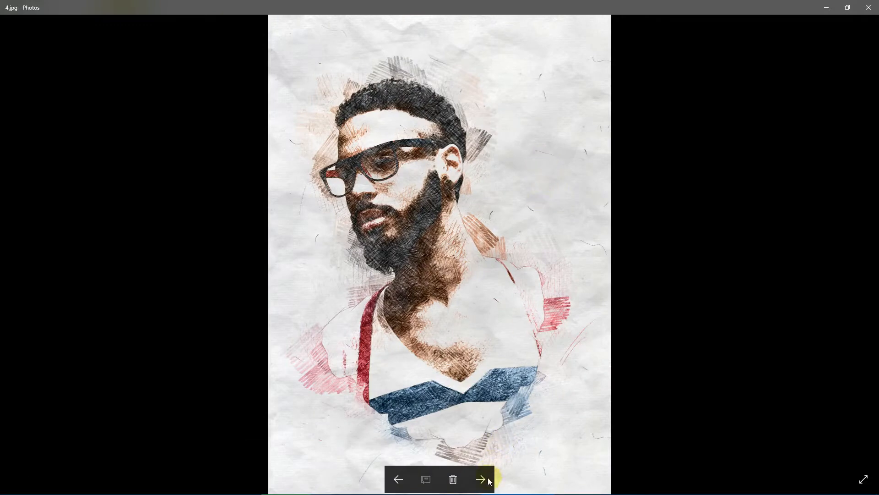
Continue through the boy's original photo and his sketch versions, ending on the football player photo.
click(481, 479)
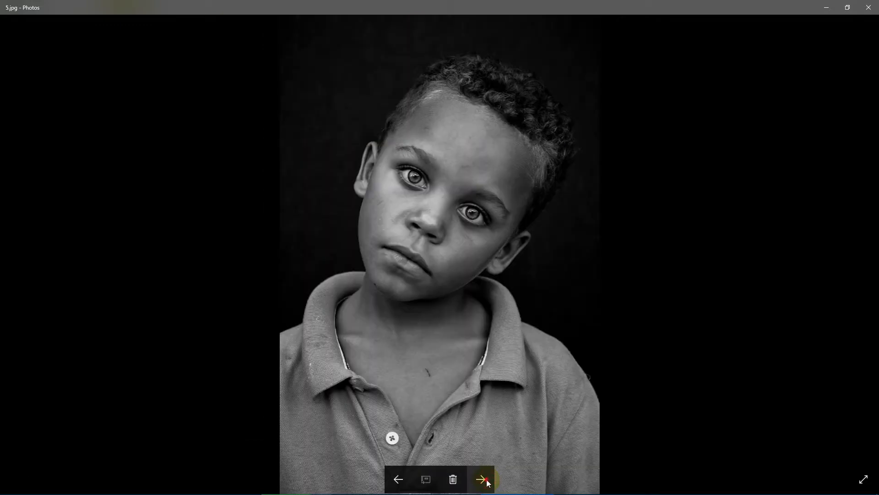
click(481, 479)
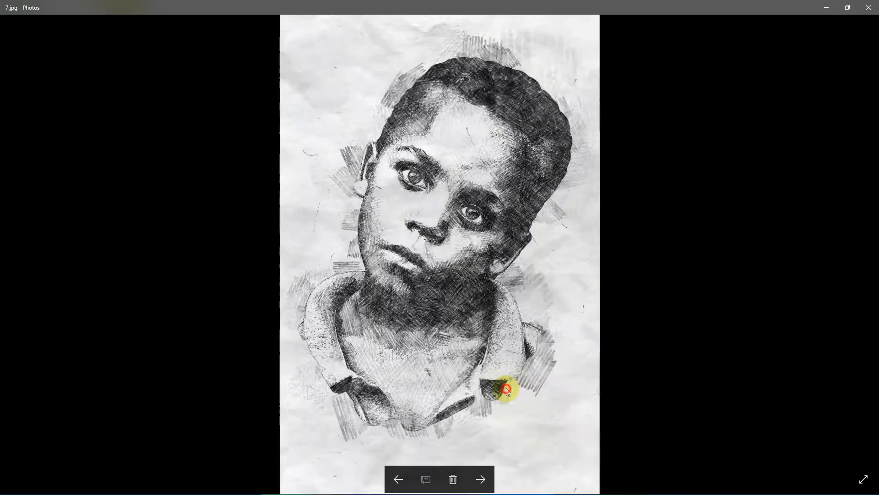
click(480, 478)
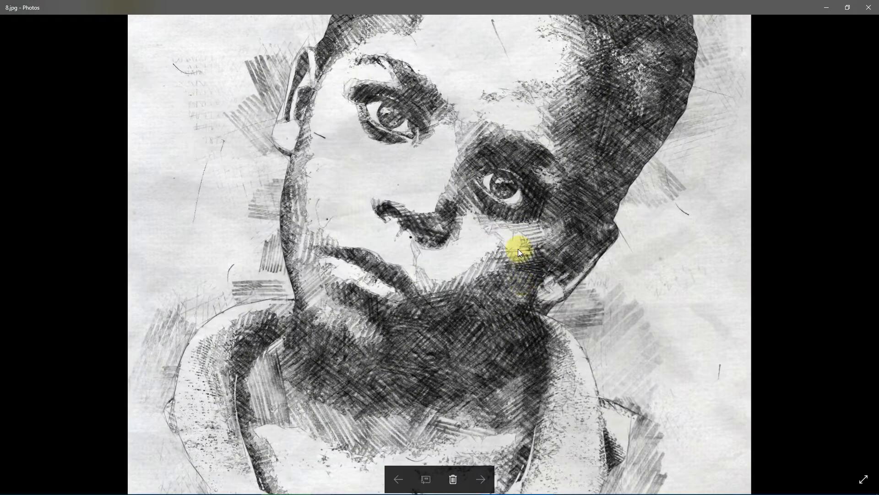
click(484, 256)
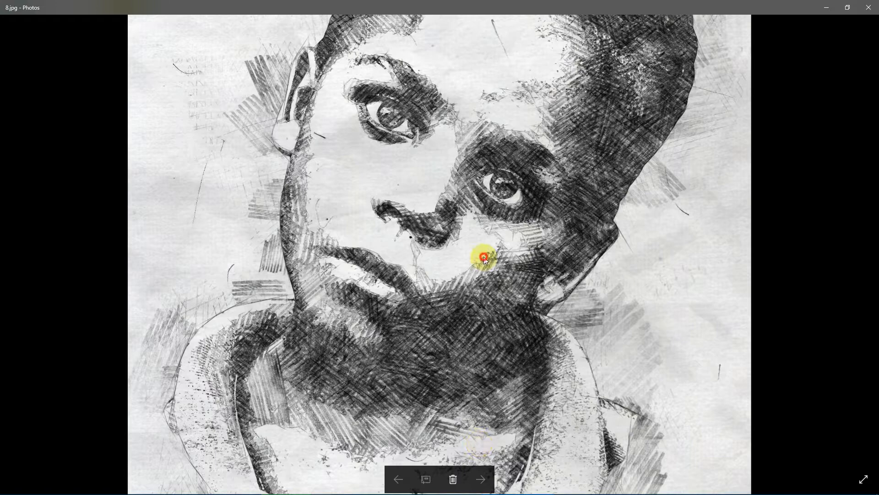
click(480, 479)
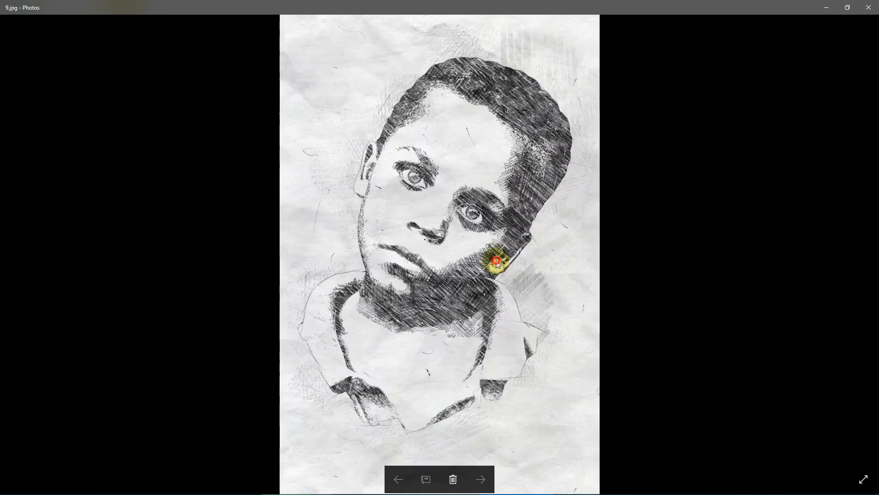
click(479, 479)
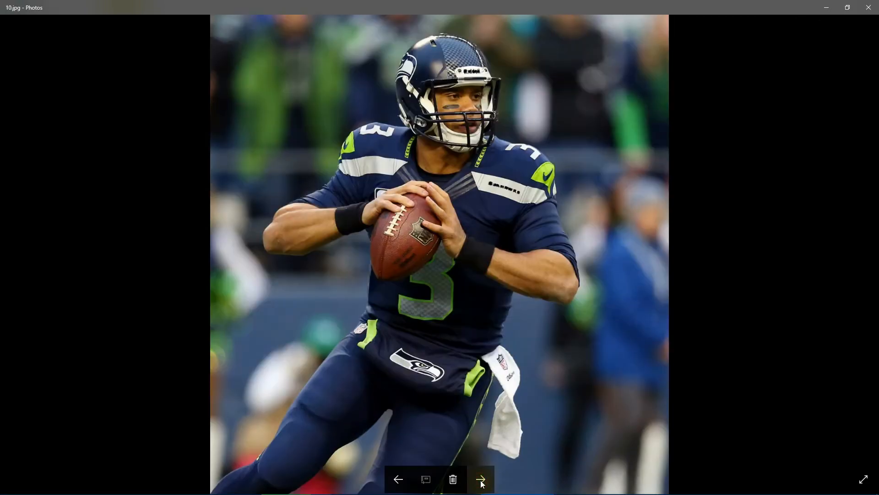
Step through the football player's colored, blue-toned and brown-toned sketch variations.
click(481, 478)
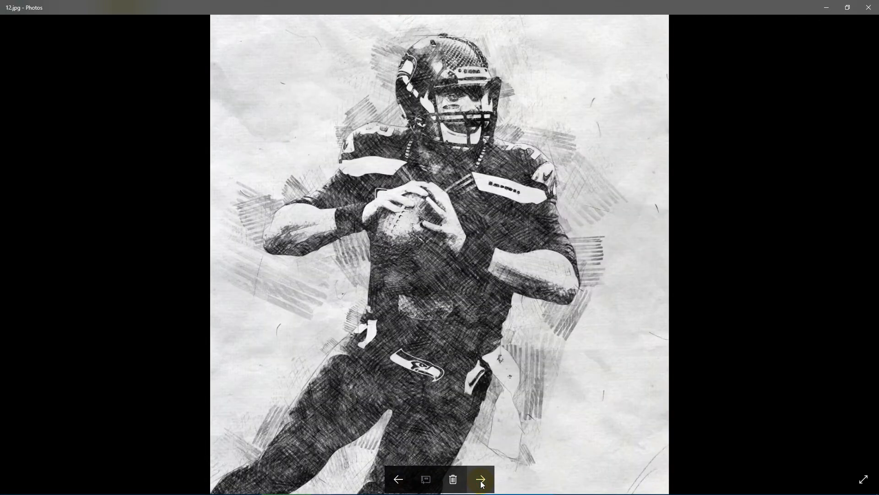
click(481, 479)
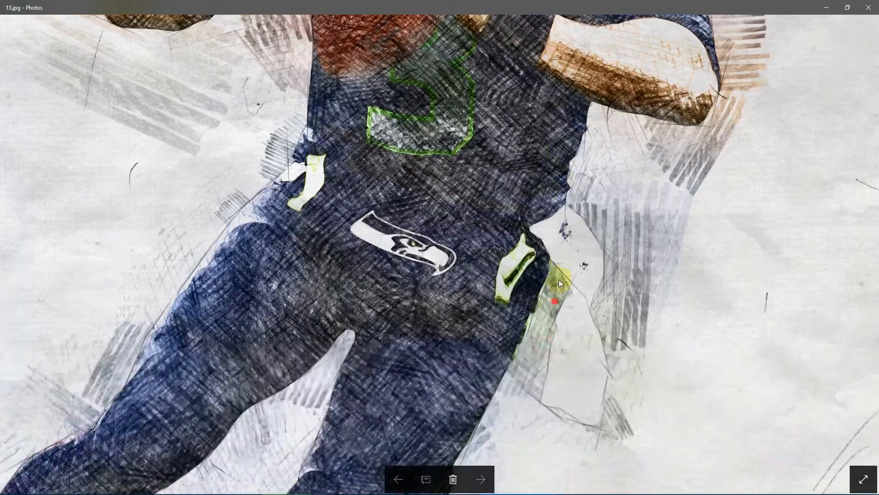
click(480, 479)
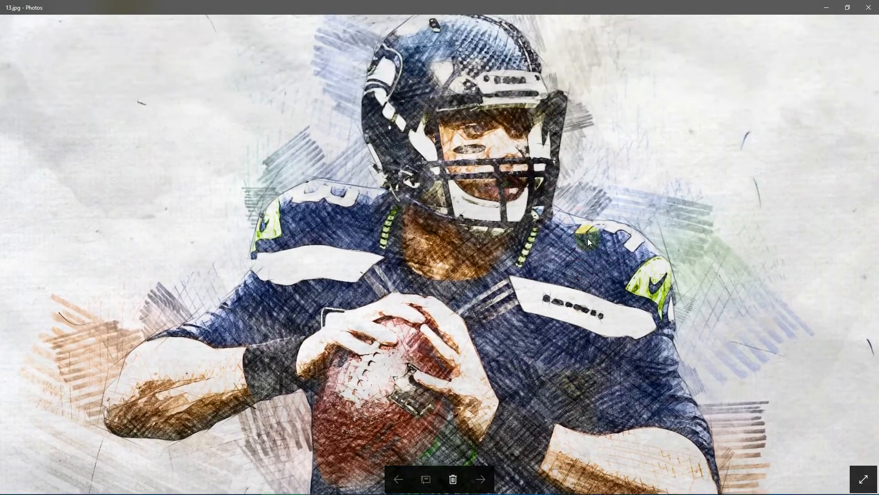
click(481, 479)
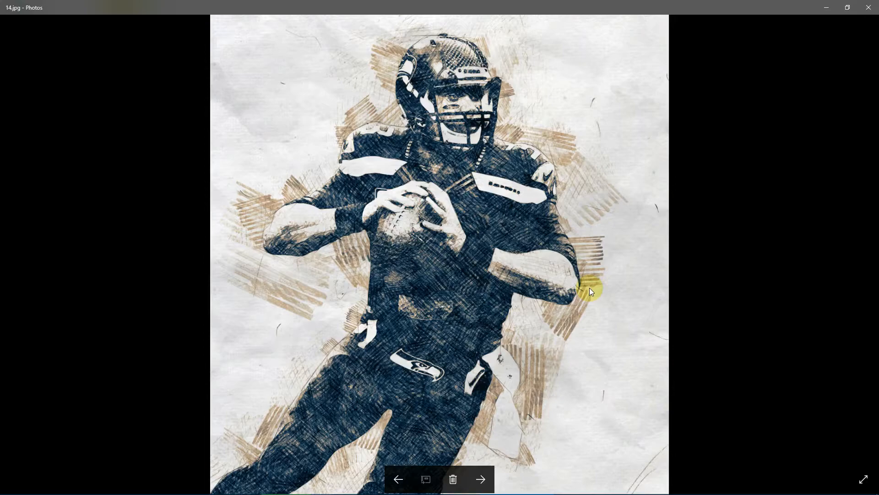
click(479, 479)
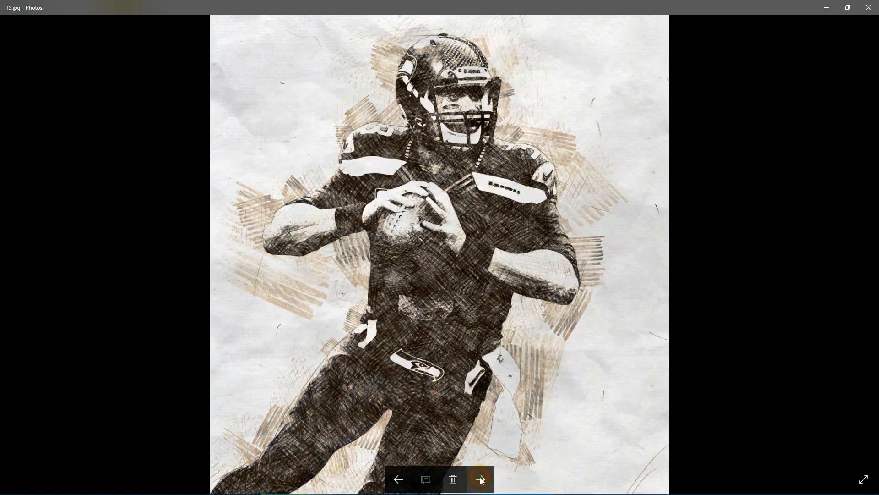
click(479, 479)
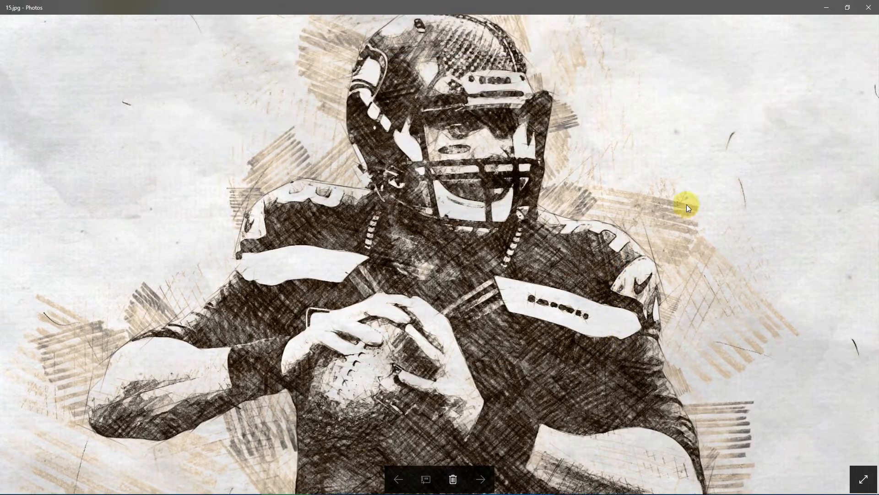
Continue through the red-dress woman's original and sketch results, ending on the bird sketch.
click(479, 479)
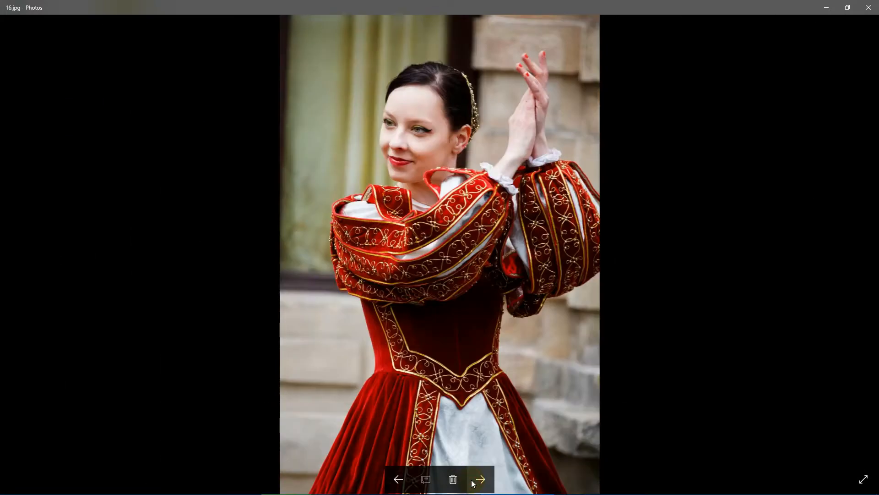
click(478, 479)
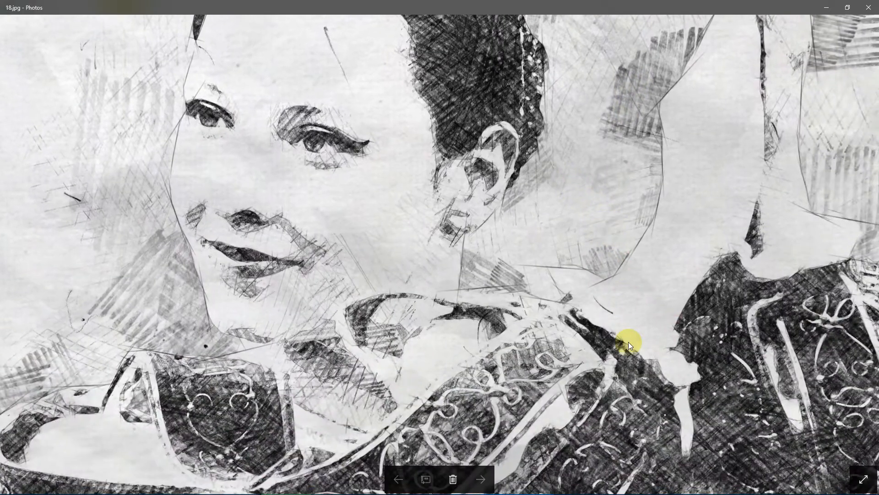
click(480, 479)
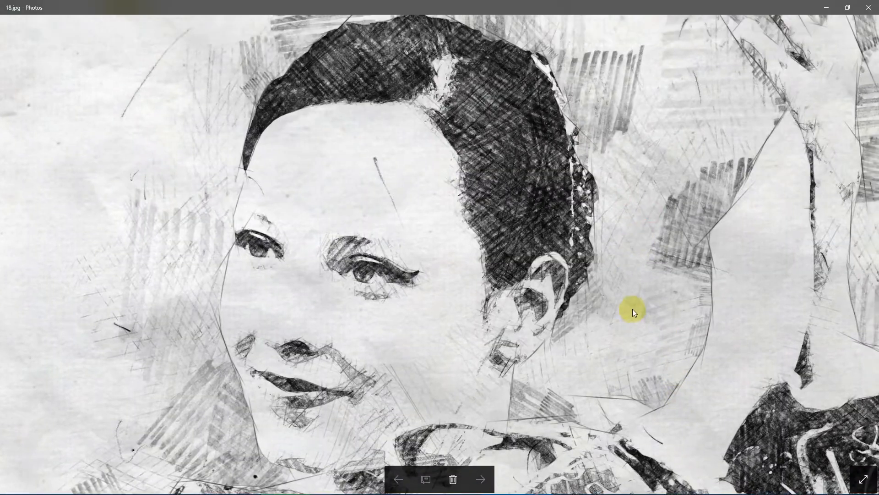
click(481, 479)
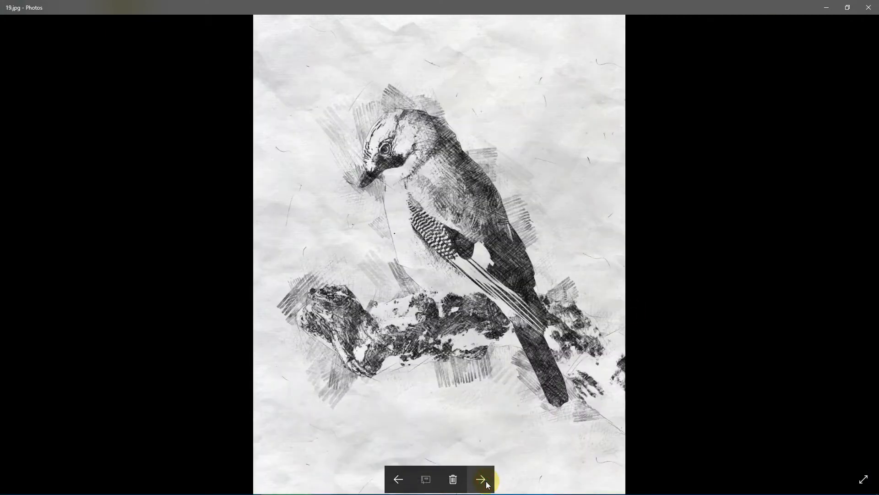
Step through the tulip, dove, mailbox, sports car and fruit still life sketches.
click(481, 479)
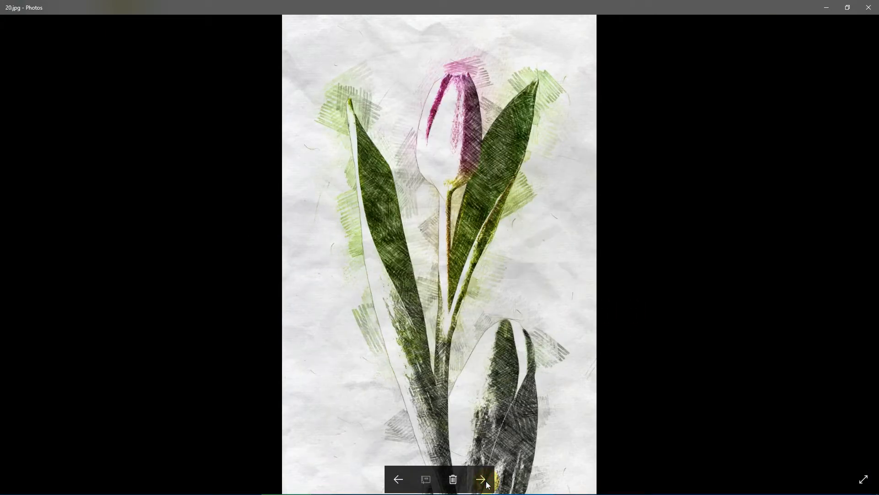
click(481, 479)
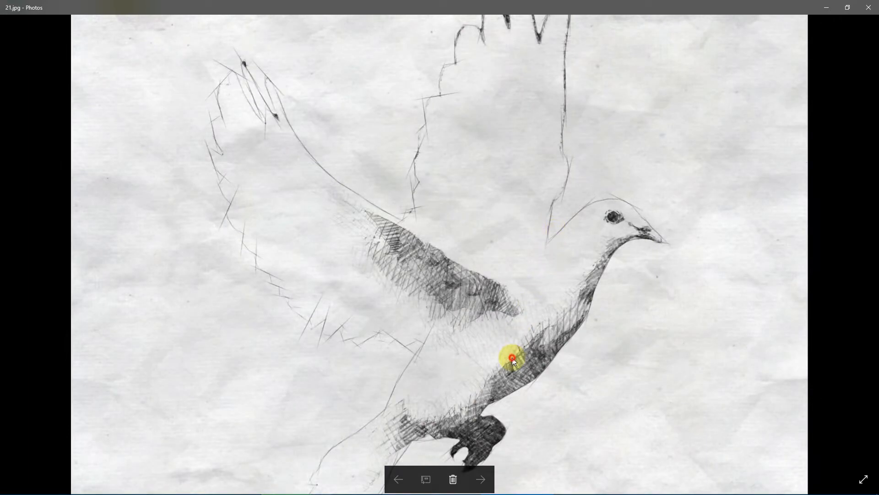
click(479, 479)
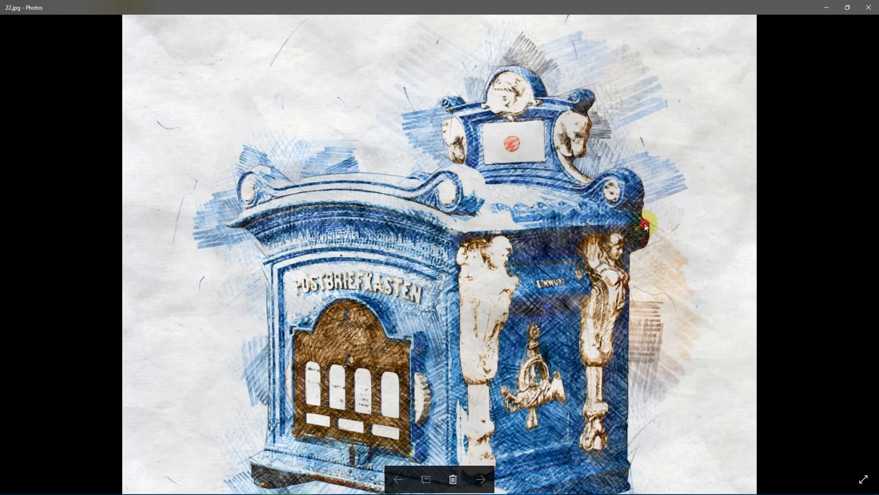
click(481, 479)
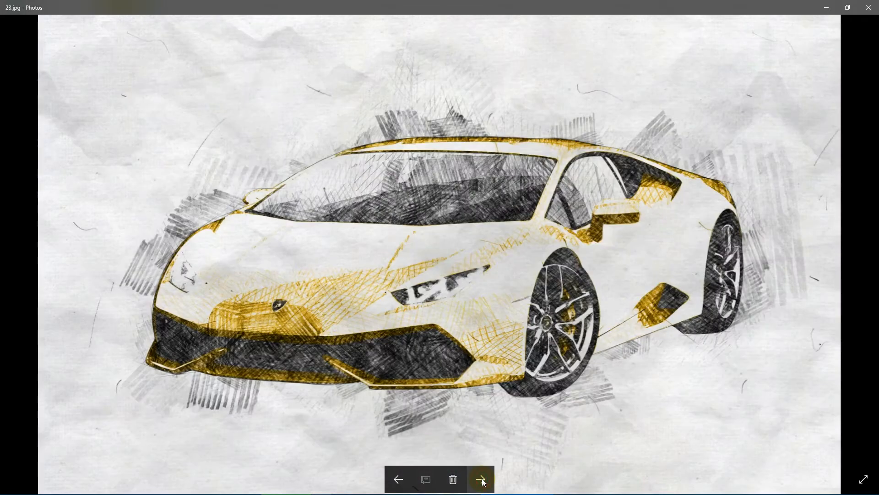
click(481, 479)
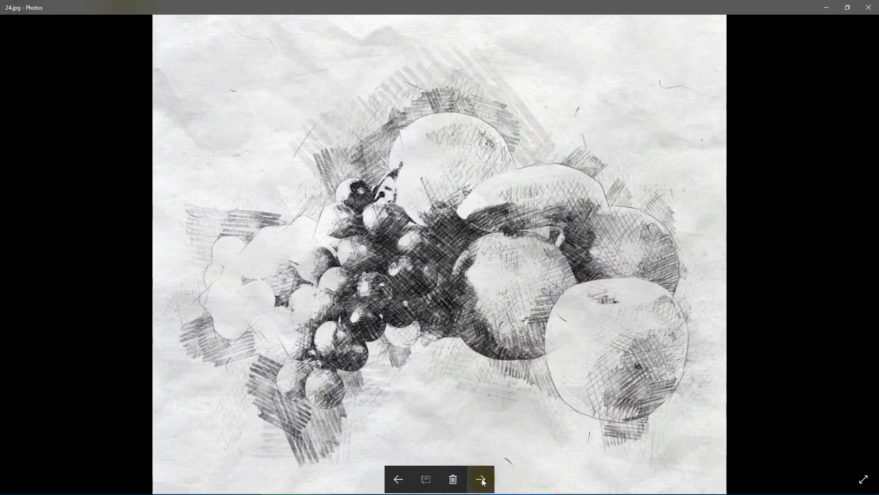
click(480, 479)
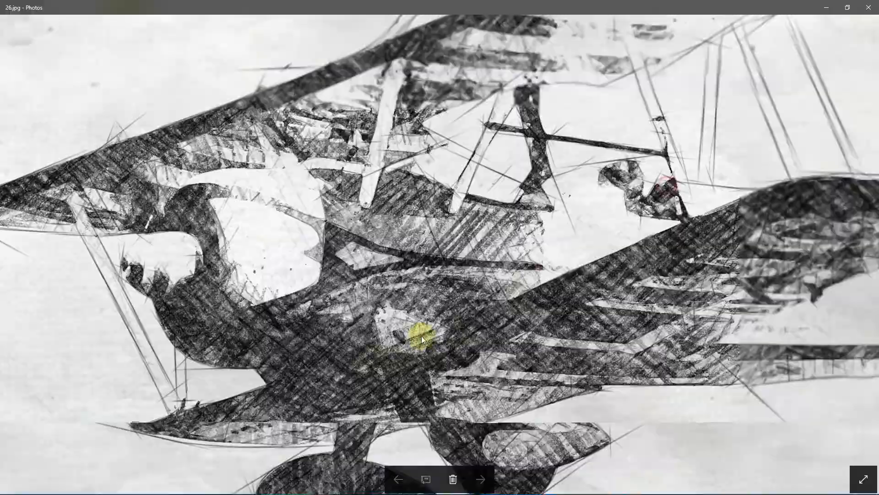
Continue through the biplane, Neptune and purple-and-teal butterfly sketch examples.
click(480, 478)
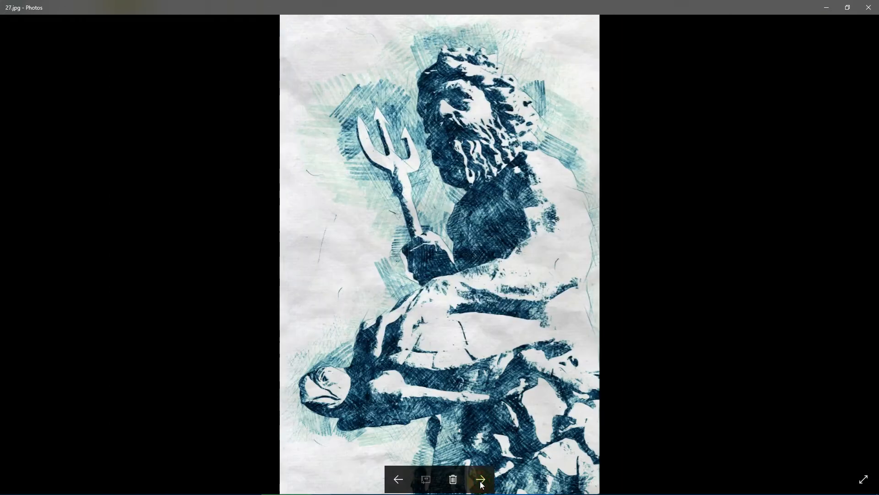
click(479, 479)
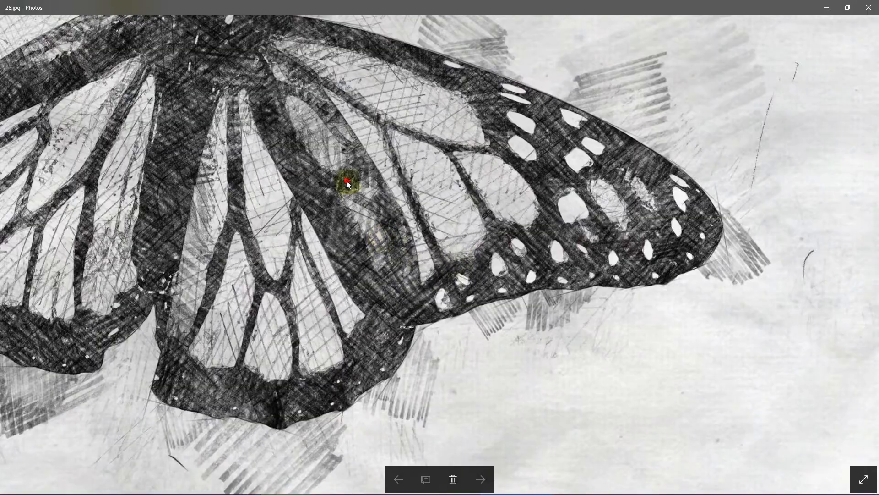
click(863, 479)
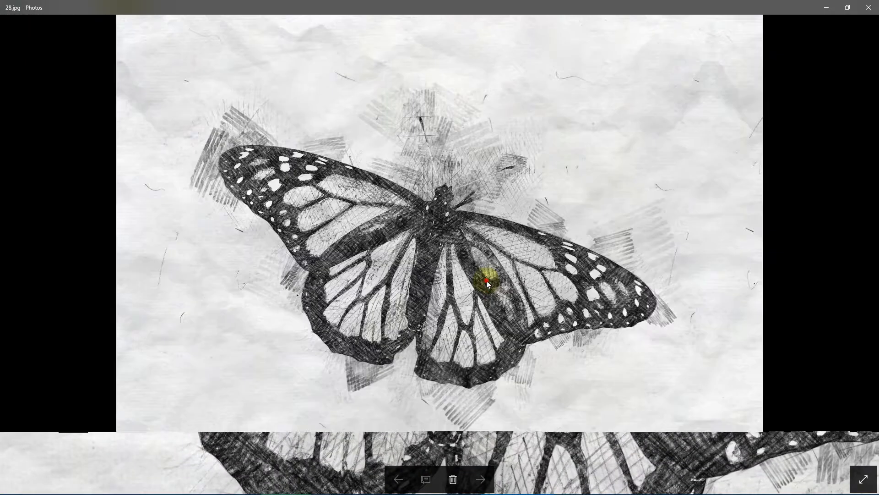
click(480, 479)
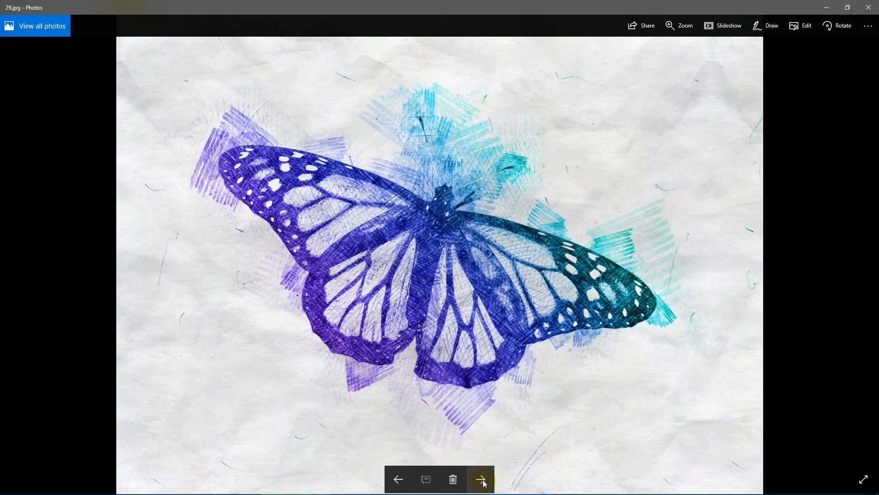
click(480, 479)
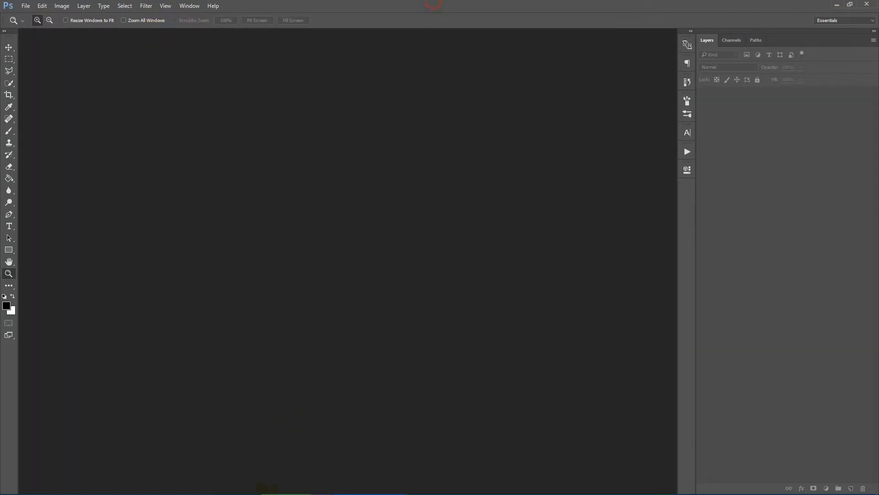
Open the boy's black-and-white portrait 5.jpg from the test folder into Photoshop.
click(134, 488)
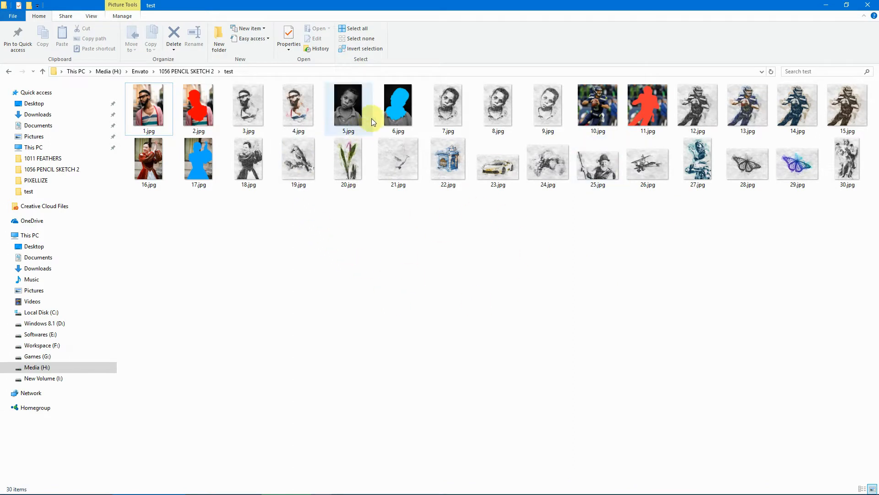
click(348, 105)
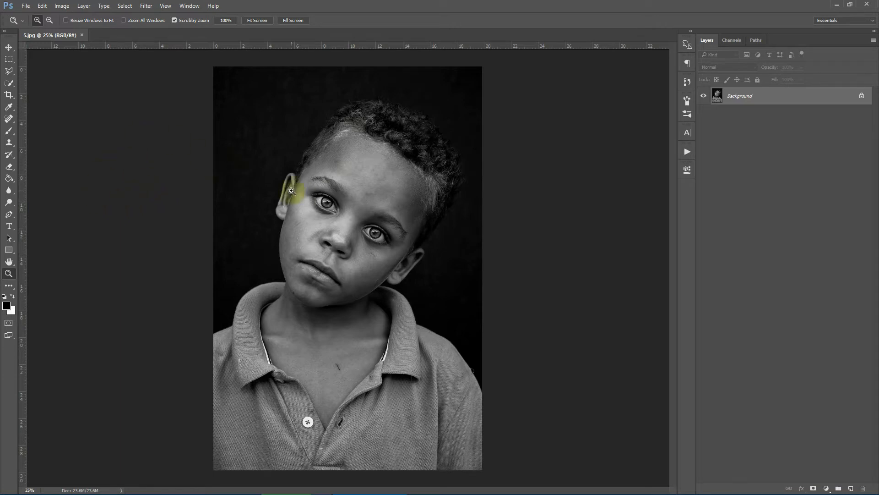
click(61, 5)
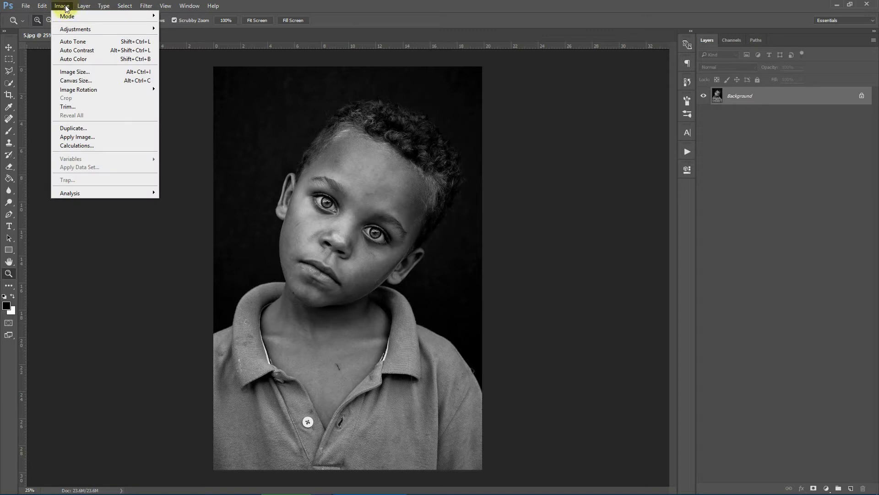
click(67, 16)
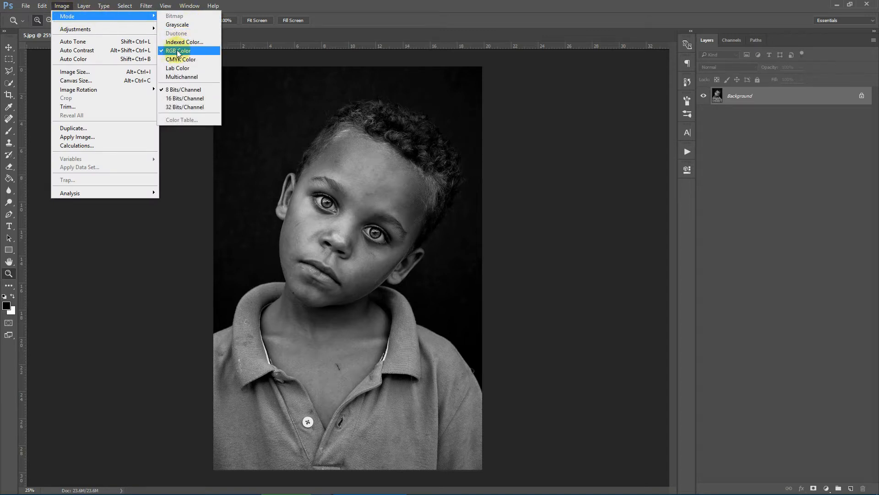
mouse_move(184, 90)
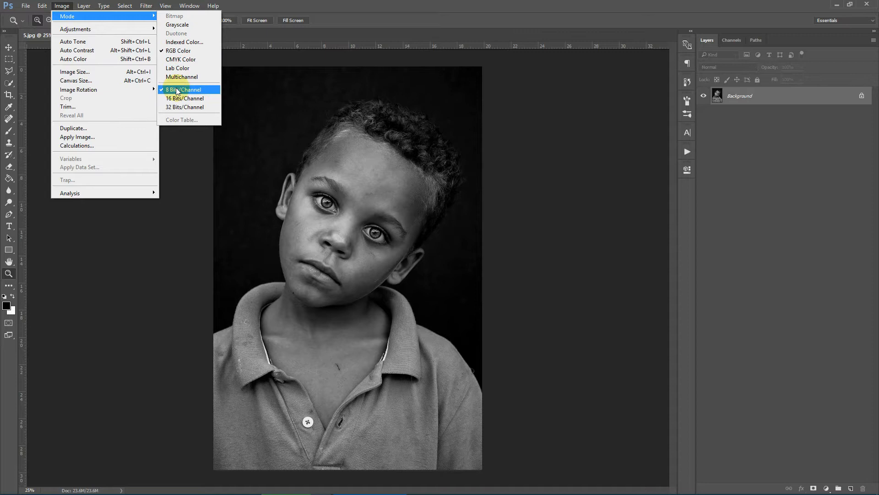
mouse_move(190, 92)
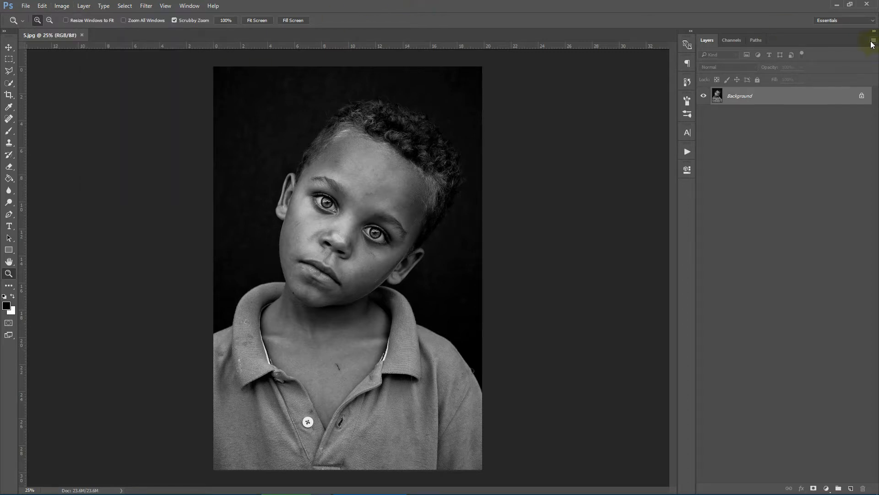
click(871, 44)
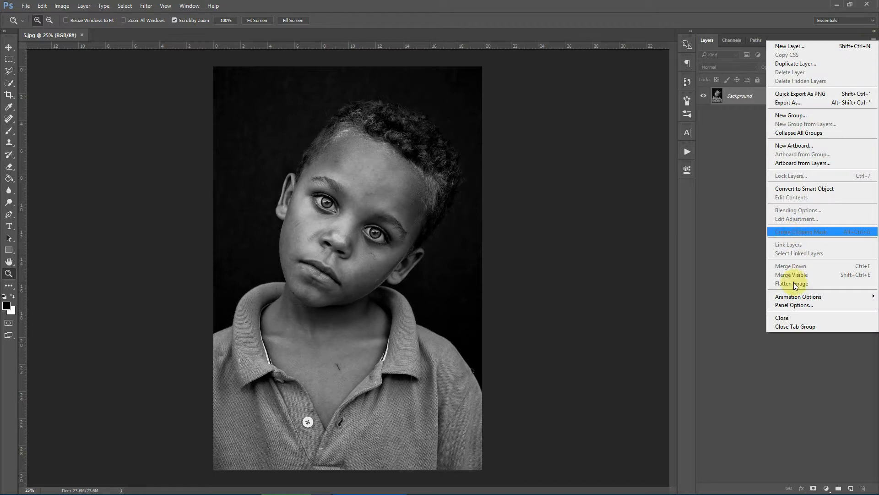
click(794, 305)
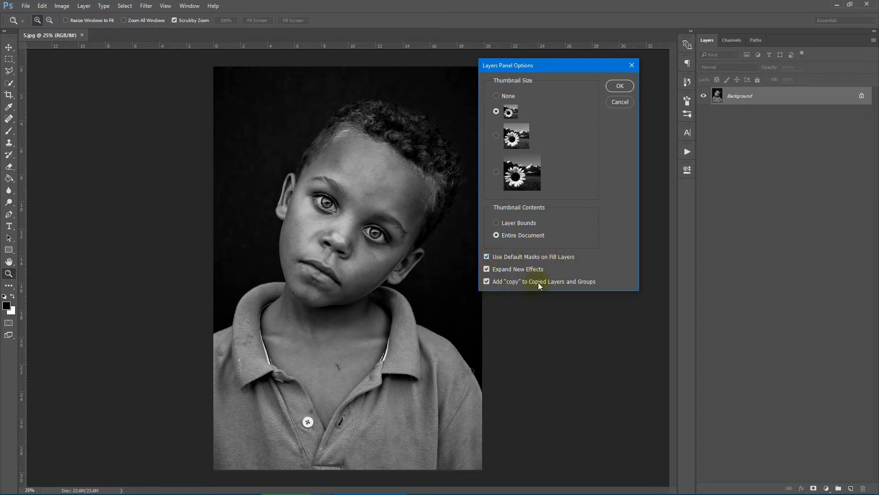
click(486, 281)
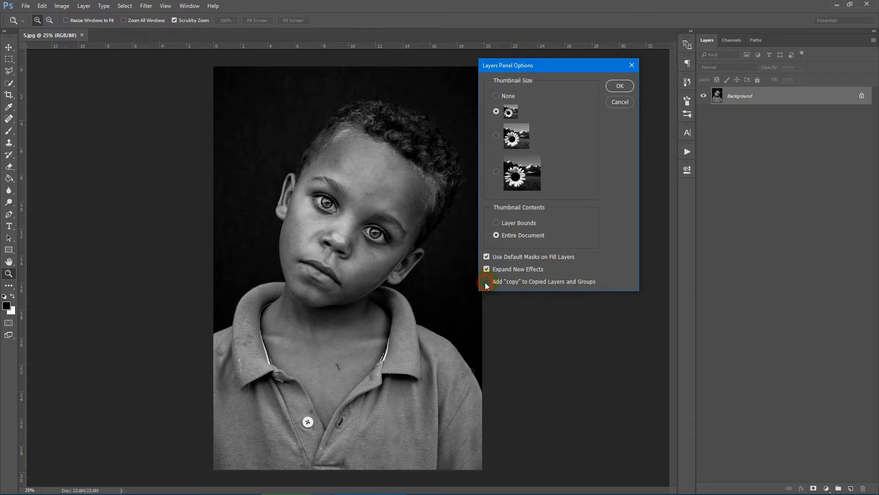
click(486, 281)
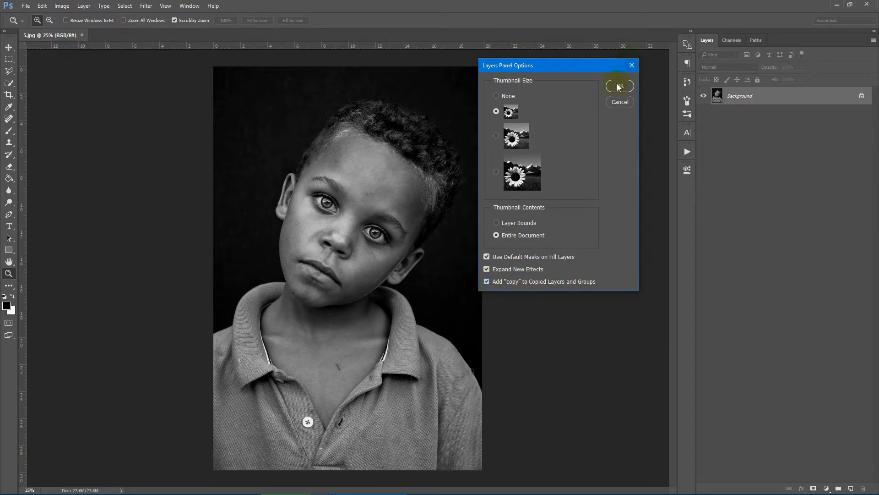
click(619, 87)
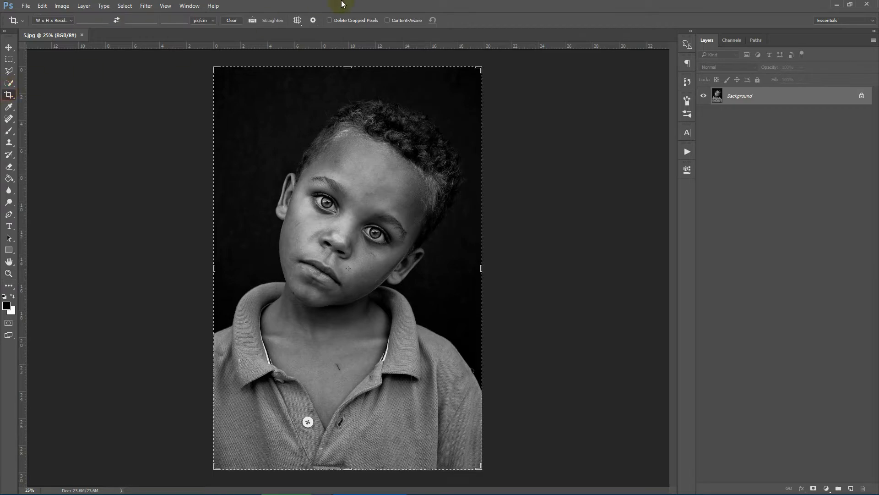
click(343, 142)
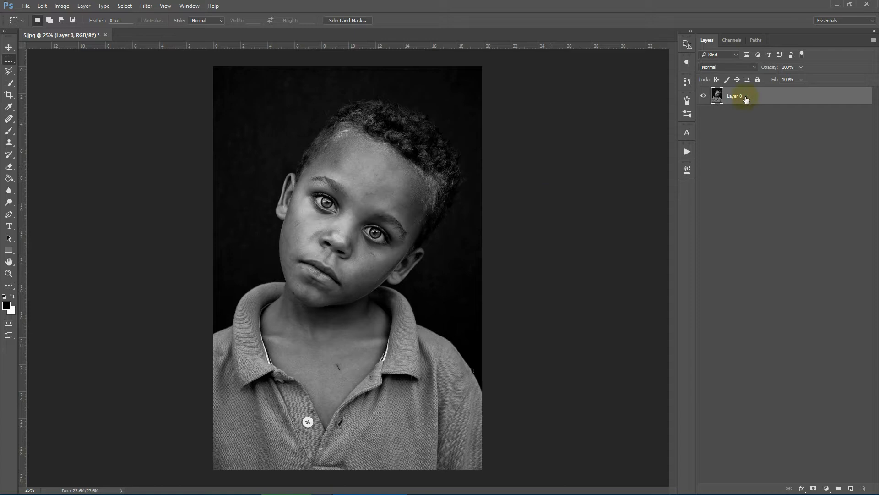
double_click(735, 97)
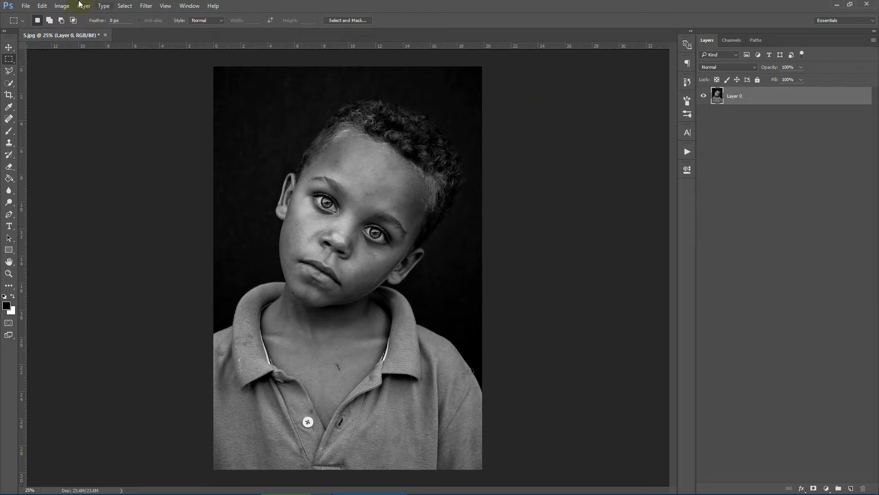
click(84, 5)
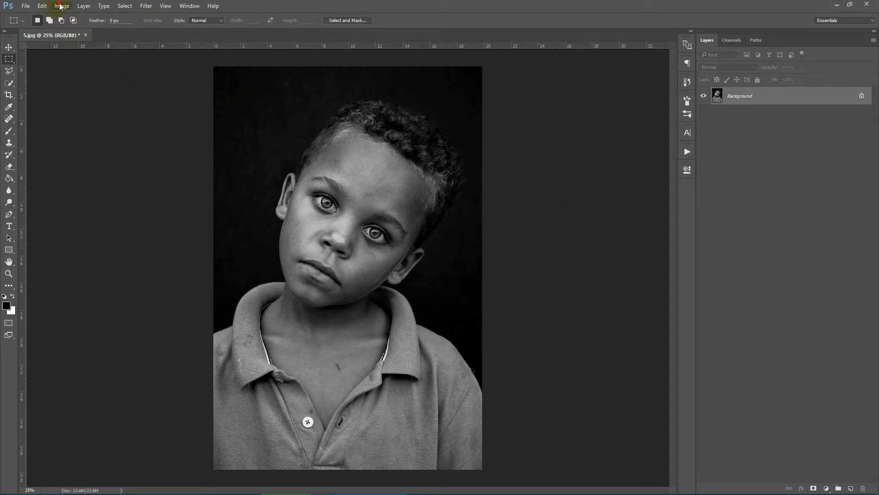
click(61, 6)
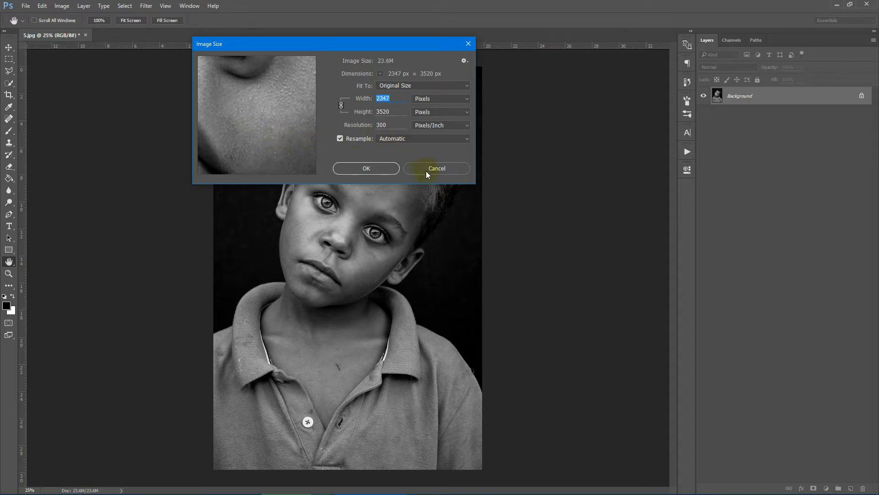
click(435, 168)
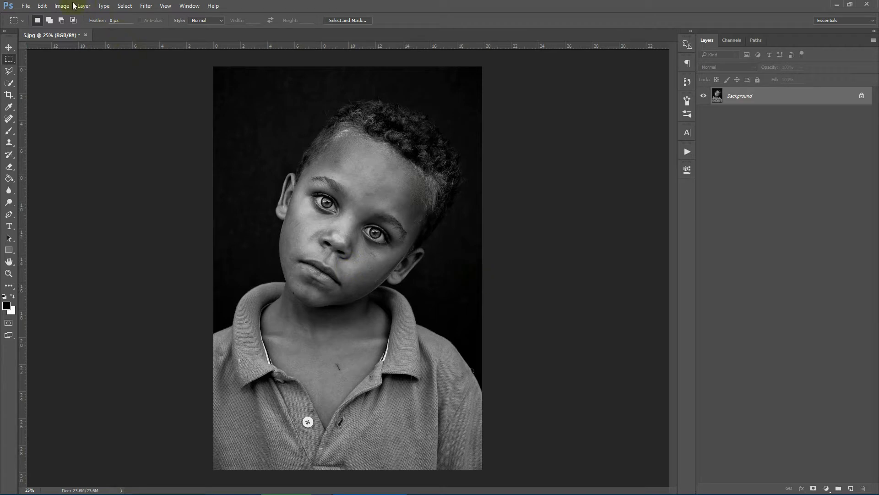
click(61, 6)
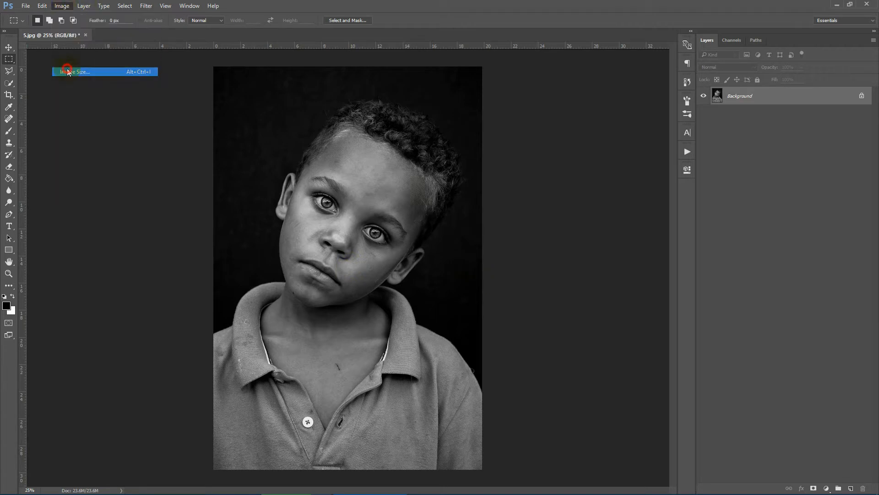
click(74, 72)
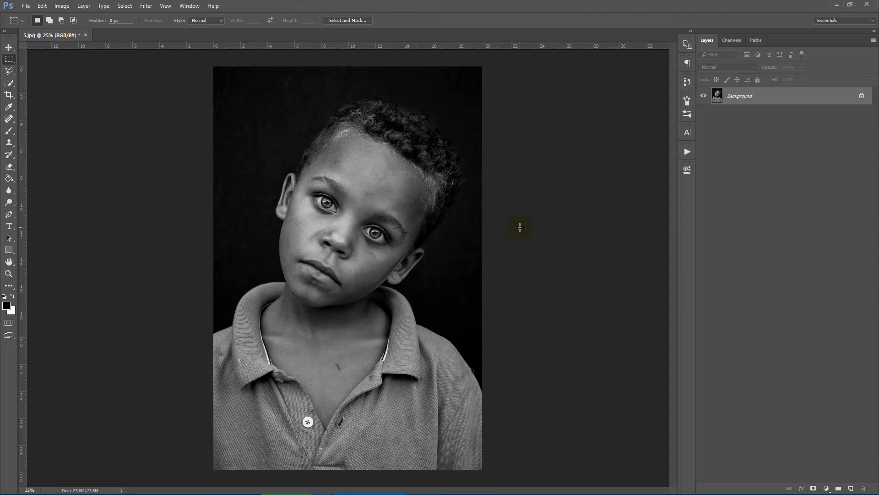
mouse_move(621, 170)
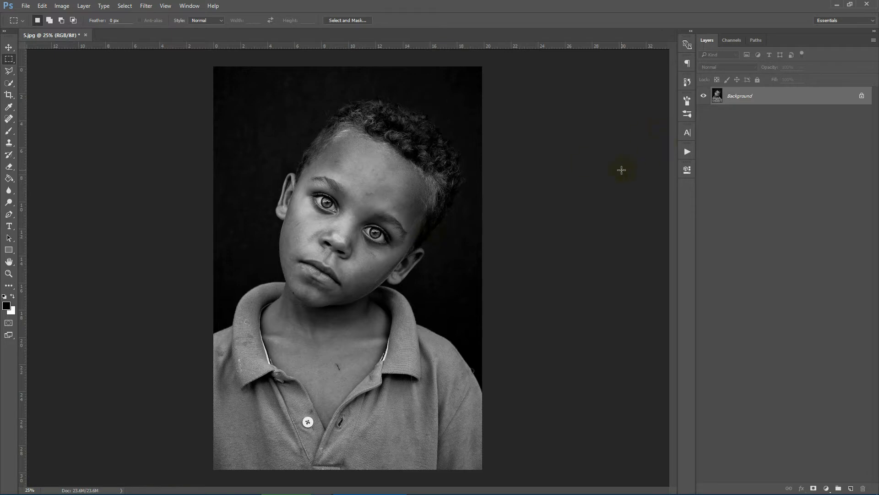
mouse_move(444, 211)
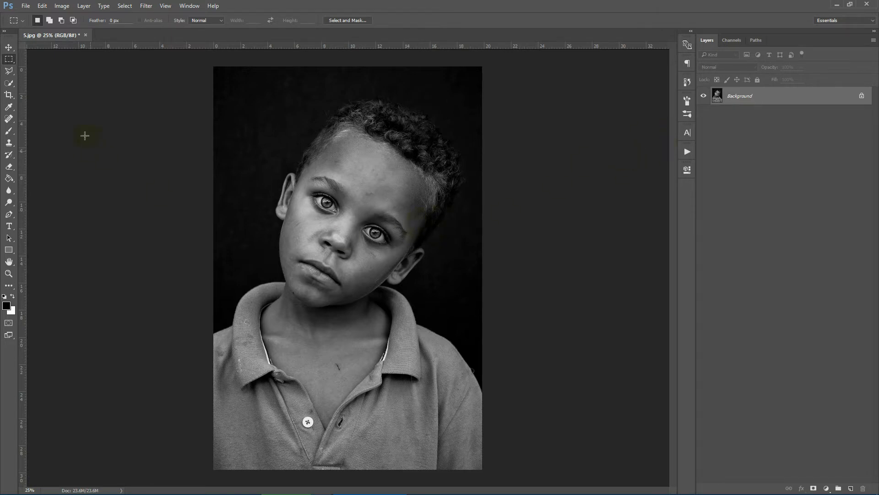
Load Pencil Sketch 2 Photoshop Action.atn into the Actions panel.
click(189, 6)
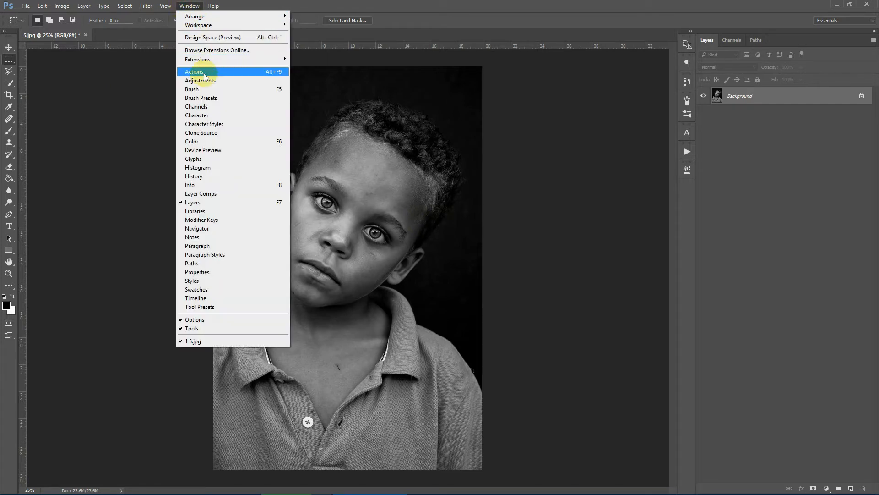
click(195, 71)
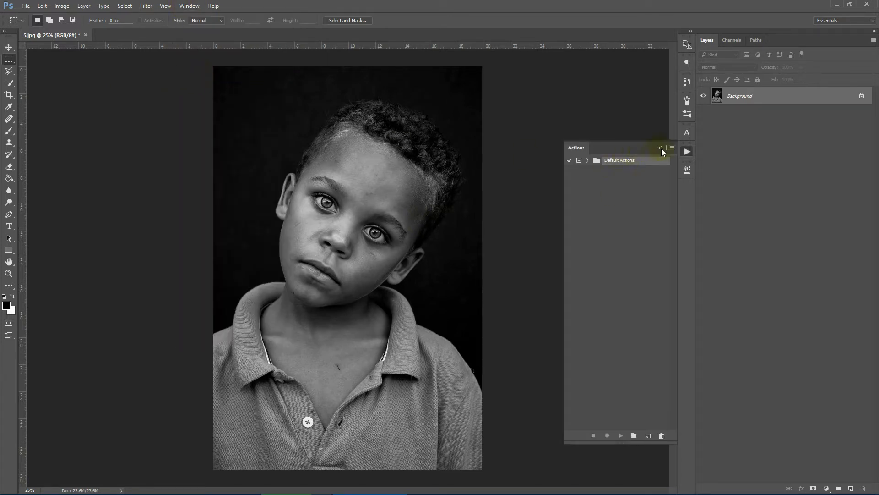
click(661, 149)
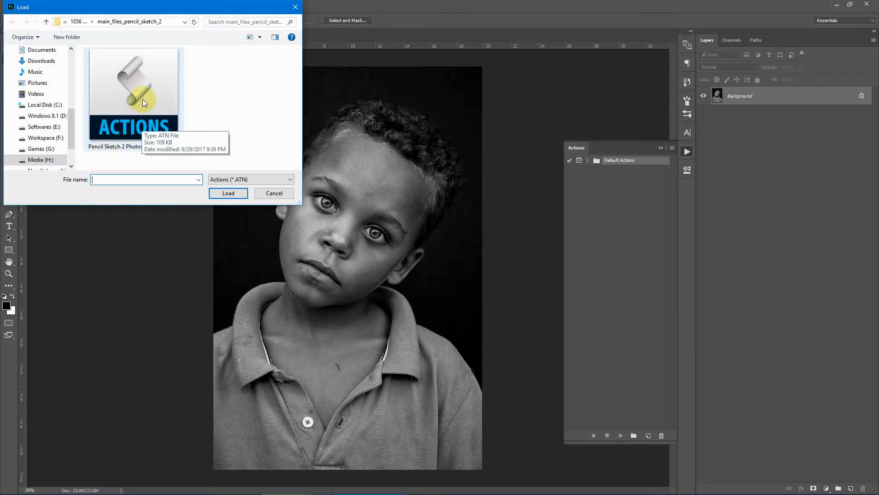
click(133, 112)
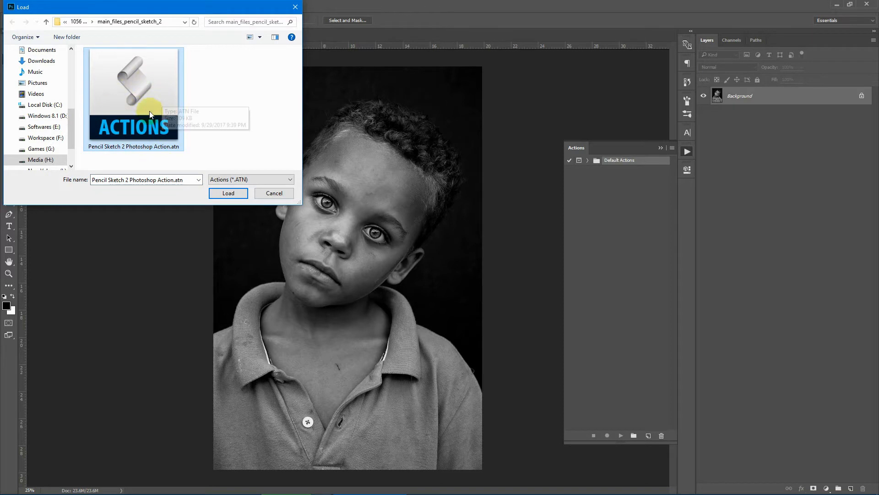
click(228, 192)
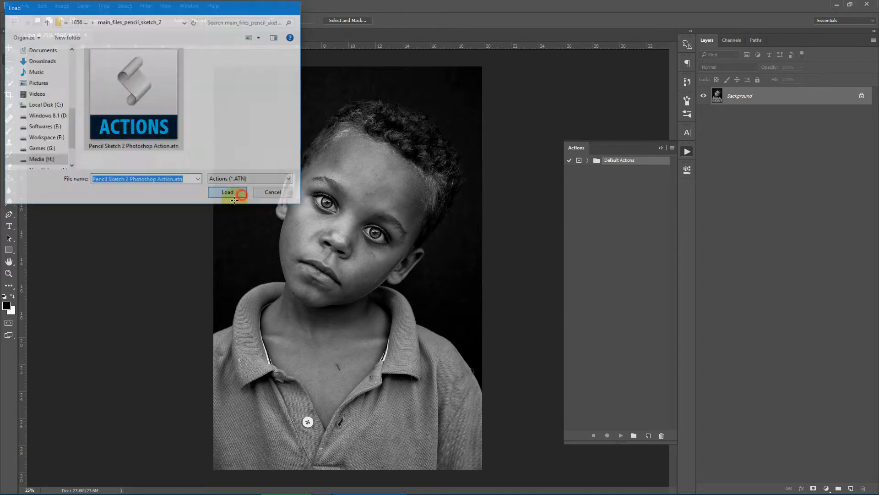
click(227, 191)
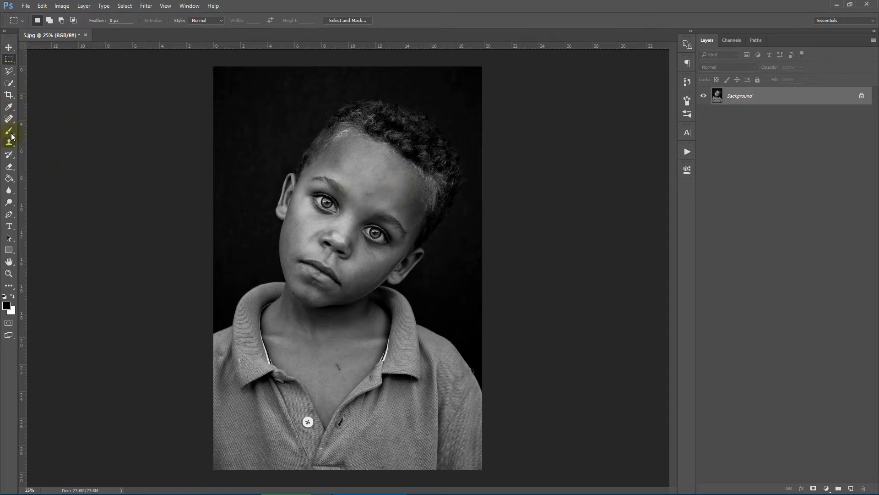
Load Pencil Sketch 2 Brushes.abr into the brush presets via the Brush tool's preset menu.
click(9, 130)
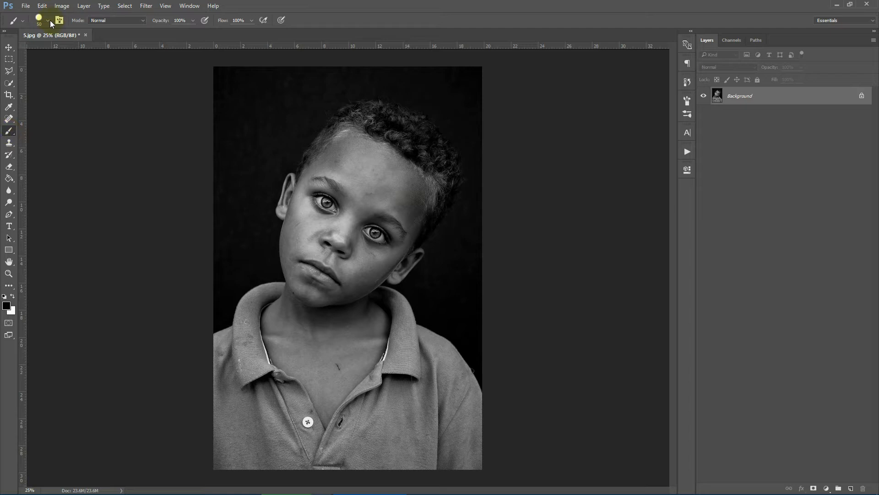
click(51, 20)
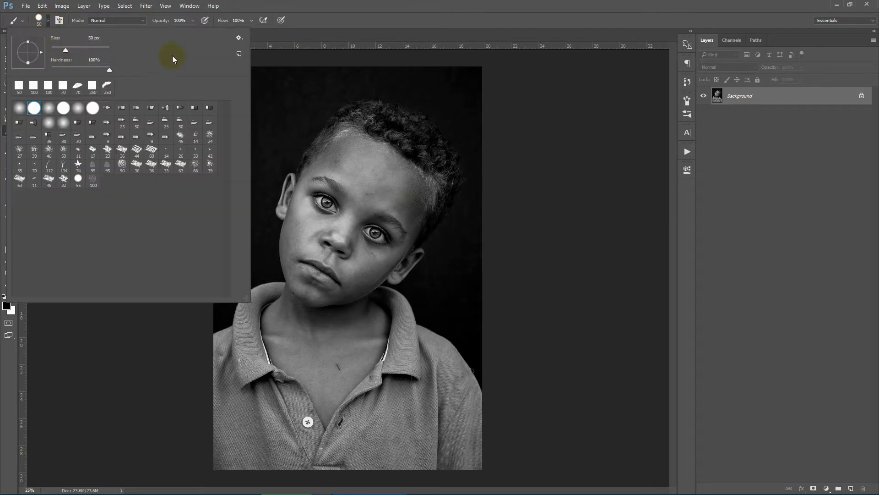
click(238, 38)
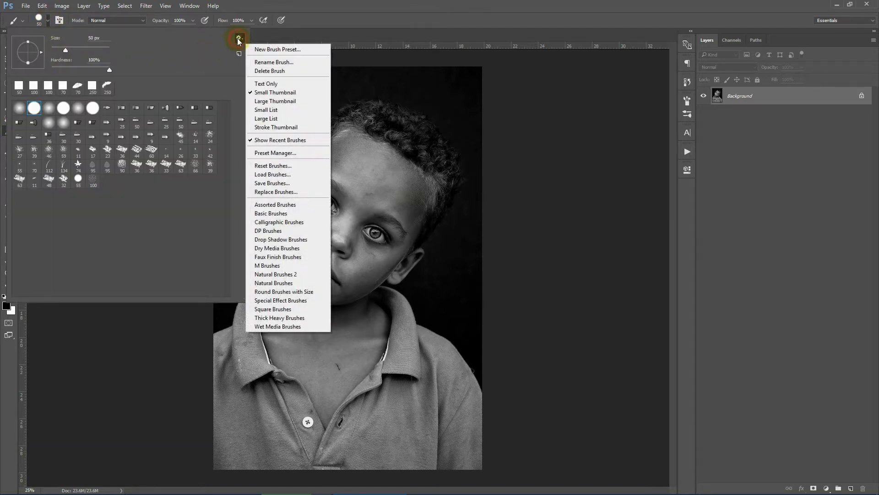
click(273, 174)
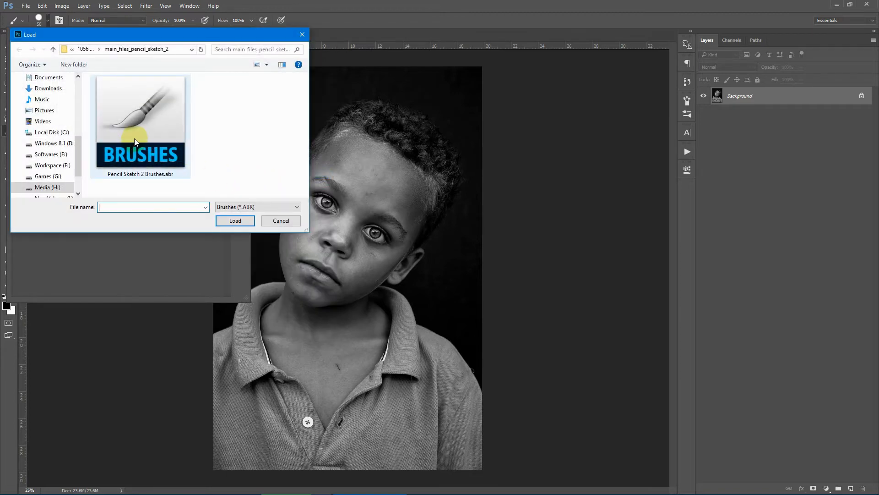
click(140, 121)
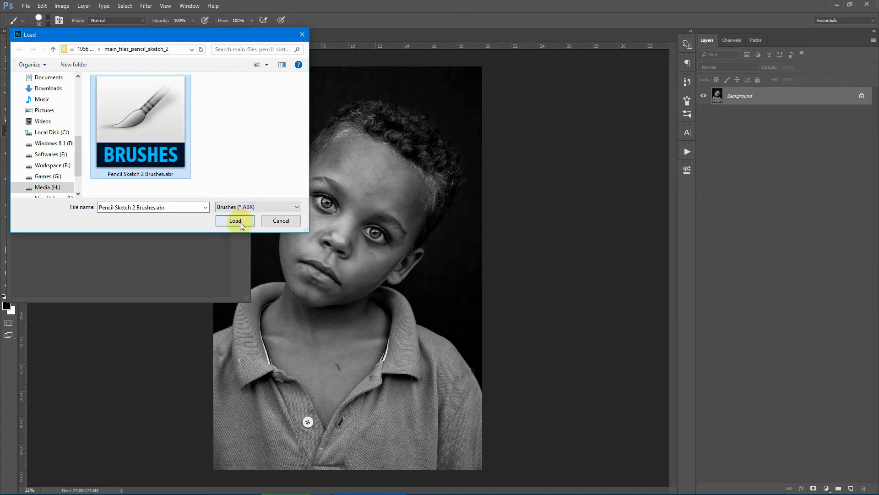
click(235, 220)
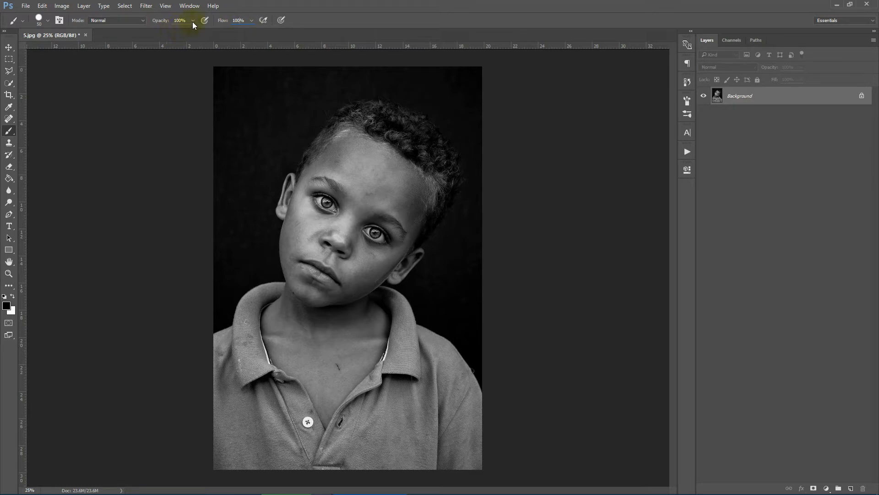
mouse_move(187, 84)
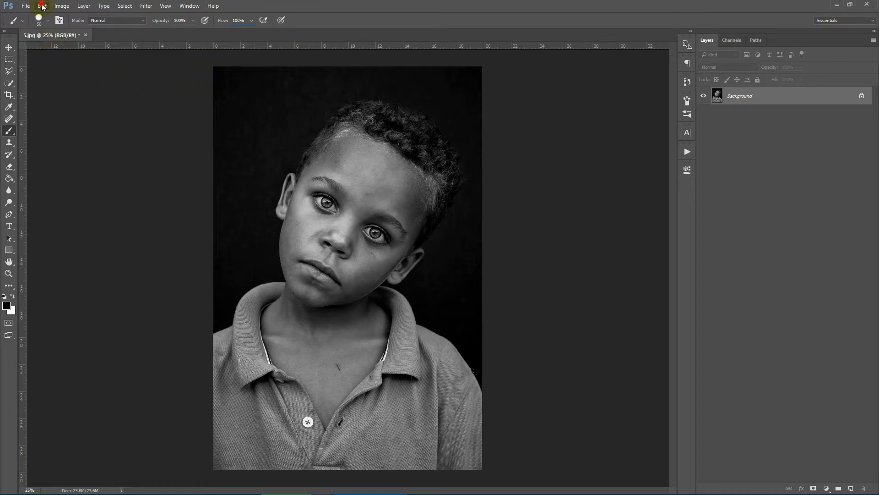
Load Pencil Sketch 2 Patterns.pat through the Preset Manager set to Patterns, then finish.
click(41, 6)
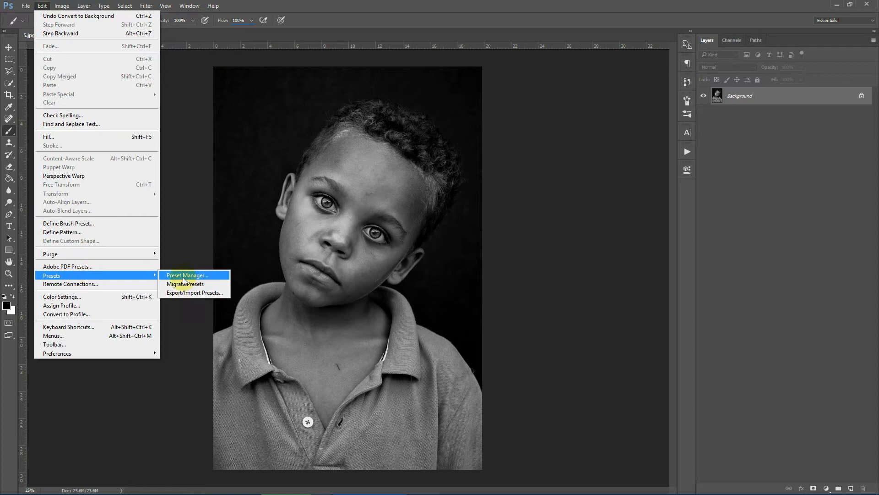
click(187, 275)
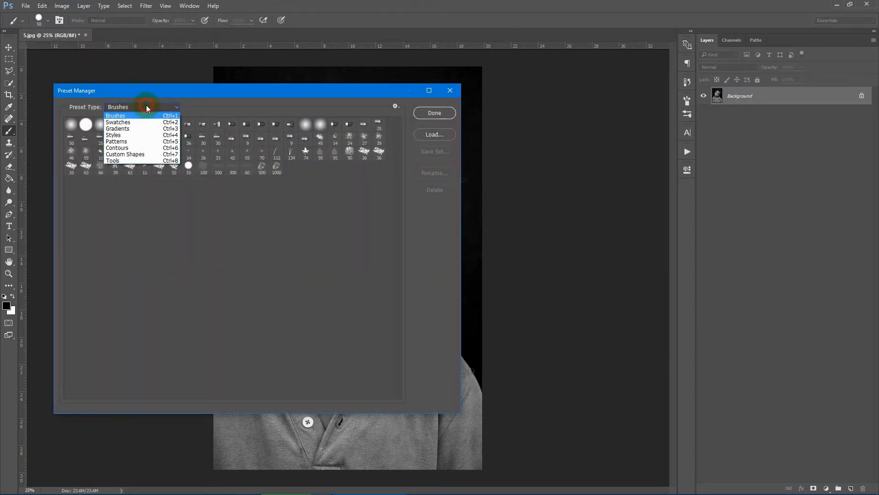
mouse_move(133, 141)
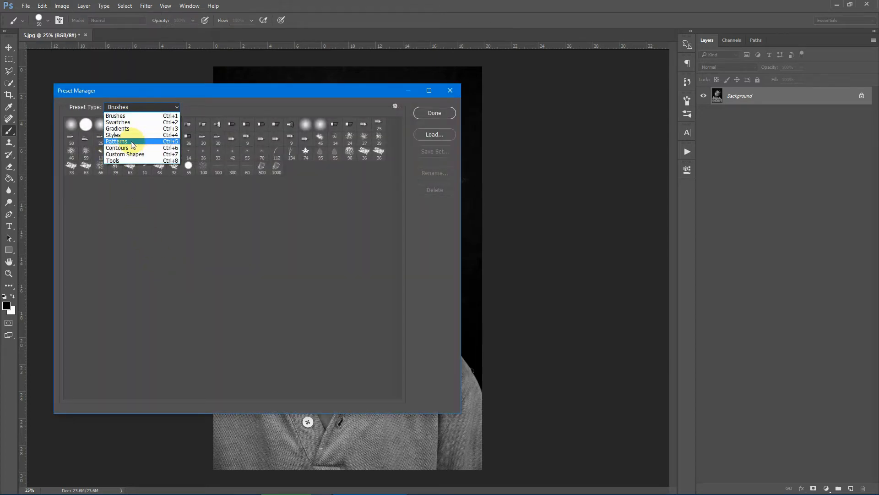
click(116, 141)
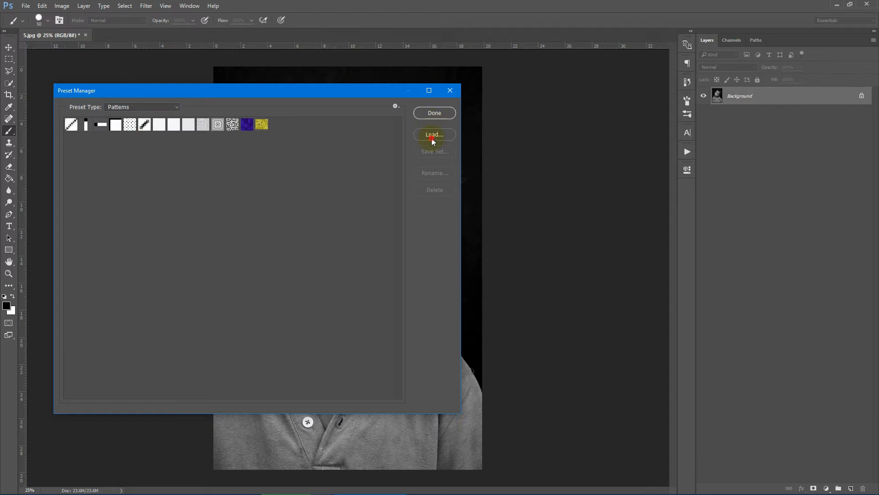
click(434, 134)
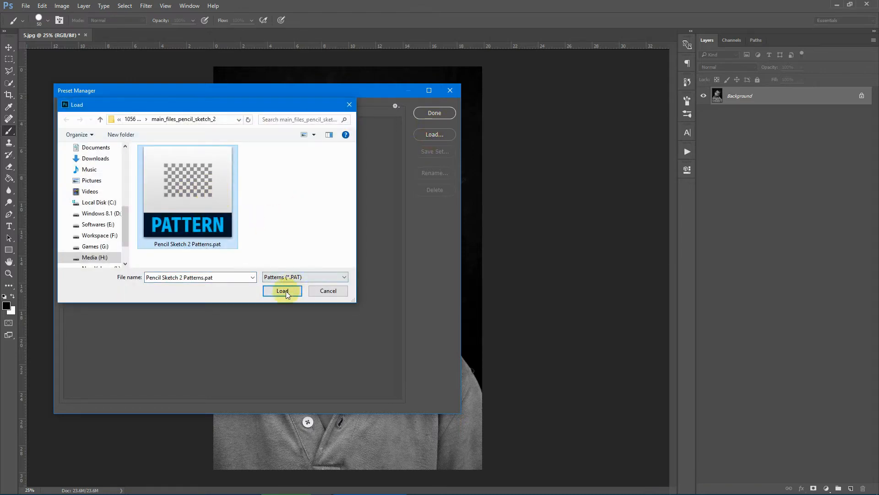
click(282, 290)
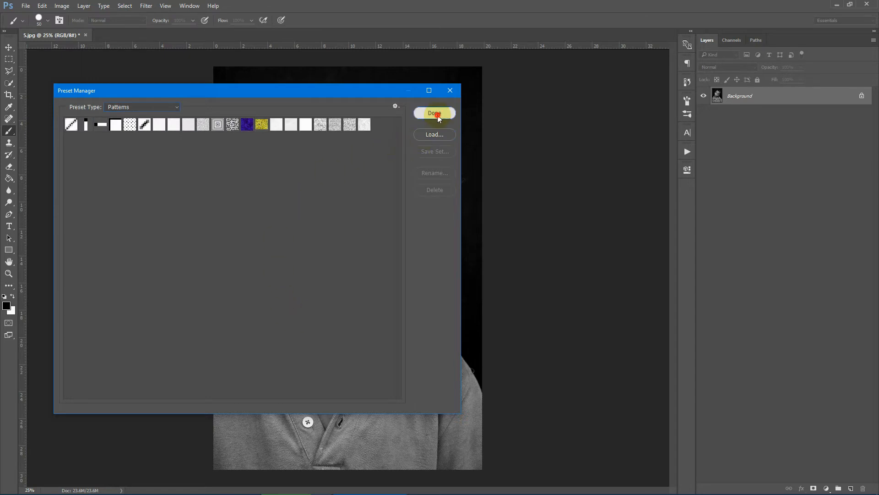
click(434, 113)
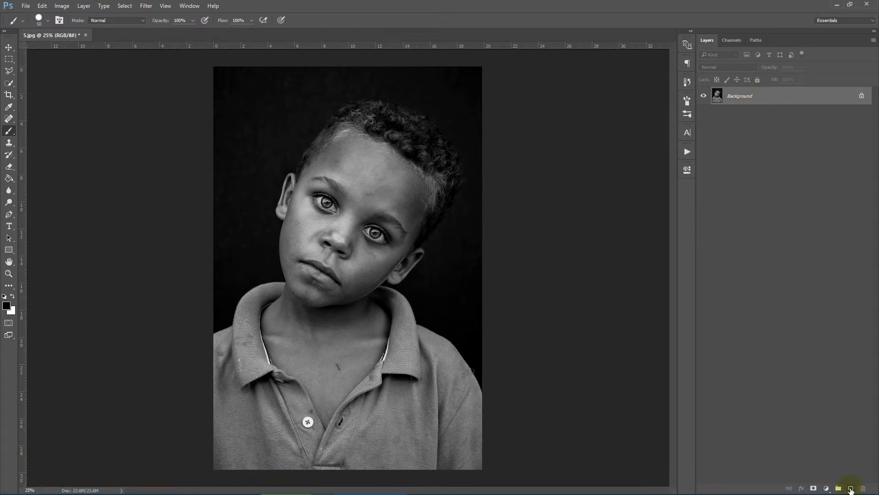
Add a new empty layer above the Background and name it 'subject'.
click(850, 487)
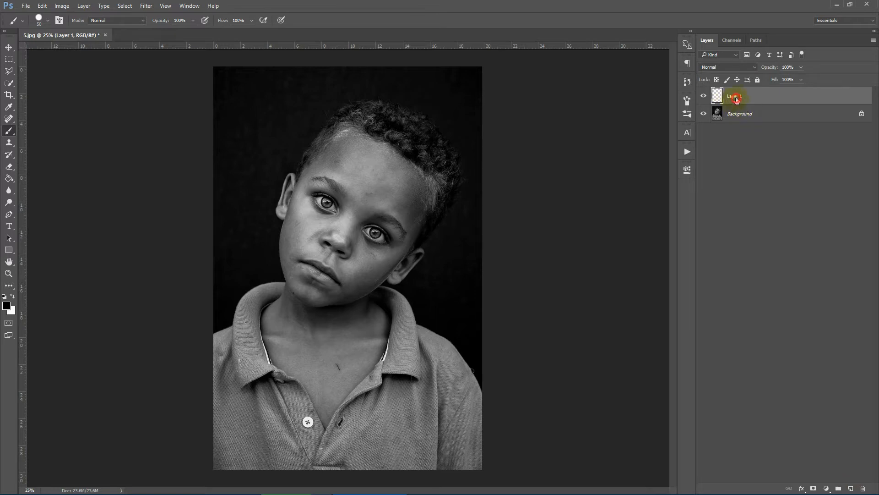
double_click(734, 96)
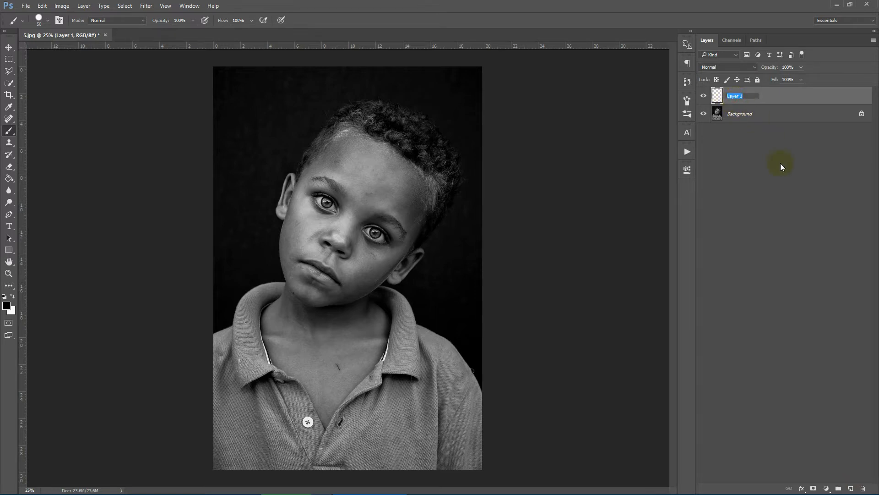
text(subject)
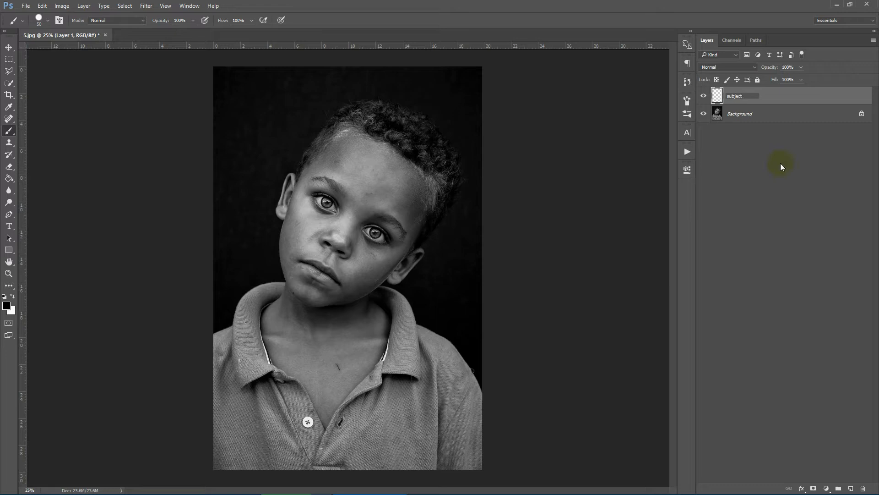
double_click(735, 95)
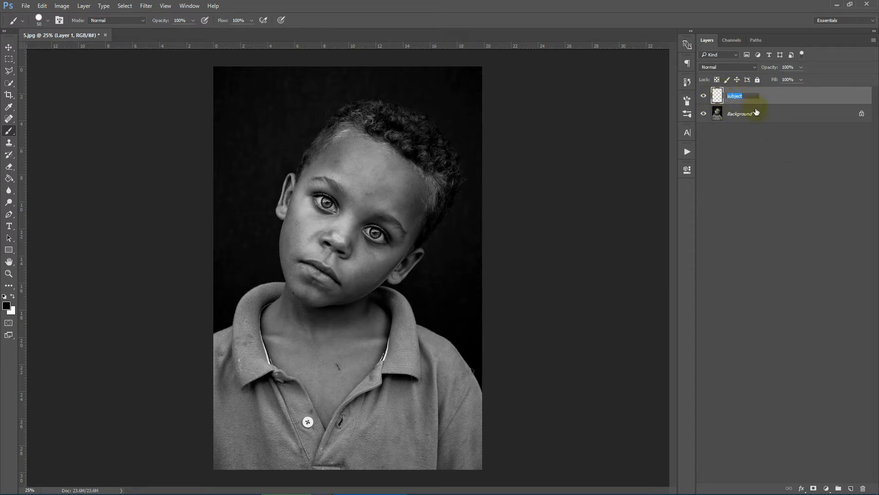
On the Background layer, Quick-Select the boy's face, hair and collar into one selection.
click(763, 113)
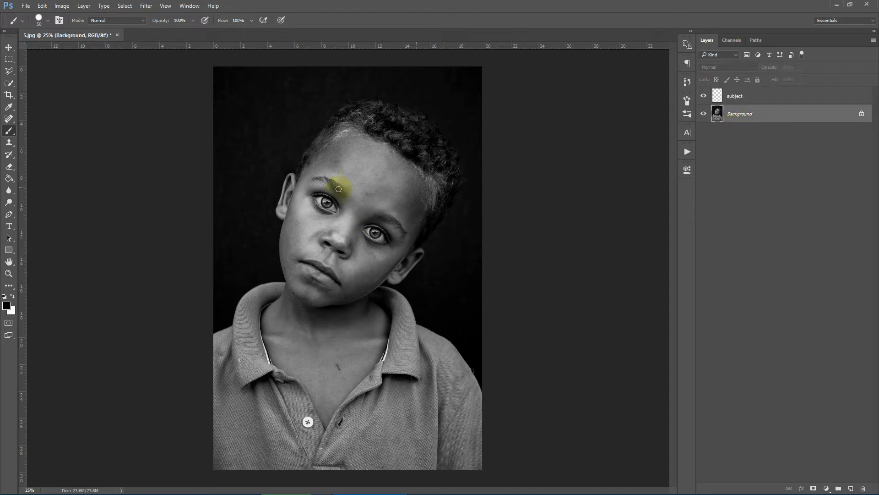
click(10, 86)
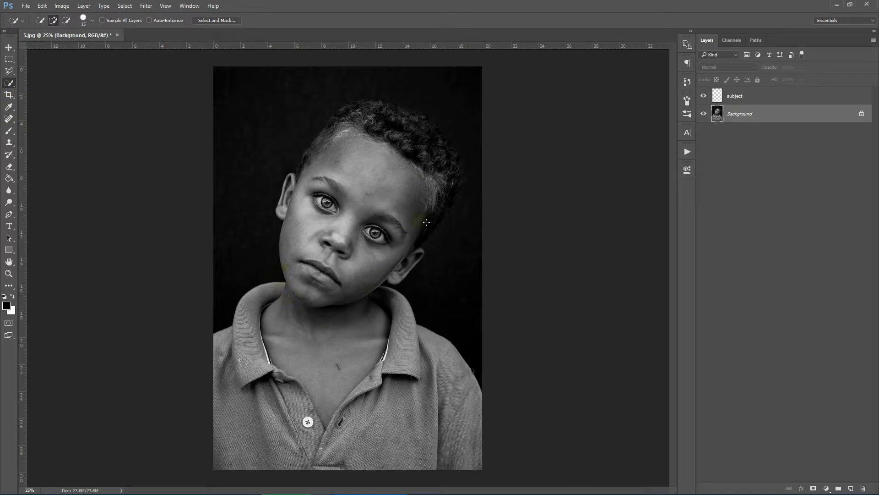
click(357, 189)
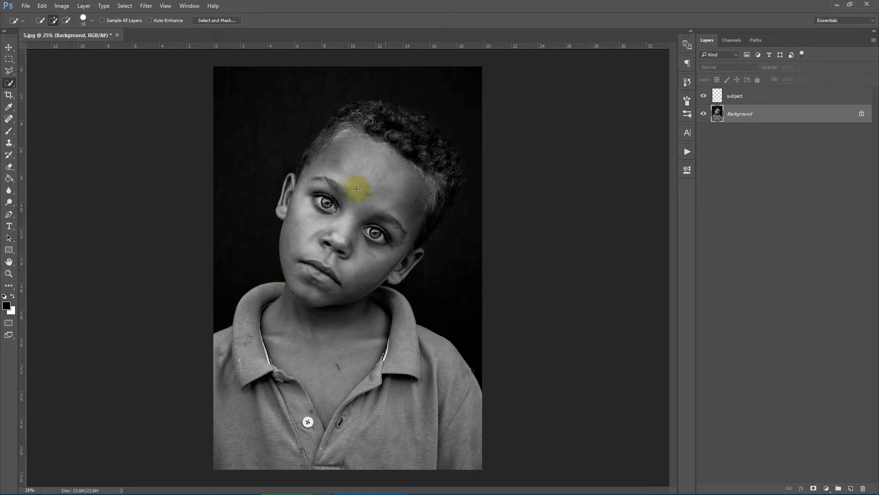
drag(356, 187, 362, 281)
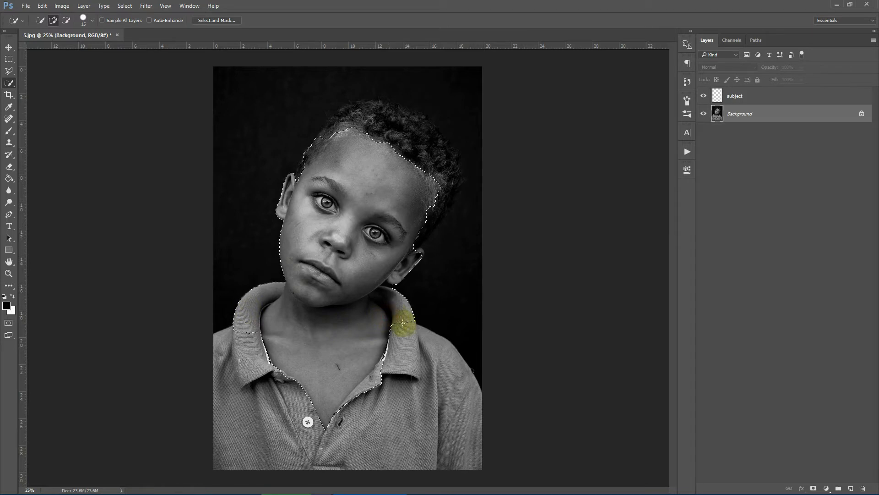
drag(398, 325, 431, 346)
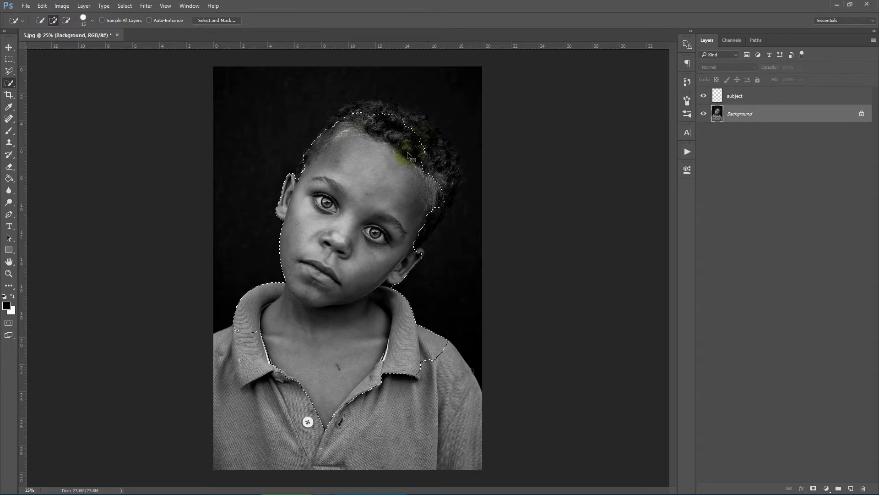
click(421, 171)
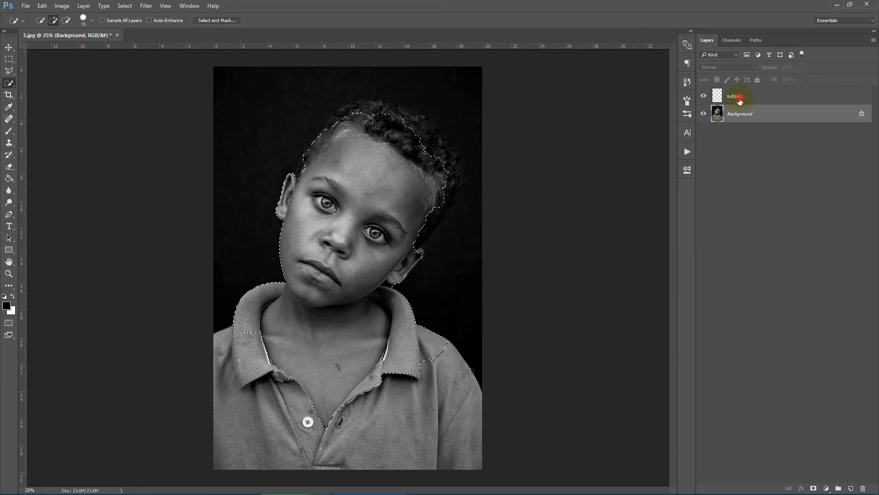
Activate the subject layer, pick a blue foreground colour and ready a brush for painting.
click(740, 96)
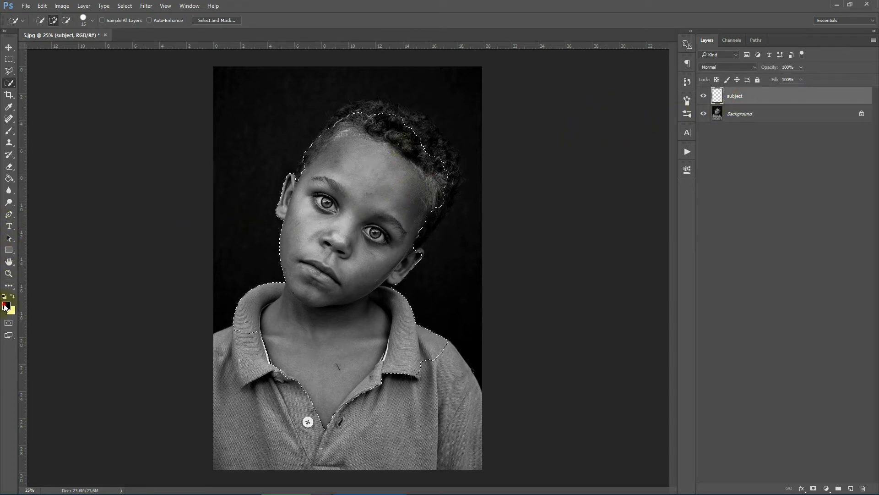
click(5, 306)
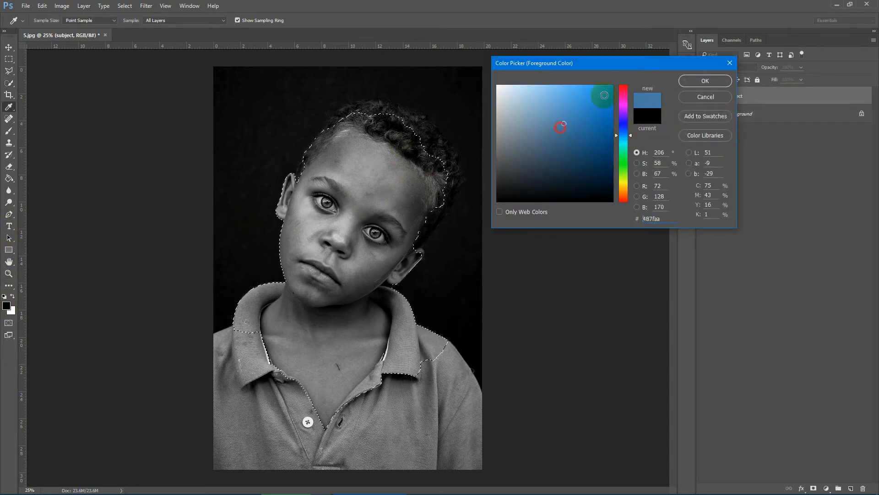
click(704, 81)
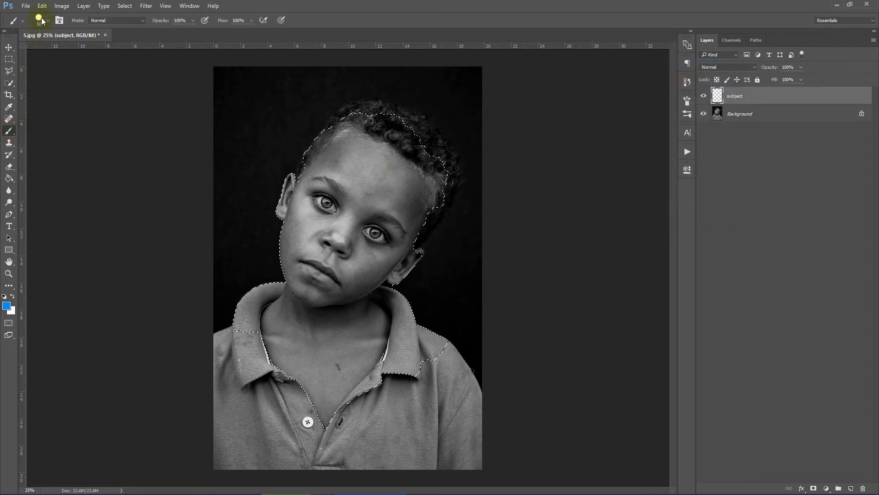
click(381, 167)
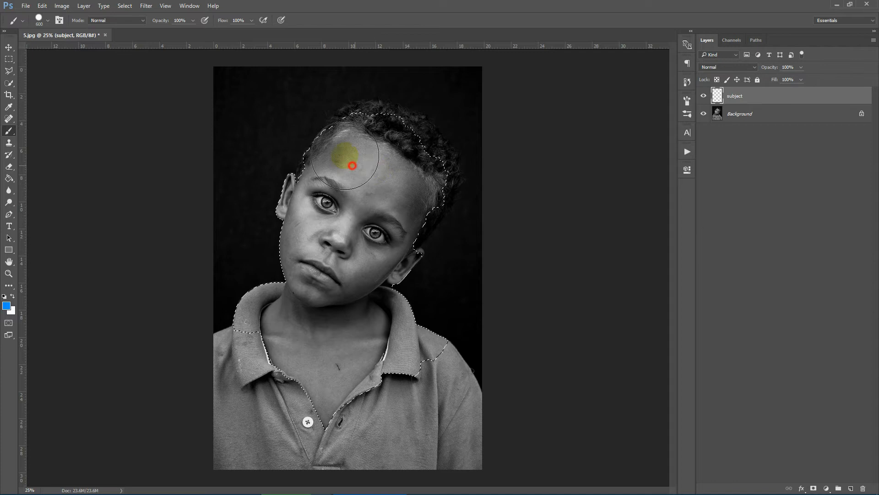
Paint blue over the boy's head, face, left shoulder and the hair along the left and top.
drag(352, 165, 288, 283)
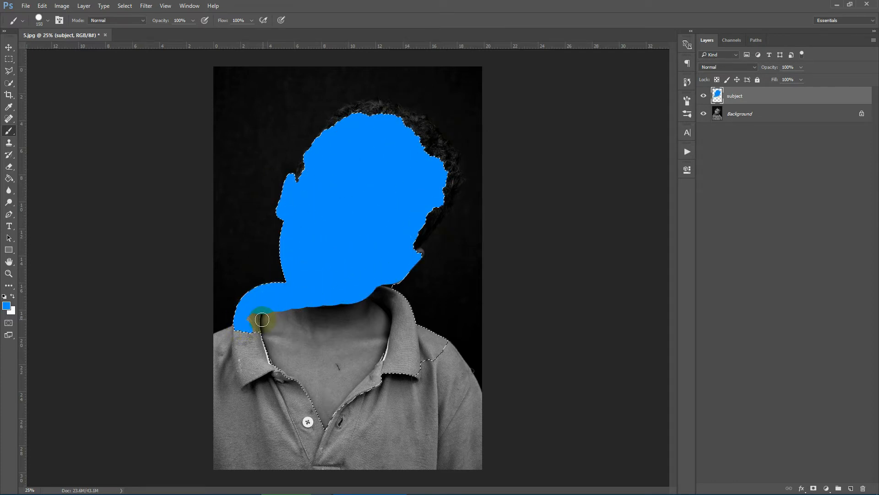
drag(261, 320, 399, 278)
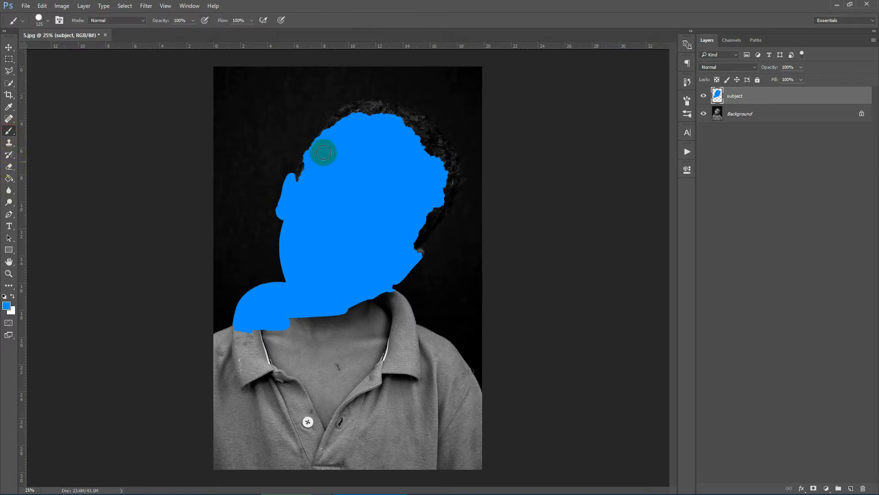
drag(323, 153, 308, 167)
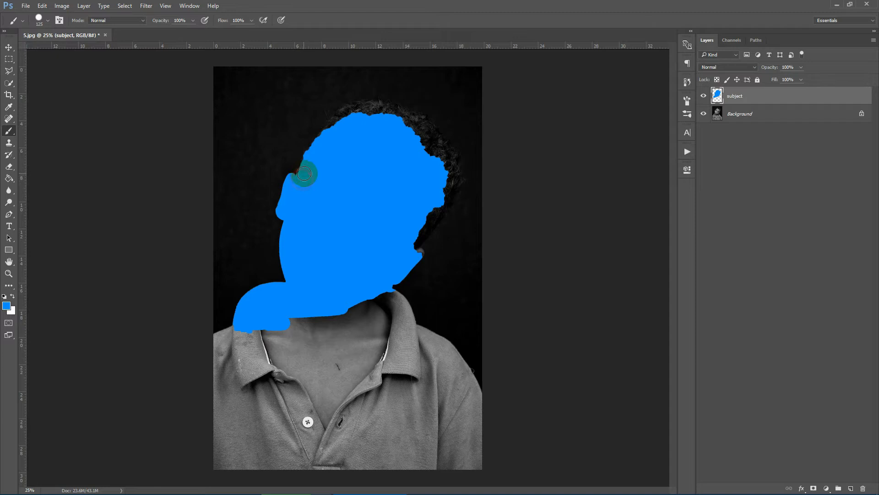
drag(303, 174, 310, 156)
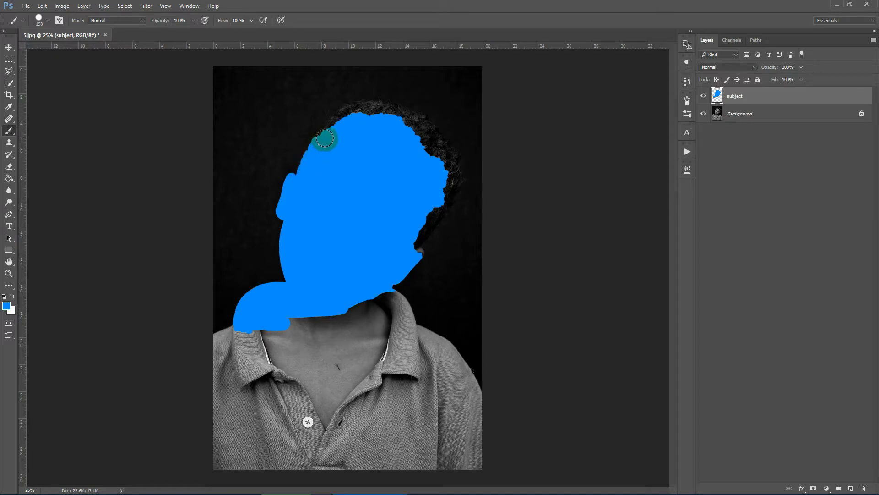
drag(325, 139, 339, 124)
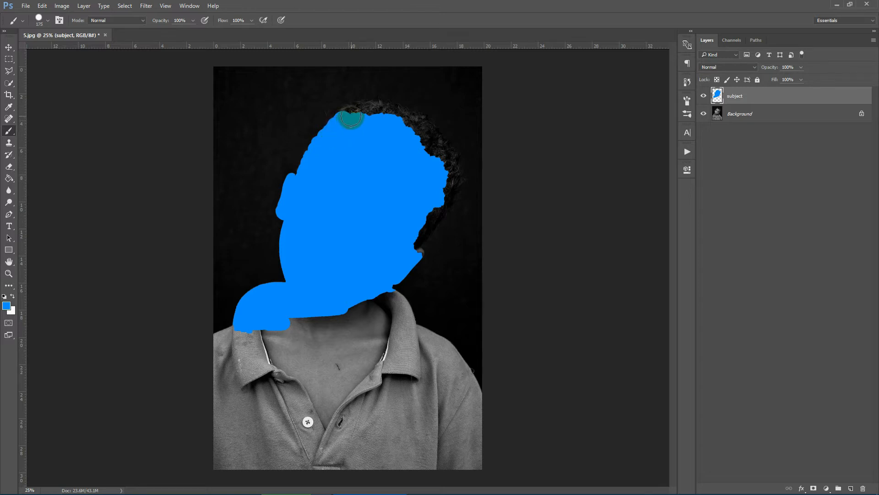
drag(351, 116, 369, 111)
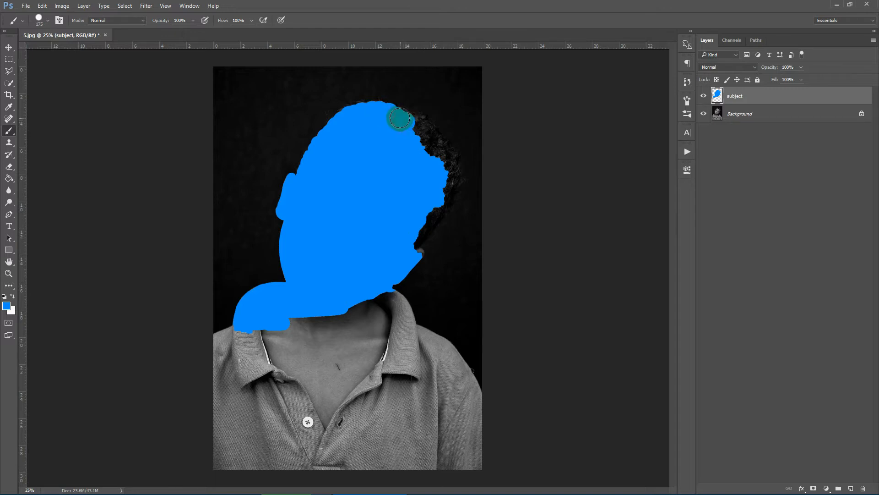
Paint blue over the right-side hair, behind the ear and the gaps beside the jaw and face.
drag(400, 119, 423, 131)
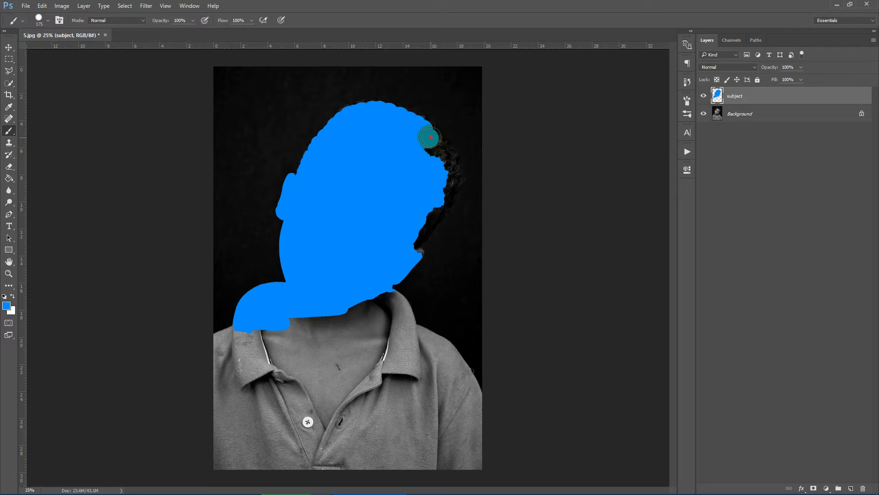
drag(429, 138, 448, 170)
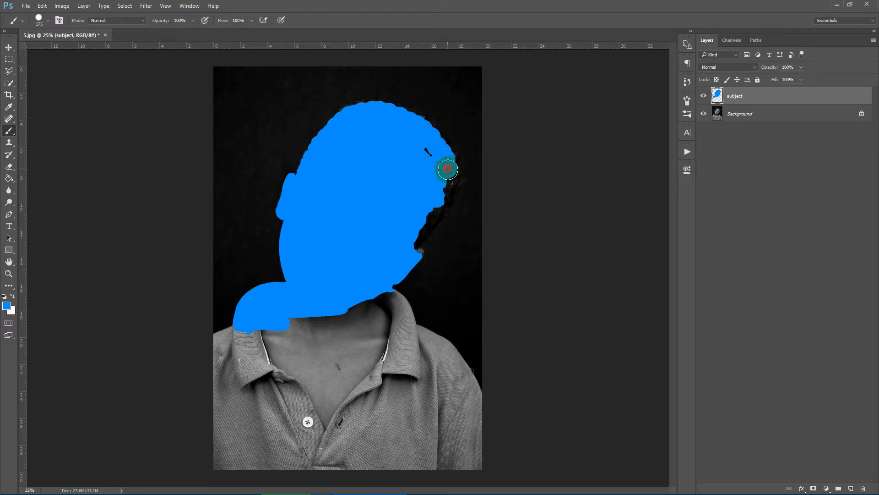
drag(448, 169, 448, 190)
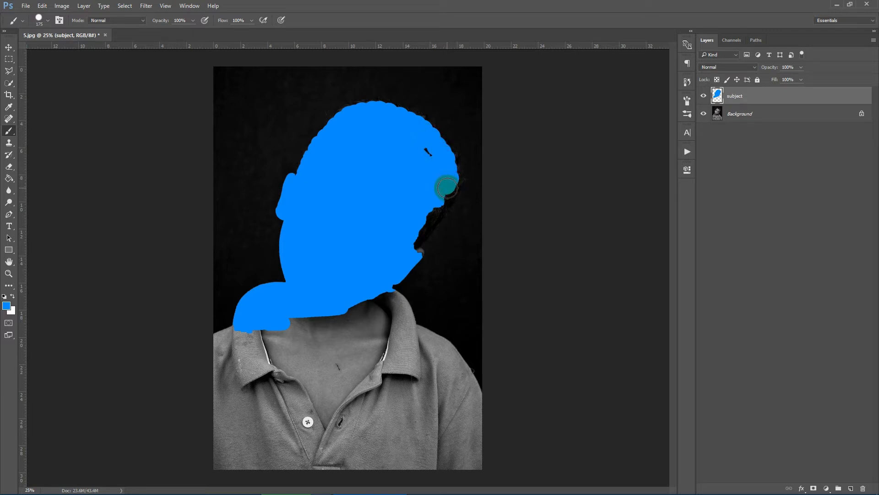
drag(445, 189, 439, 203)
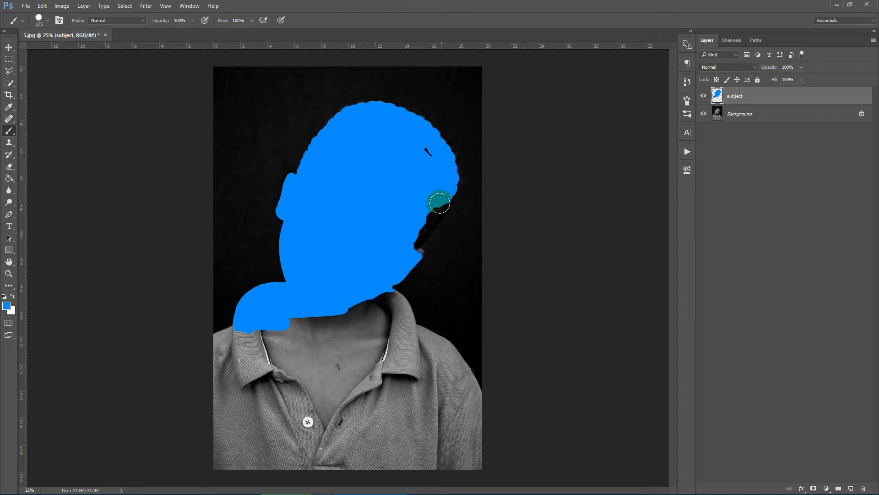
drag(438, 203, 446, 185)
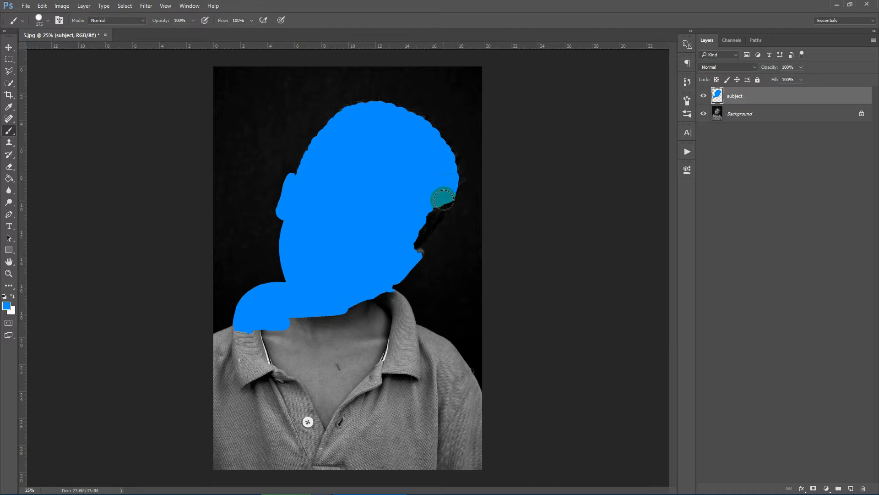
drag(441, 198, 424, 224)
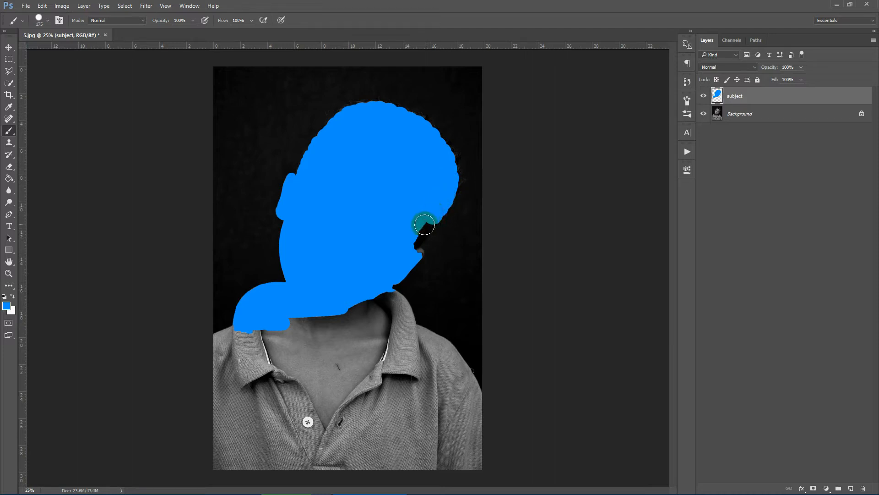
drag(425, 225, 403, 245)
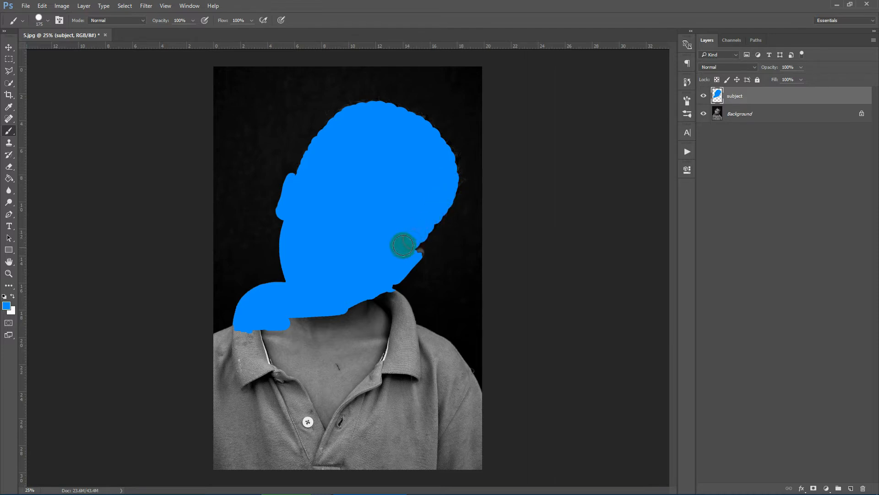
drag(403, 244, 440, 203)
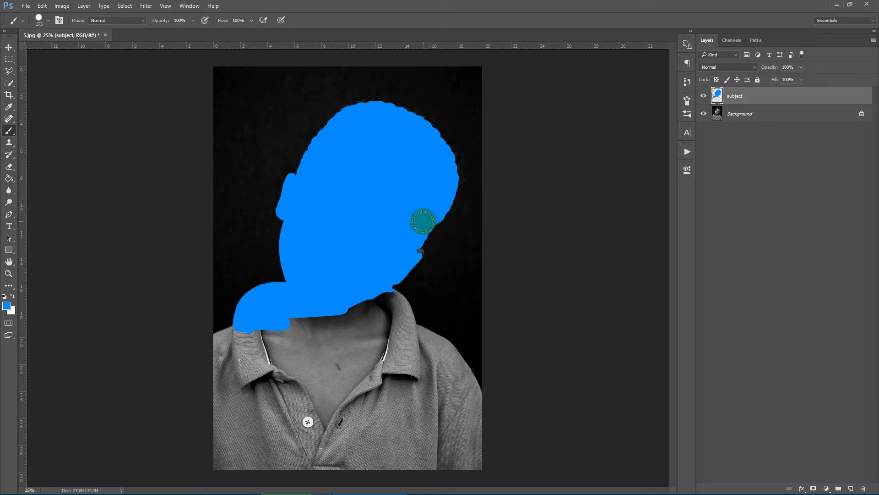
click(434, 214)
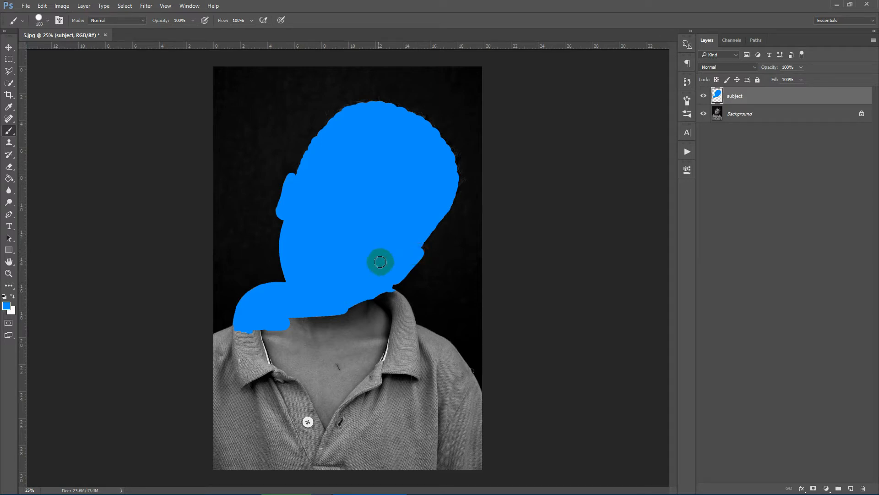
Paint blue down the right neck, over both collars and across the chest.
drag(381, 262, 396, 297)
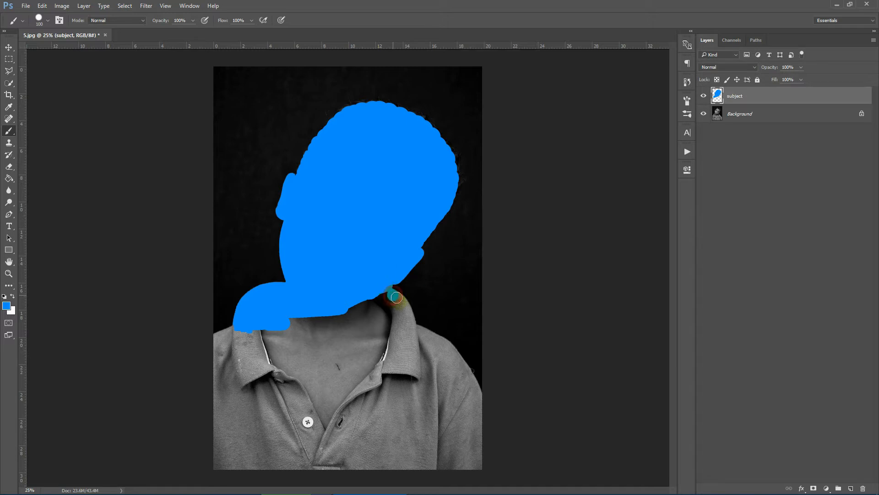
drag(394, 296, 410, 334)
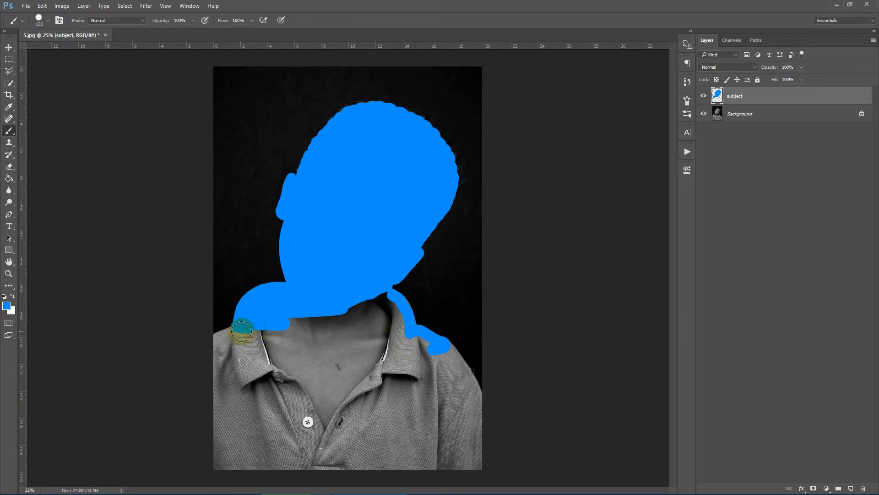
drag(243, 329, 343, 380)
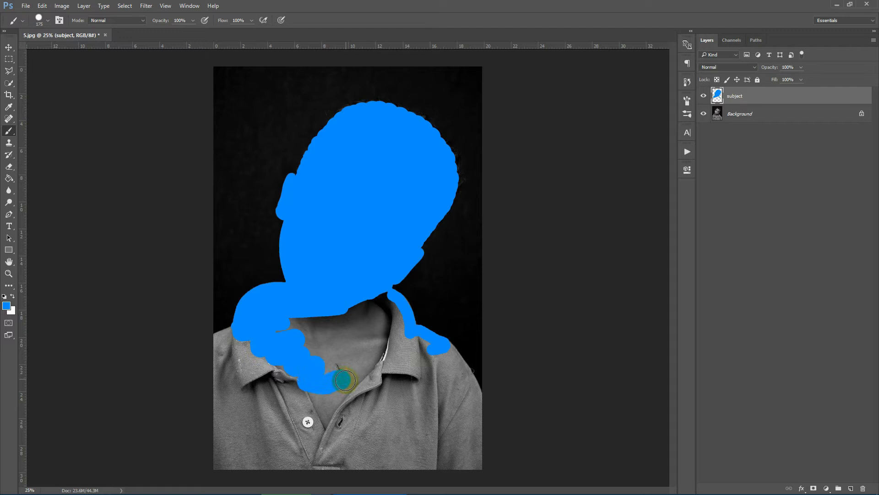
drag(346, 381, 386, 373)
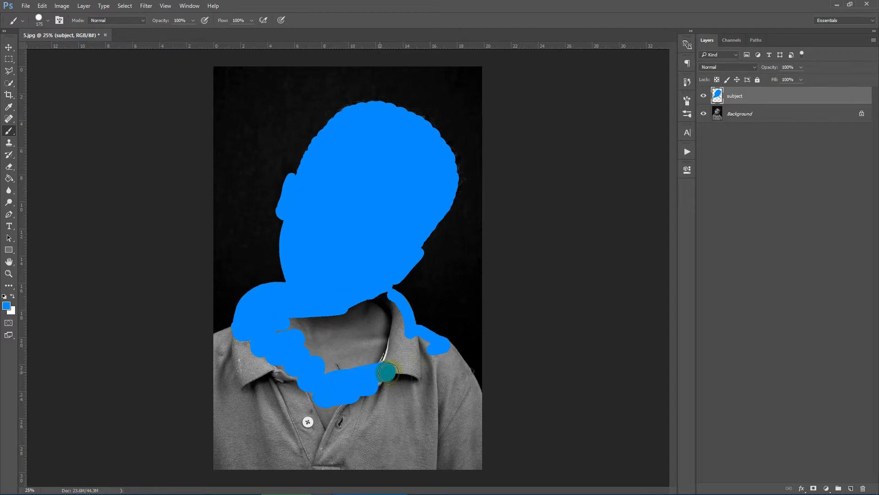
drag(387, 373, 343, 362)
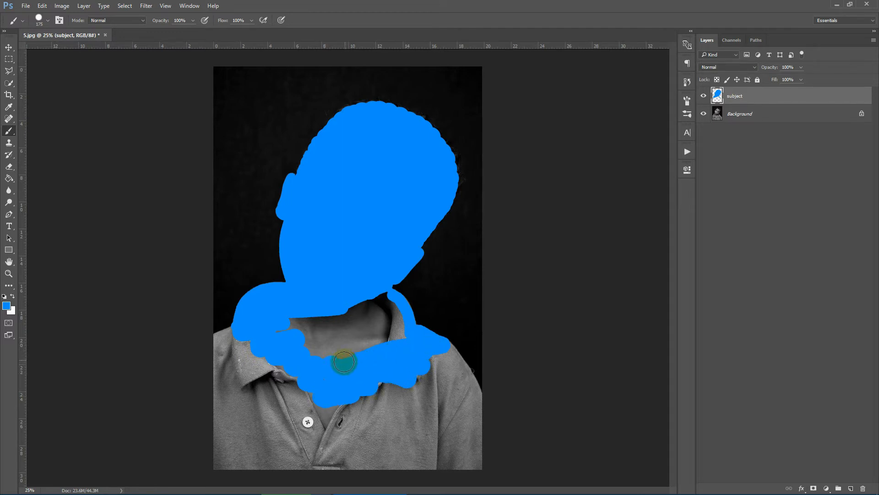
Fill the remaining neck gaps with blue and touch up the head.
drag(343, 362, 379, 292)
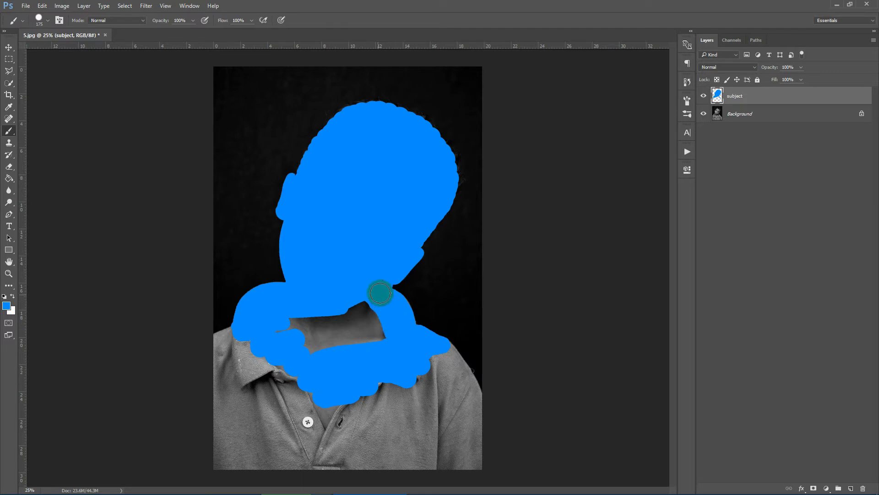
drag(380, 292, 290, 328)
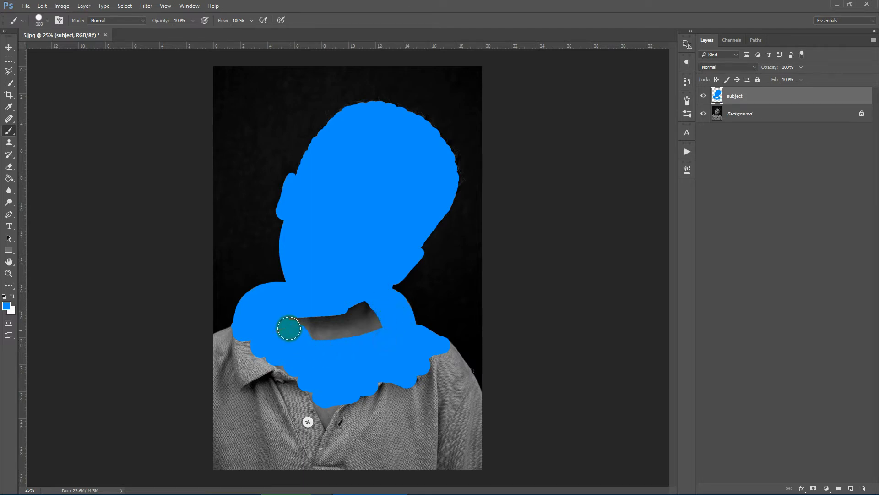
drag(290, 328, 355, 330)
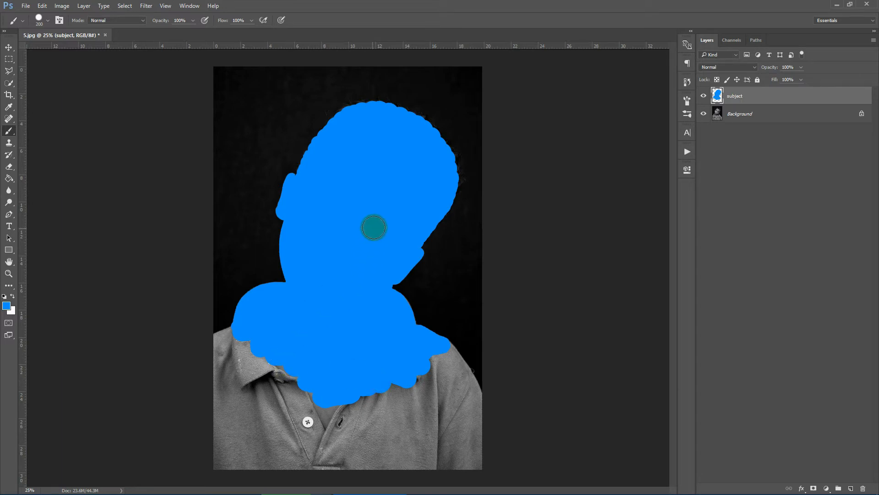
mouse_move(345, 149)
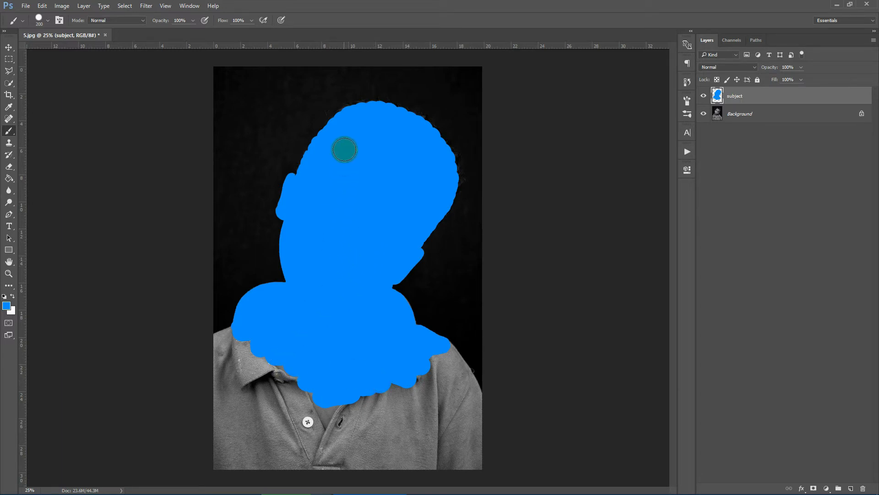
drag(346, 150, 319, 189)
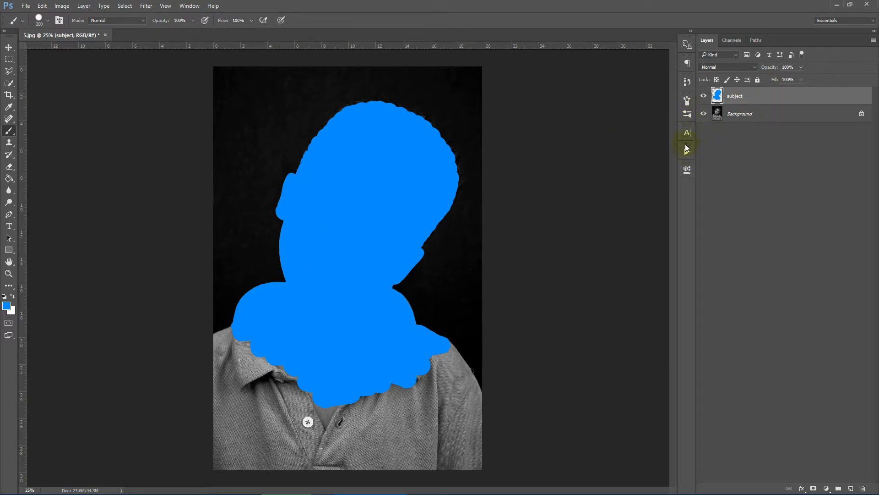
Play the Pencil Sketch 2 Photoshop Action from the Actions panel.
click(686, 151)
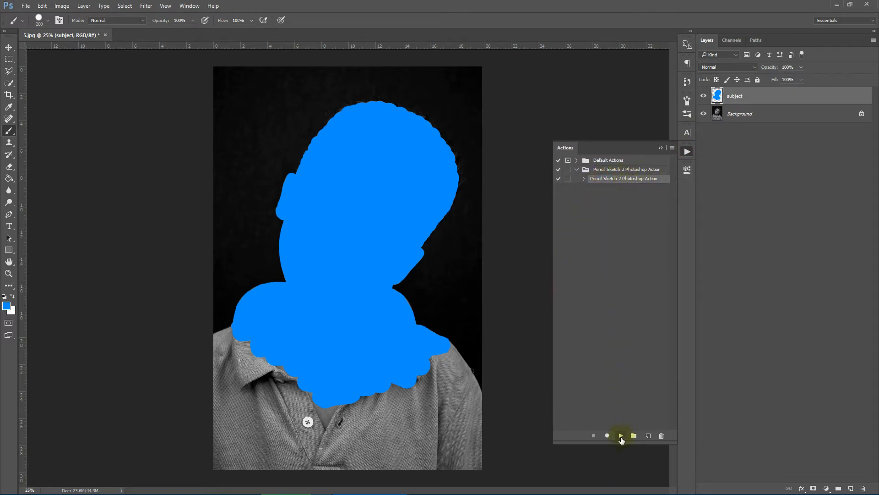
click(620, 435)
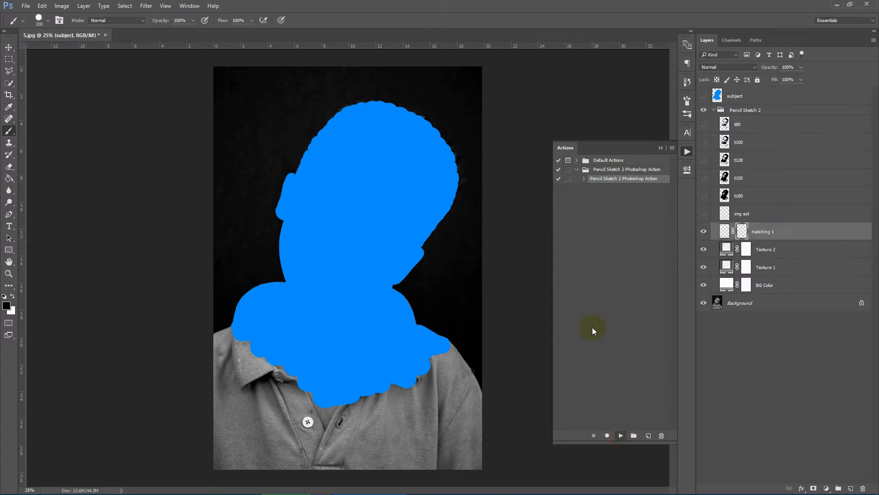
click(620, 435)
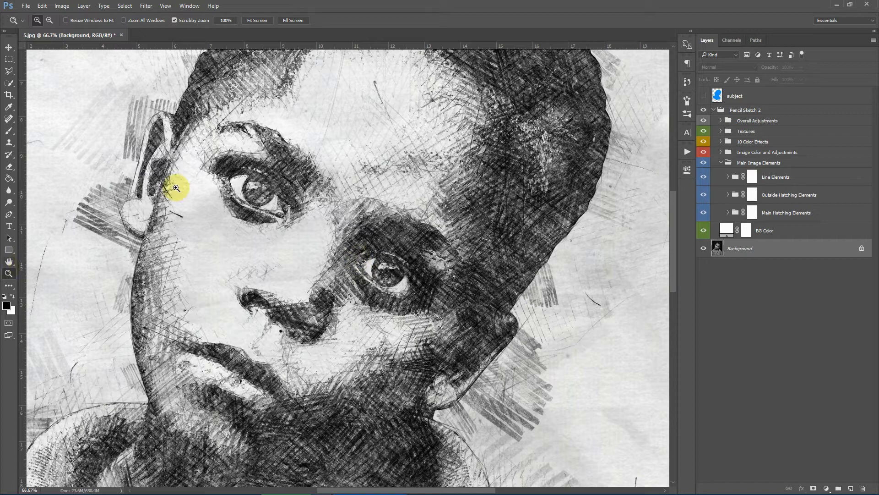
mouse_move(187, 211)
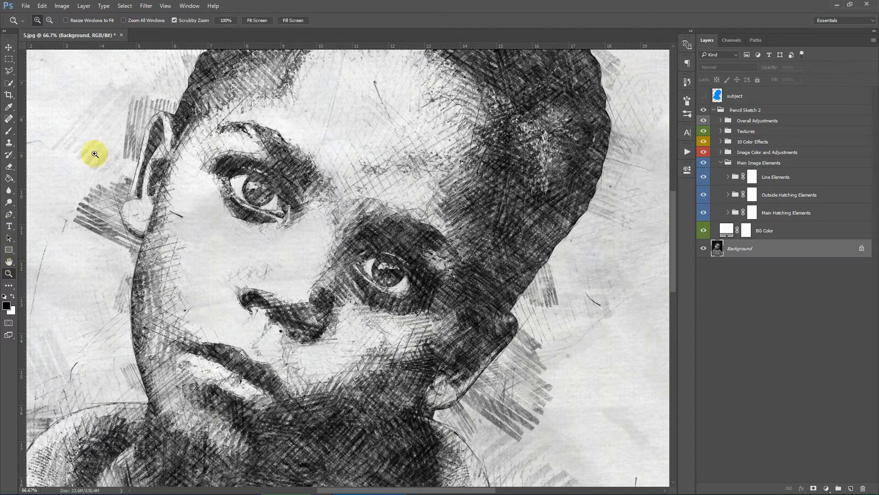
click(94, 153)
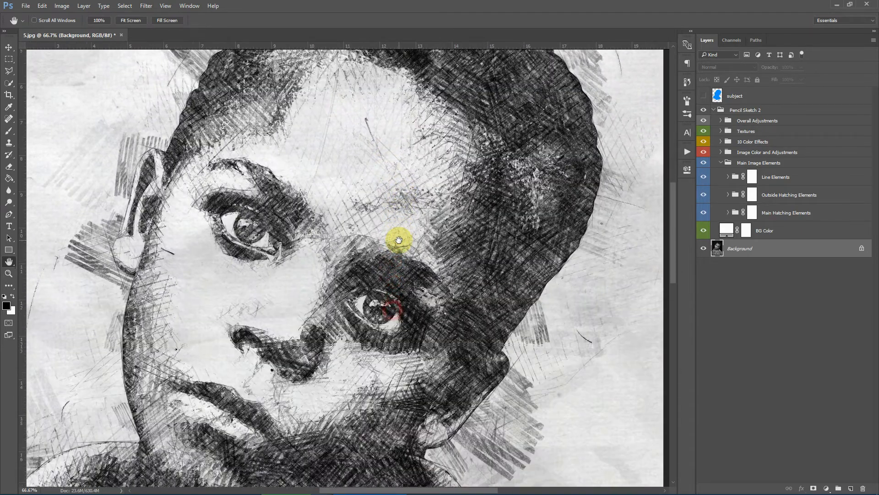
drag(399, 239, 370, 389)
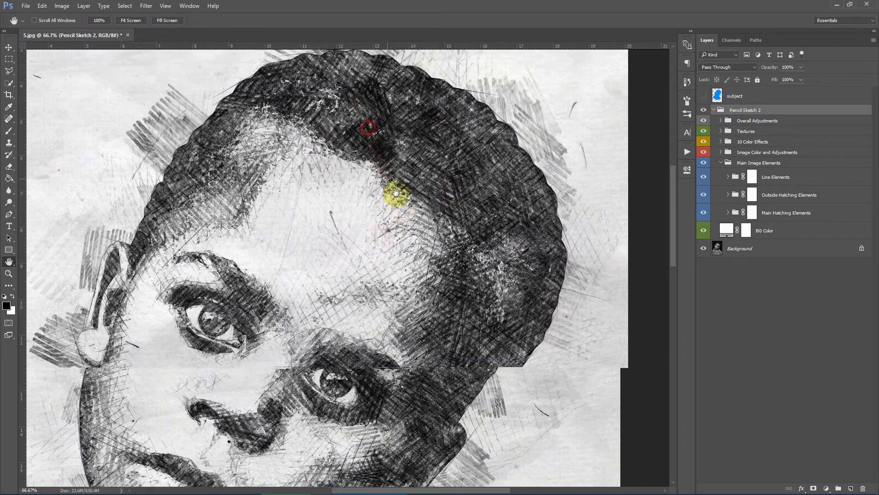
drag(396, 194, 252, 257)
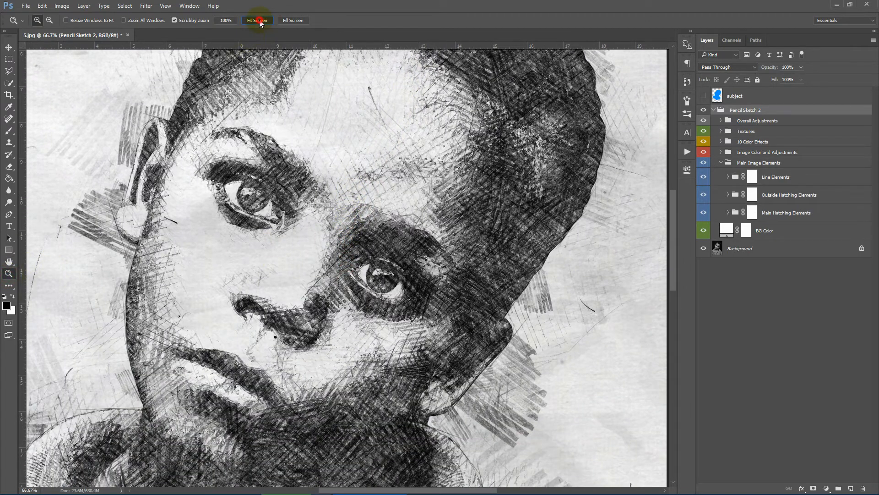
click(257, 20)
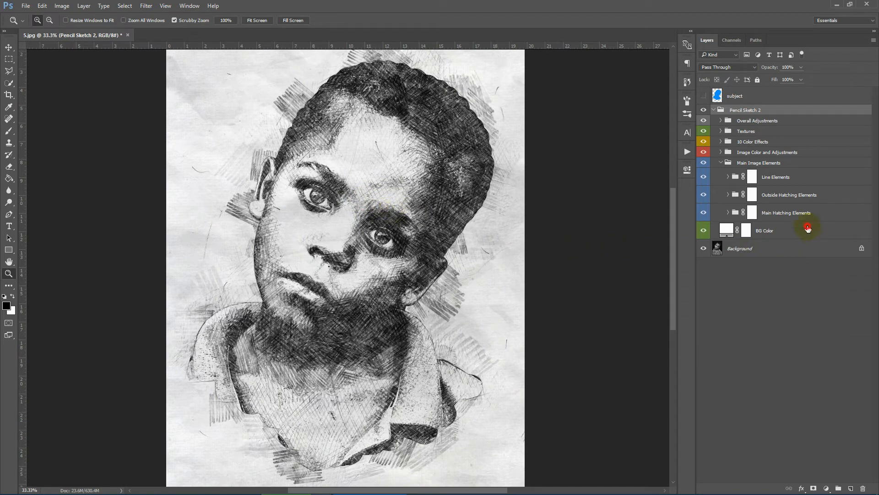
double_click(727, 230)
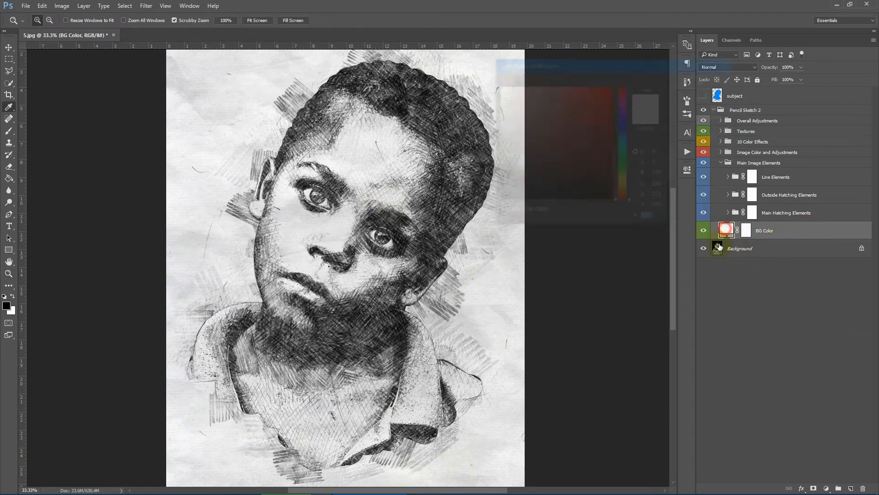
double_click(726, 230)
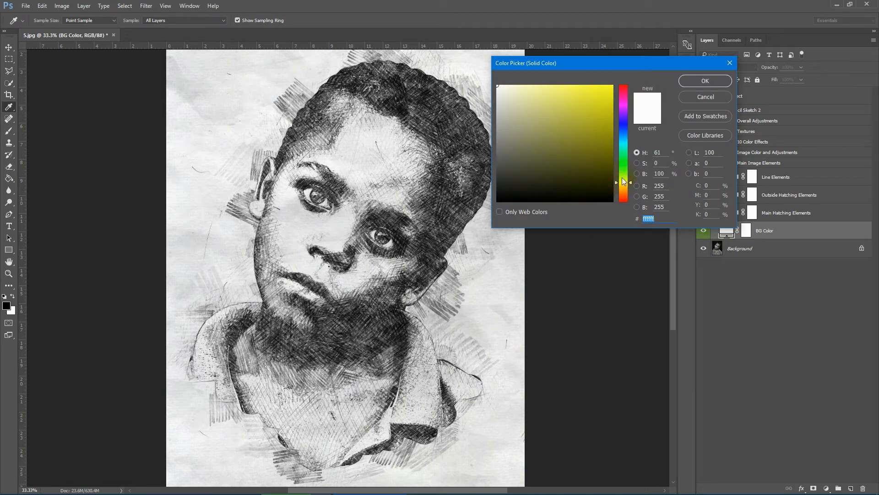
click(545, 94)
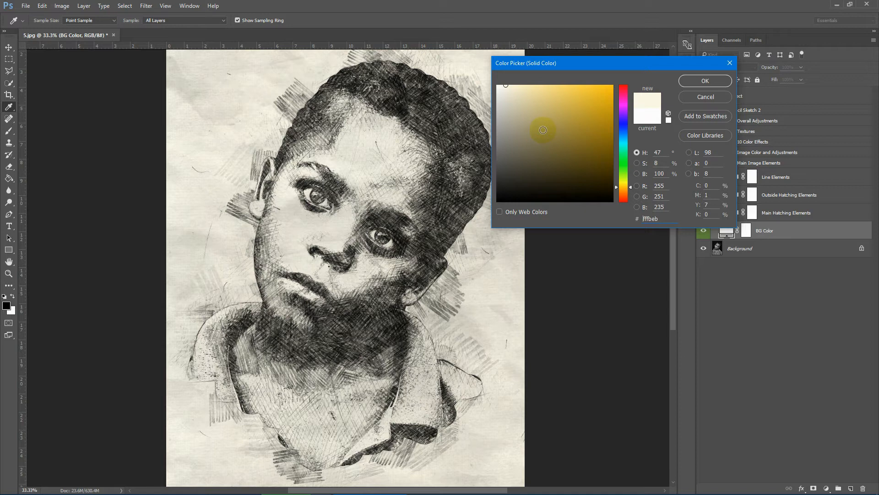
click(705, 81)
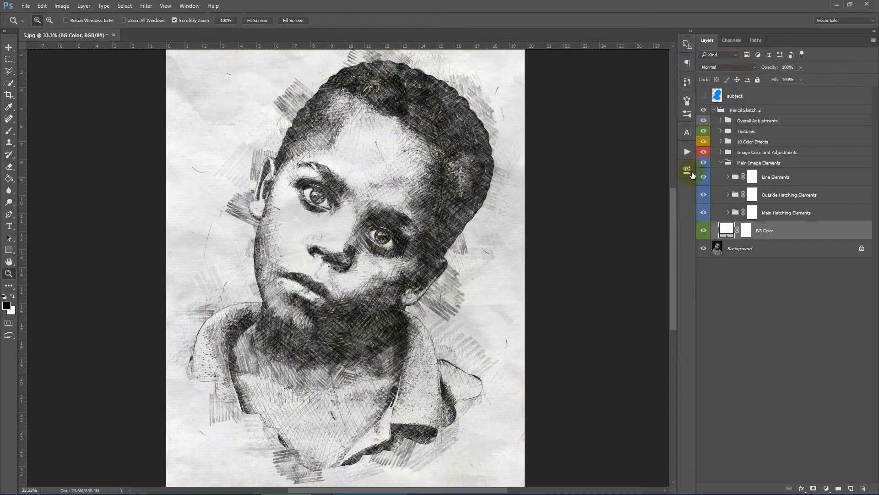
Toggle Main Hatching Elements to compare, then lower Hatching 2 opacity to 24%.
click(758, 163)
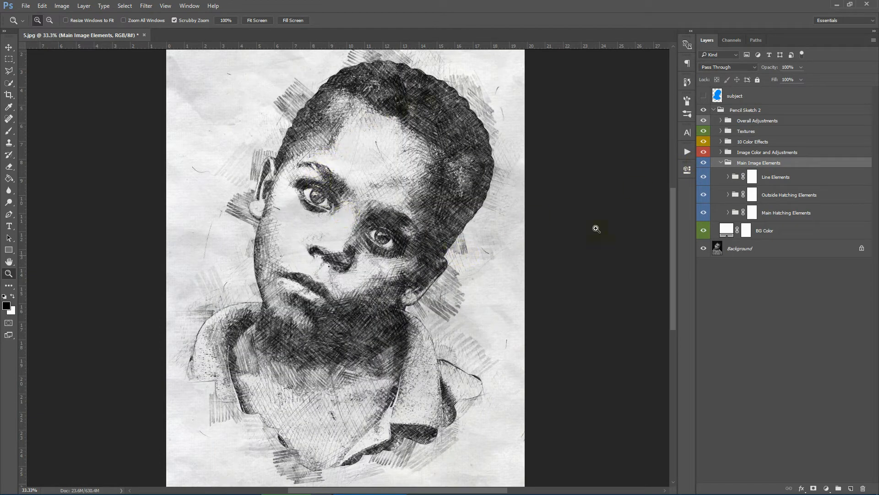
click(704, 217)
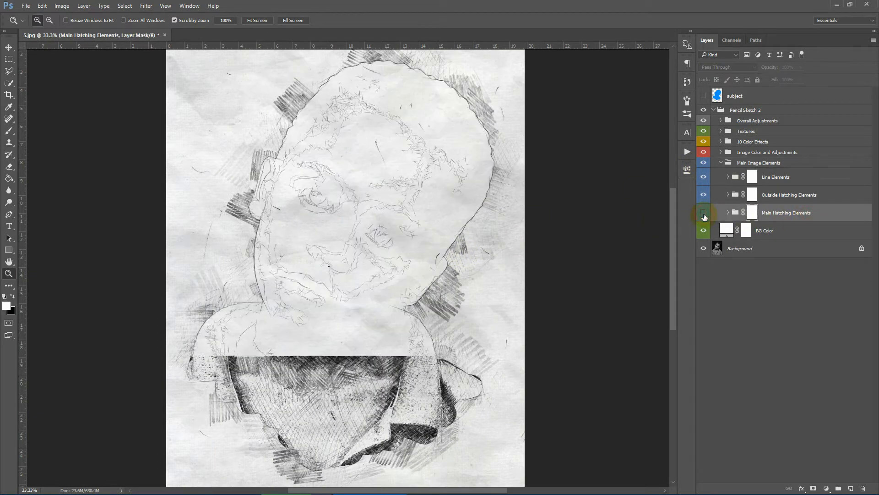
click(728, 212)
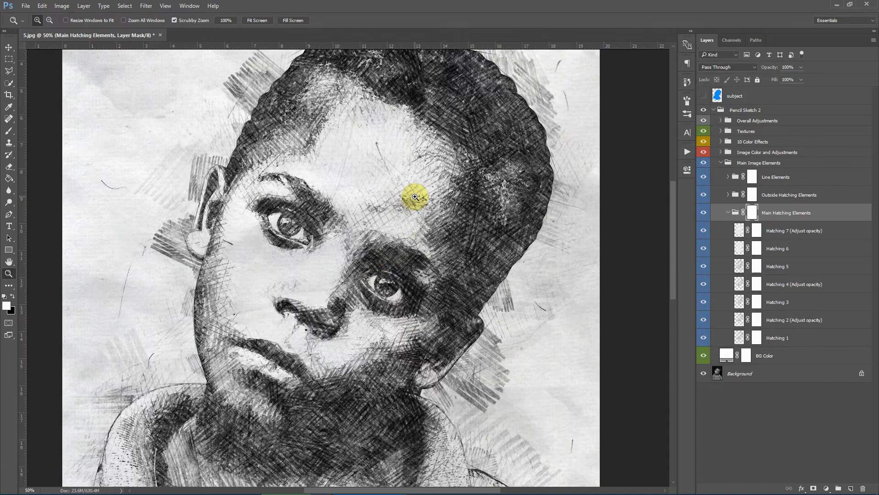
click(776, 337)
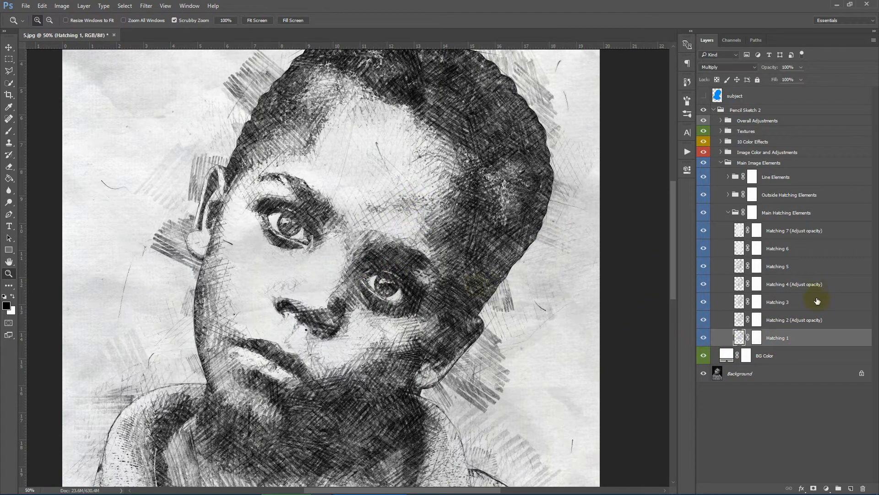
click(793, 319)
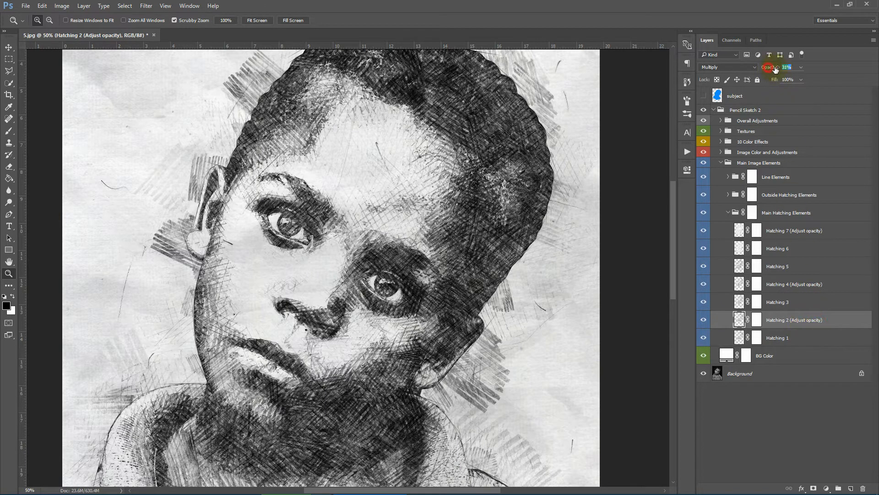
click(788, 67)
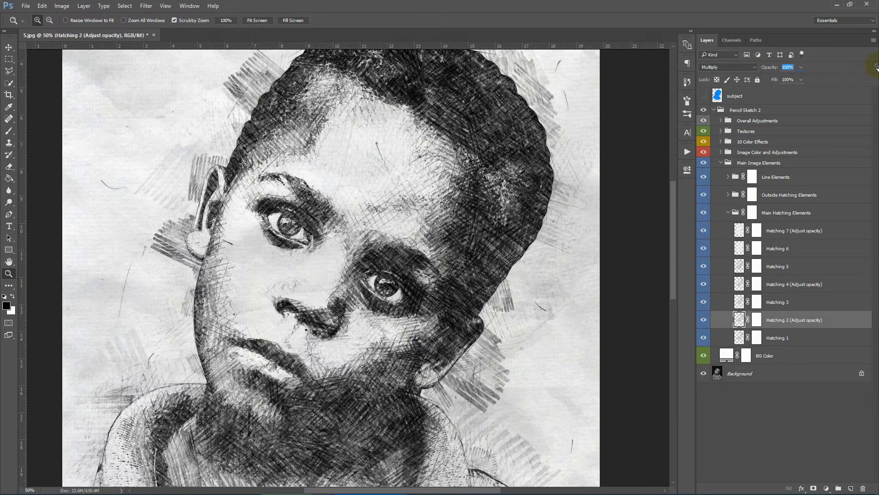
drag(795, 67, 802, 67)
text(24)
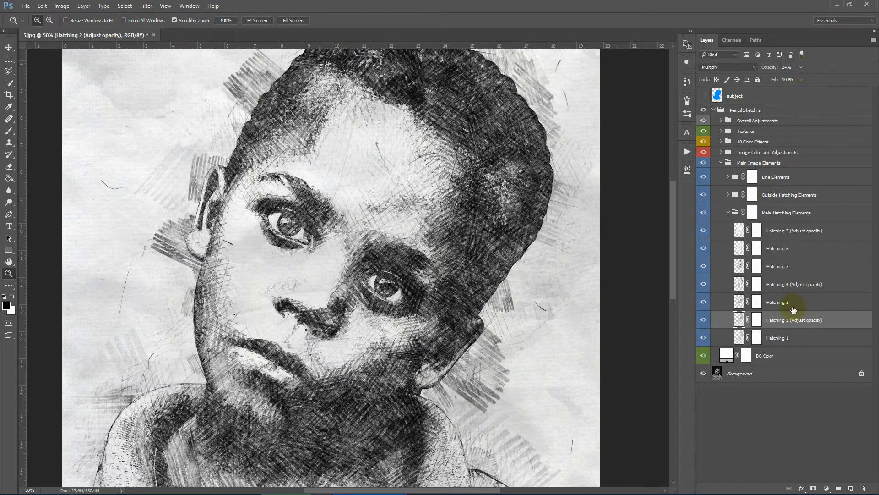
Hide Hatching 5, 6 and 7 to lighten the face shading and expand Line Elements.
click(778, 301)
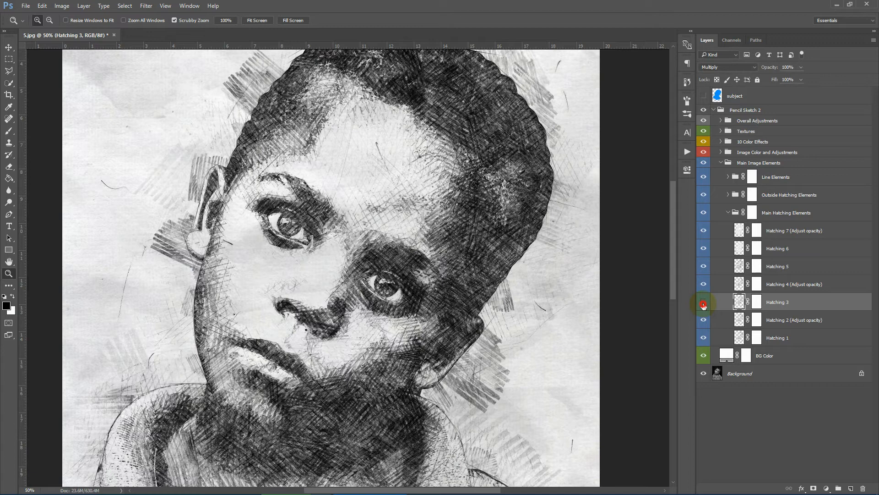
click(793, 284)
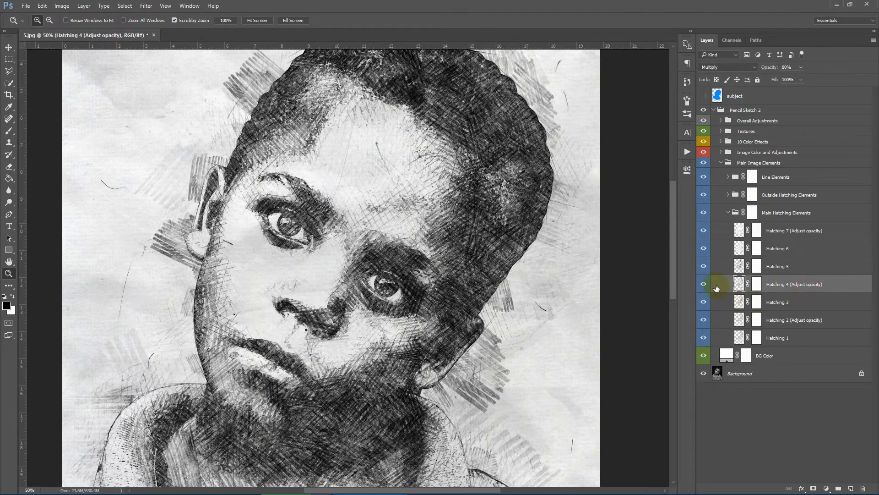
click(703, 284)
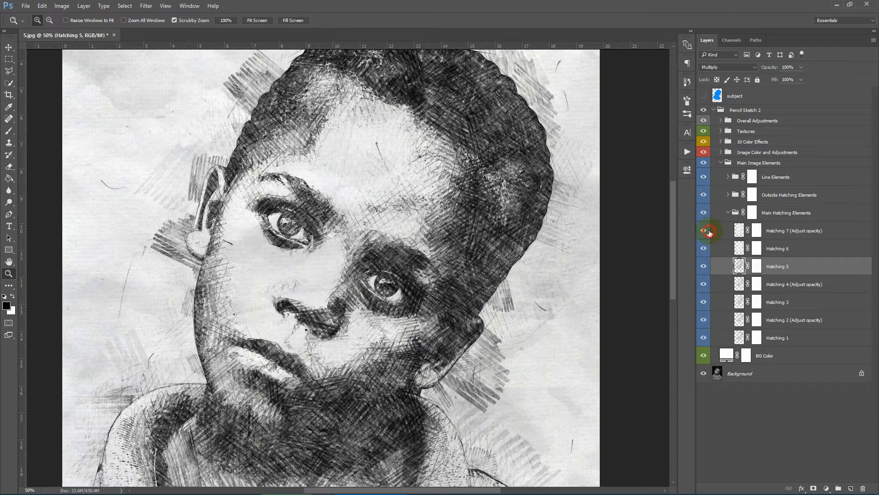
click(703, 231)
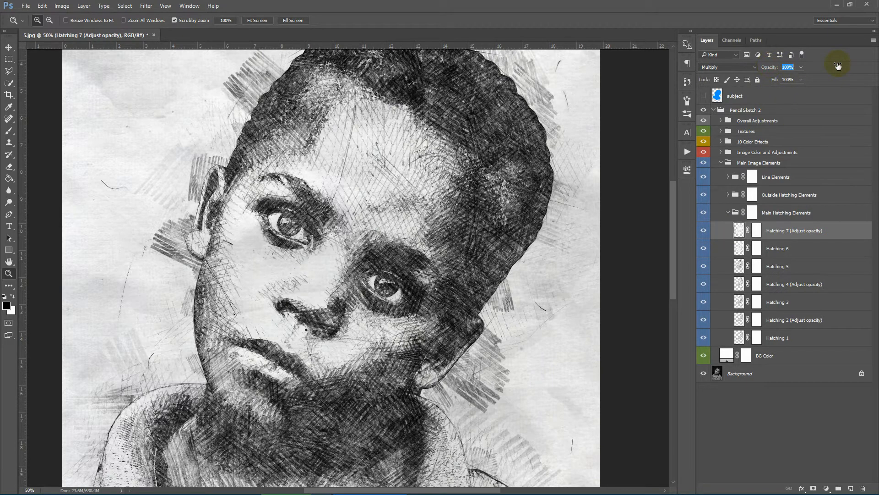
drag(787, 67, 785, 67)
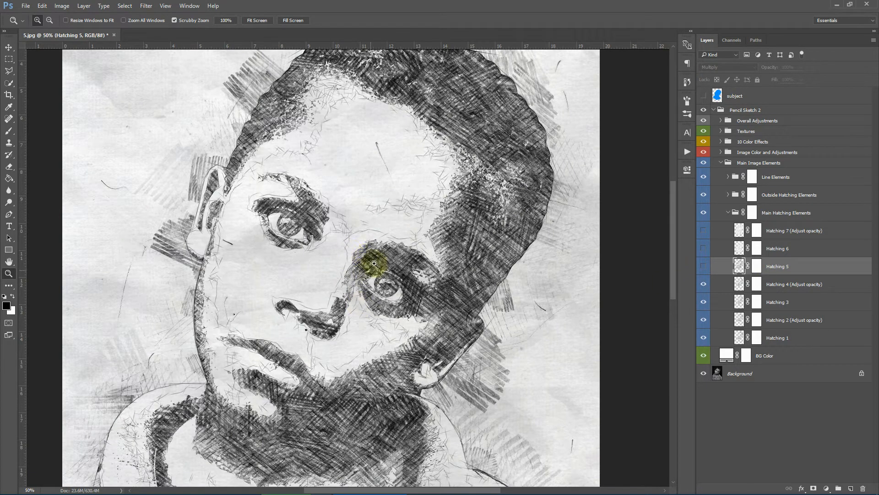
mouse_move(783, 213)
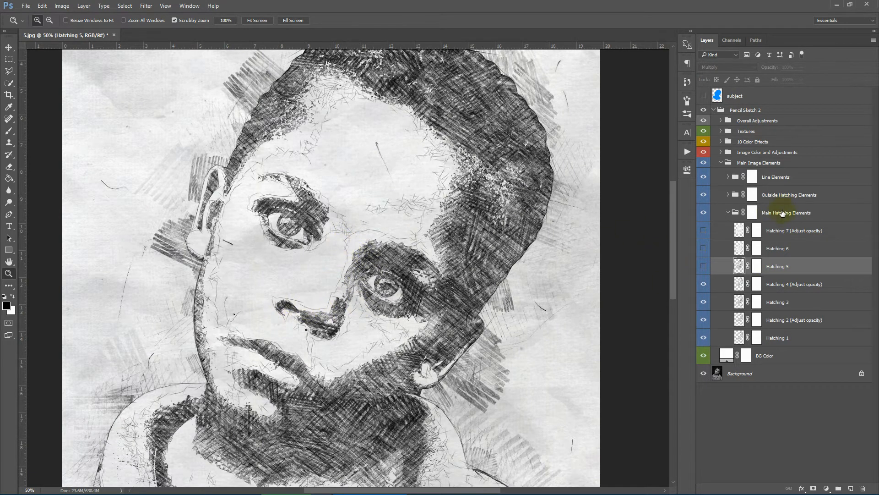
click(729, 177)
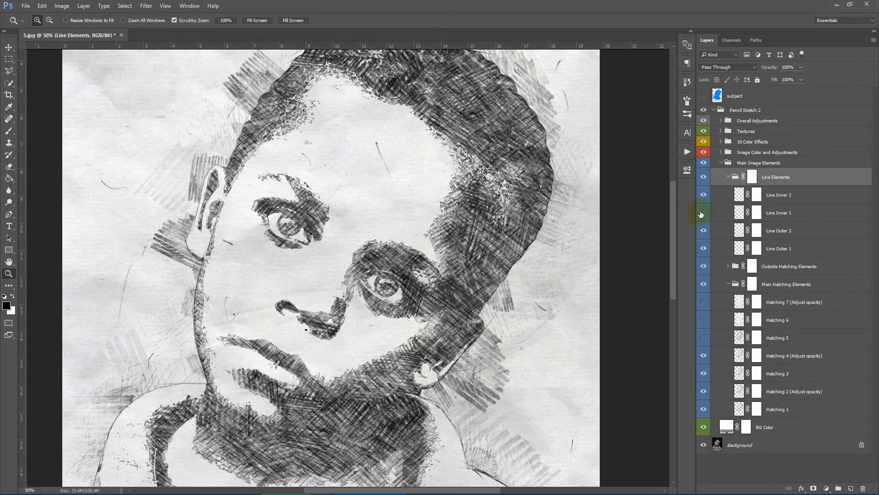
Toggle the outline layers to compare, then re-enable the hidden hatching so full shading returns.
click(794, 356)
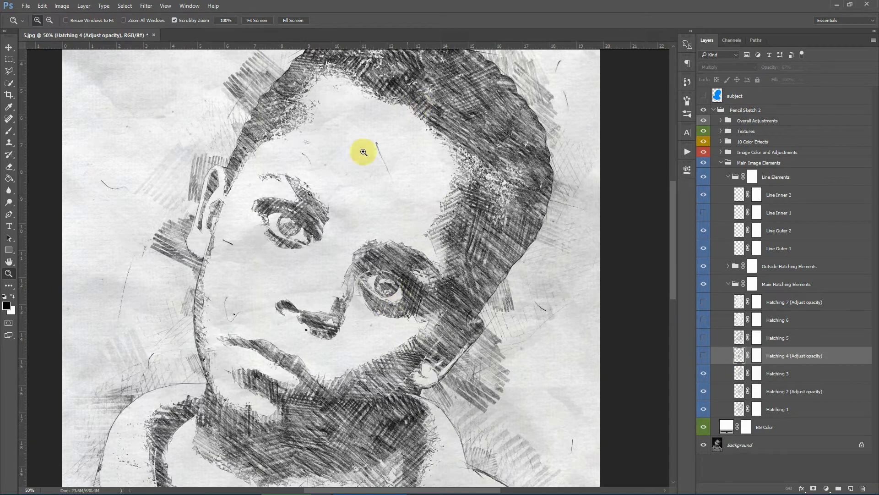
click(703, 372)
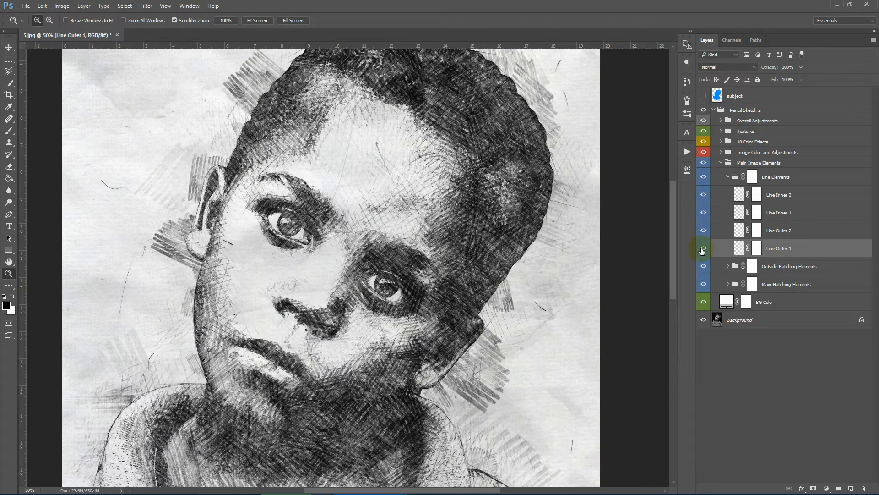
click(703, 249)
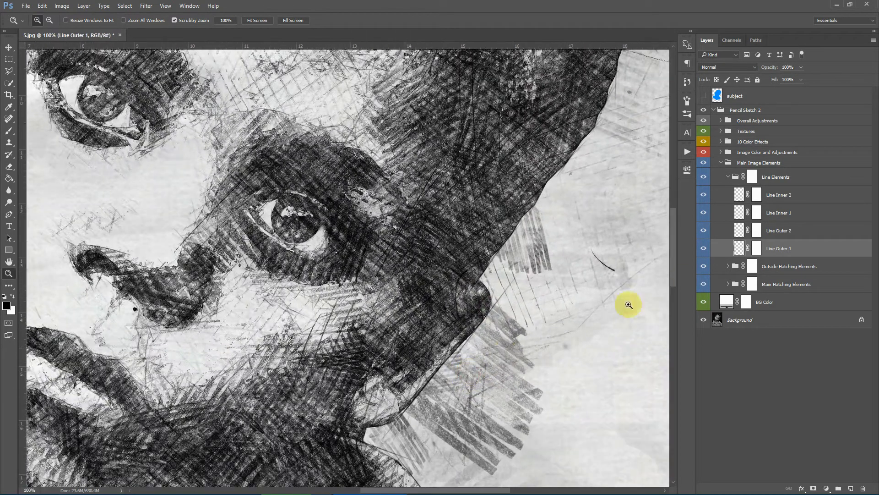
click(704, 230)
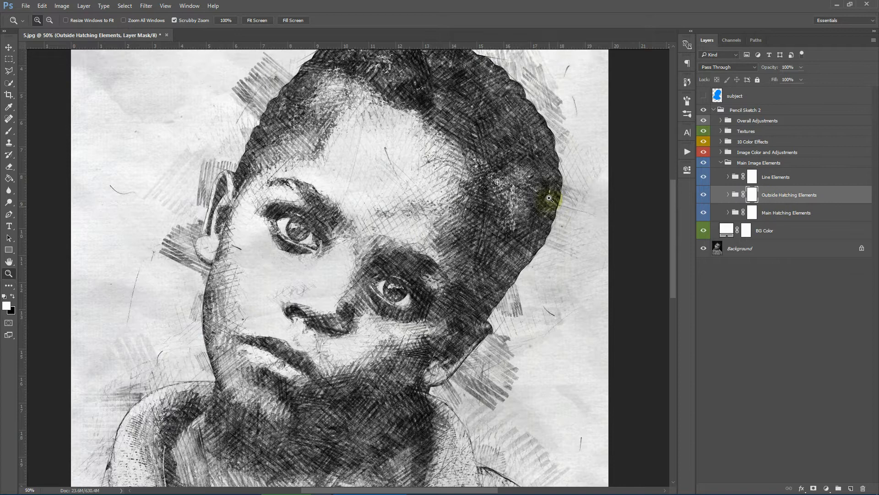
Expand Outside Hatching Elements and toggle the Outside Hatching 4 layer's visibility.
click(728, 194)
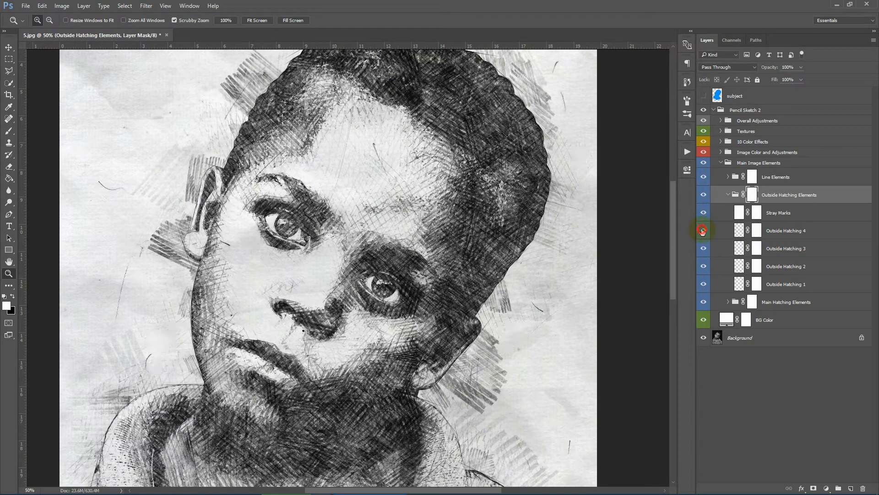
click(785, 265)
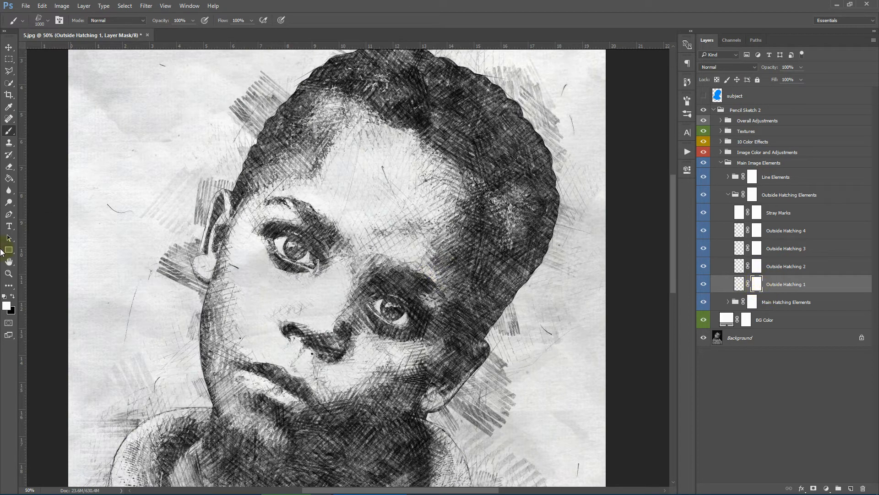
Paint black on the Outside Hatching 1 mask to hide strokes above the hair and beside the ear.
click(224, 132)
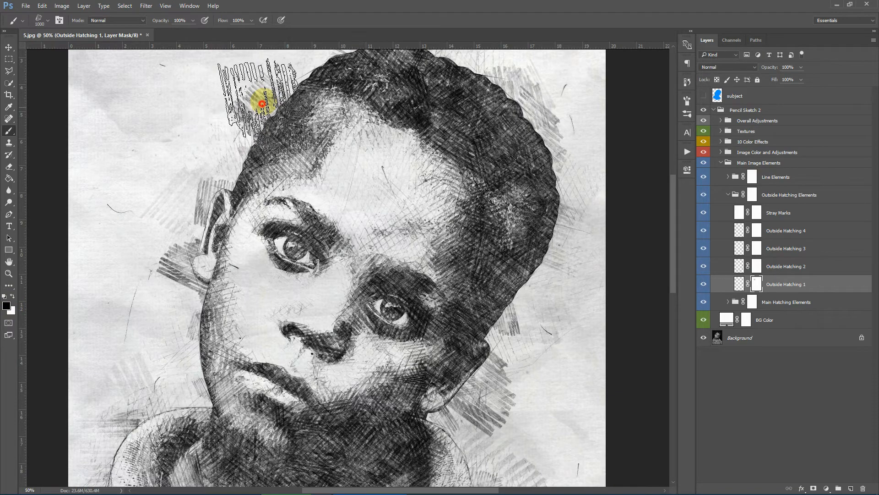
drag(262, 102, 170, 262)
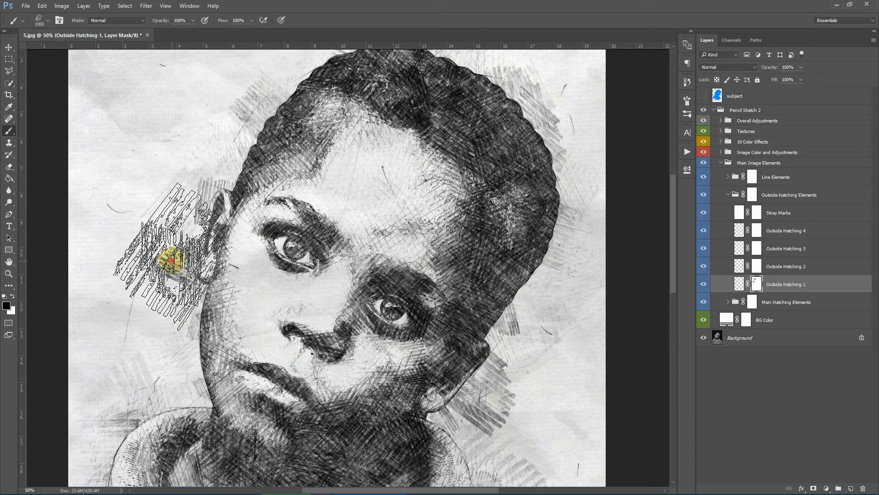
drag(168, 261, 491, 404)
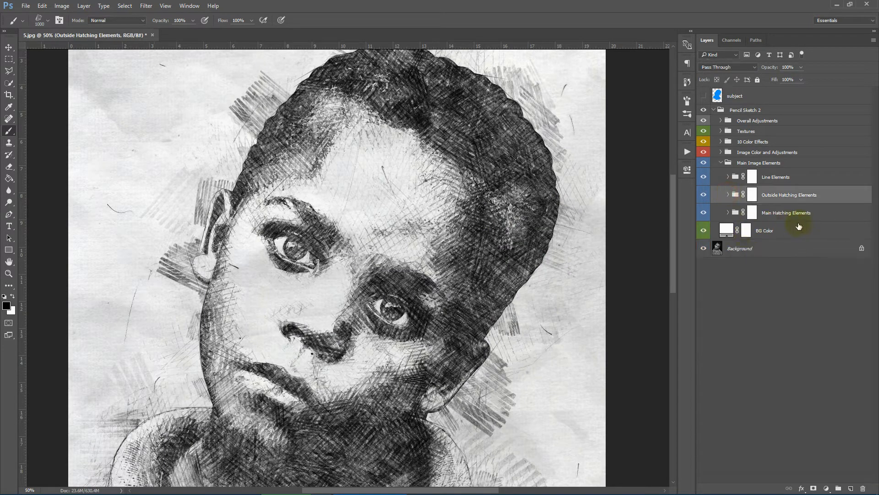
click(728, 212)
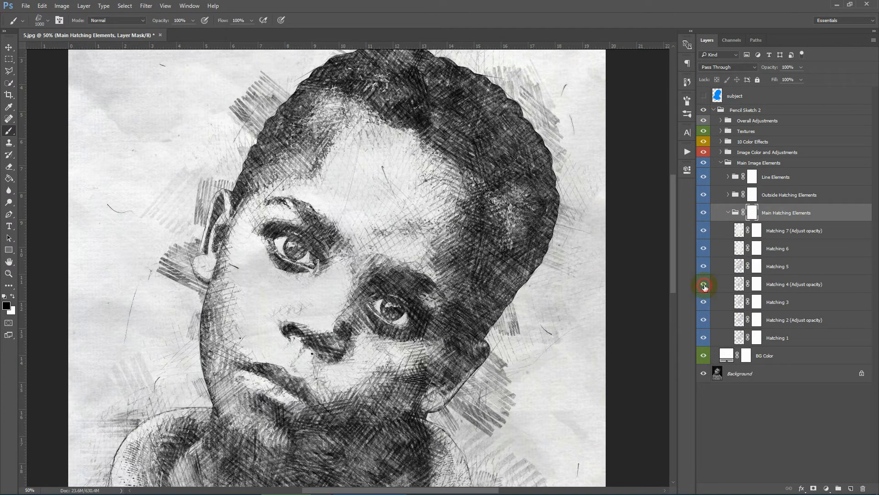
Mask out hatching over the right eye on Hatching 4, then collapse the hatching groups.
click(704, 284)
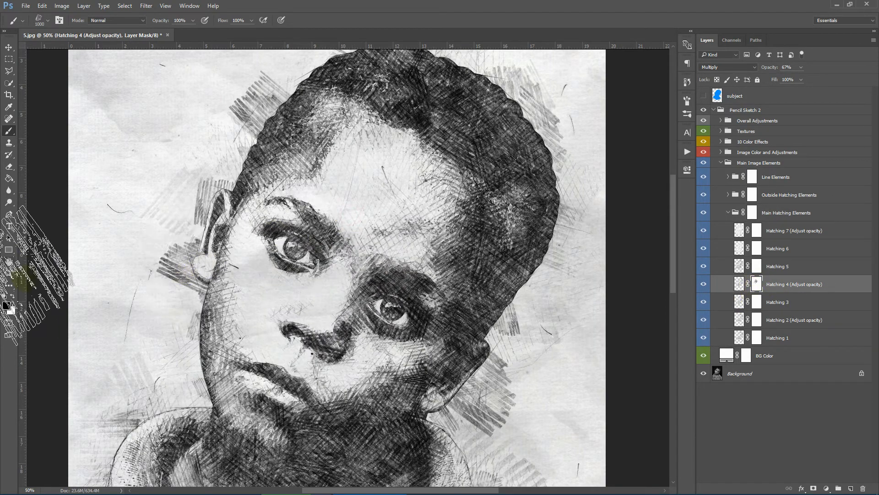
click(399, 291)
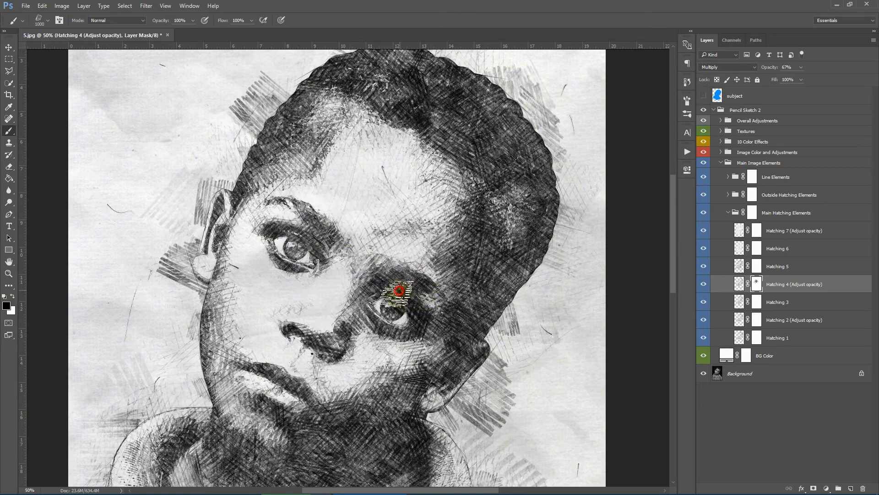
click(400, 292)
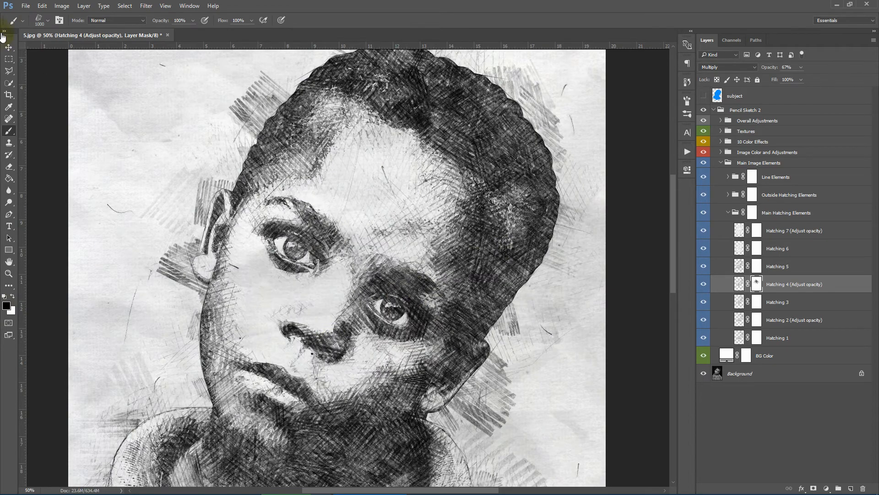
click(303, 252)
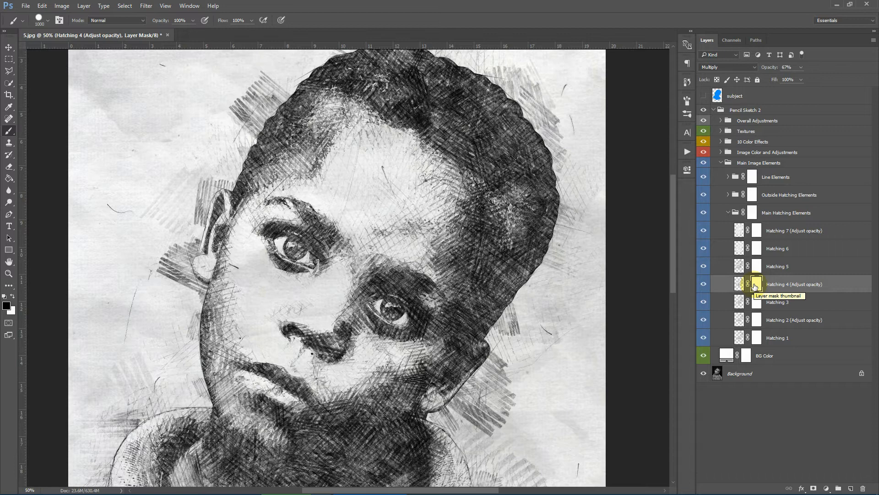
click(728, 212)
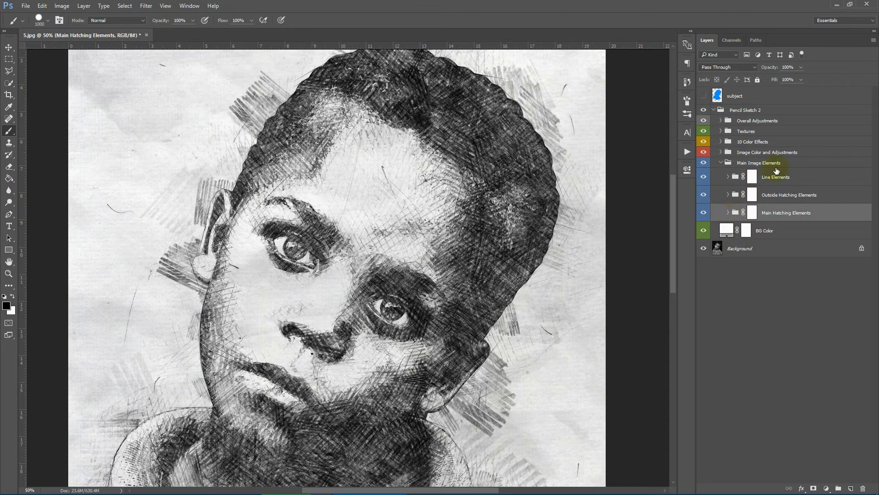
click(760, 163)
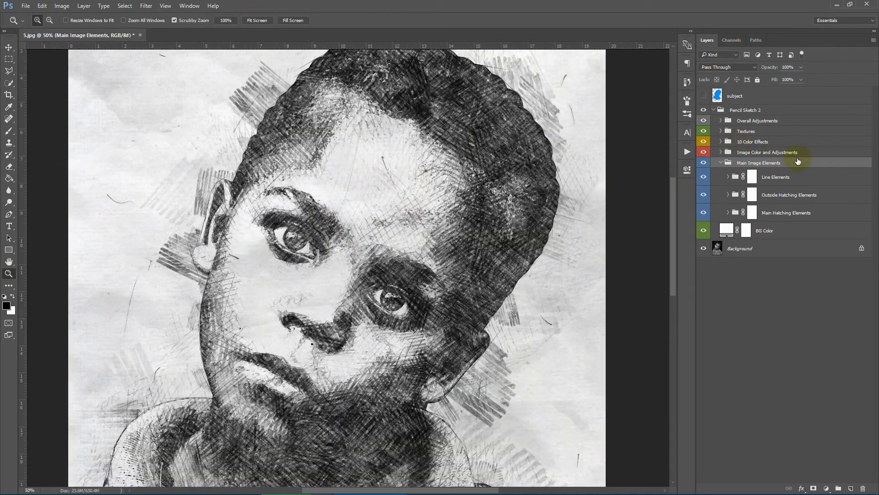
Expand Image Color and Adjustments and compare the sketch with Add Contrast off and on.
click(768, 152)
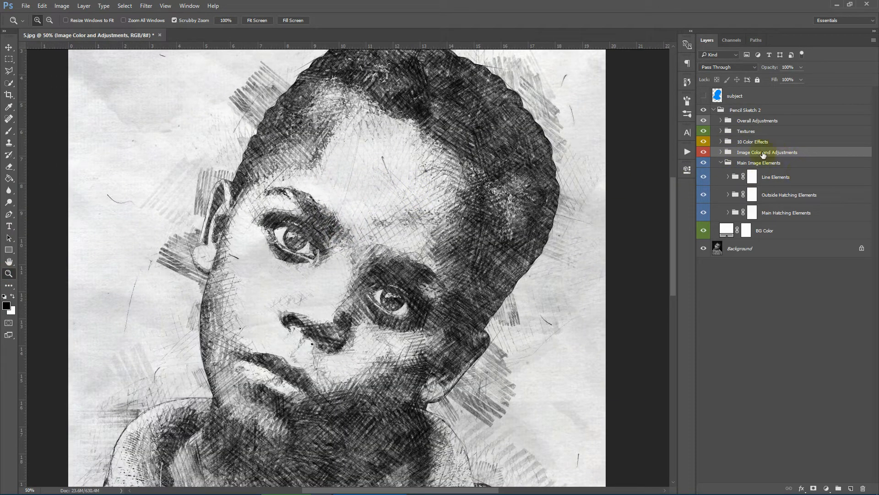
click(721, 152)
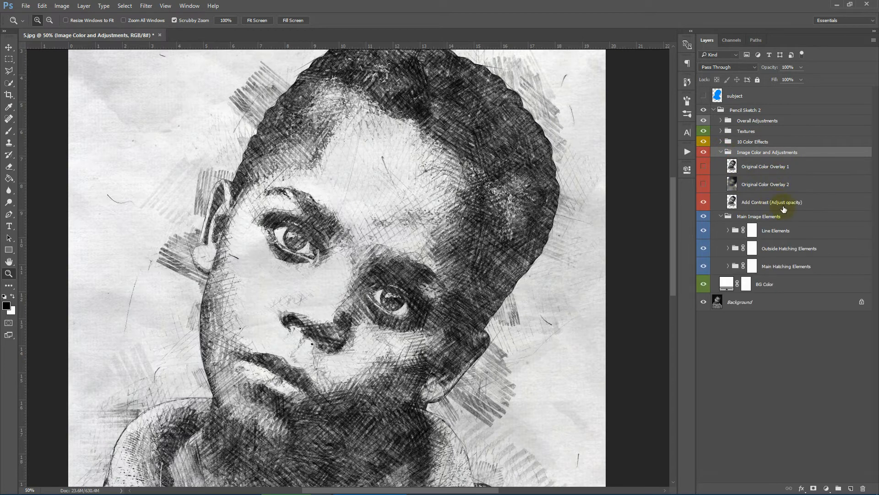
click(771, 202)
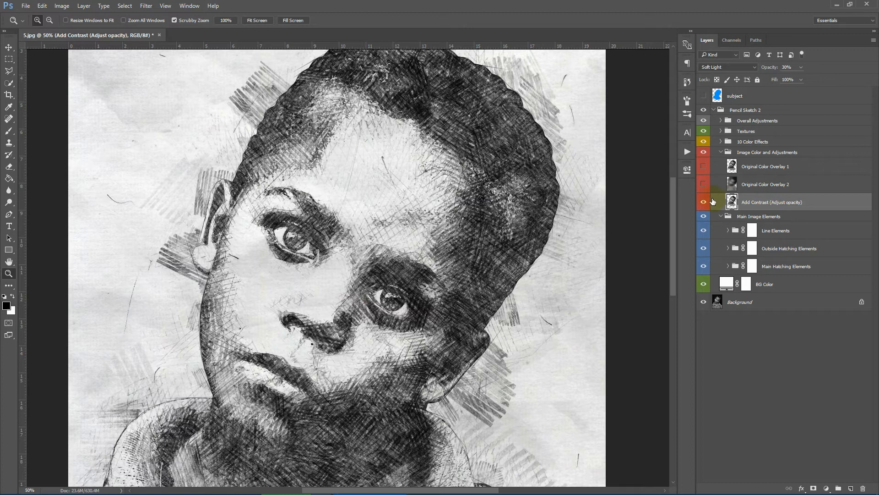
click(704, 201)
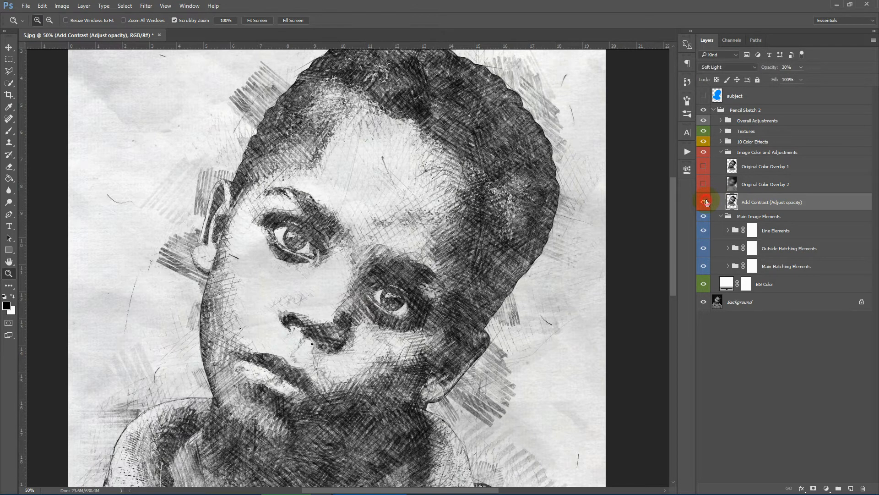
click(703, 201)
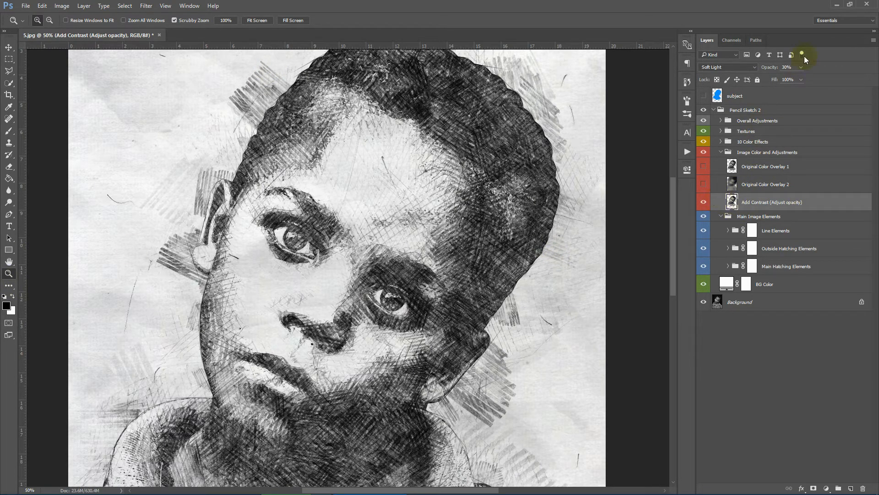
Inspect the Original Color Overlay 2 layer and move to the 10 Color Effects group.
click(790, 67)
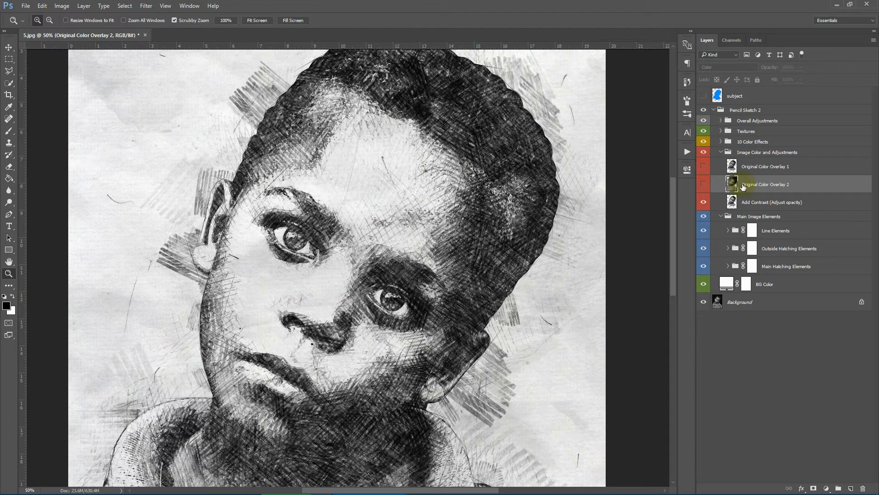
click(771, 201)
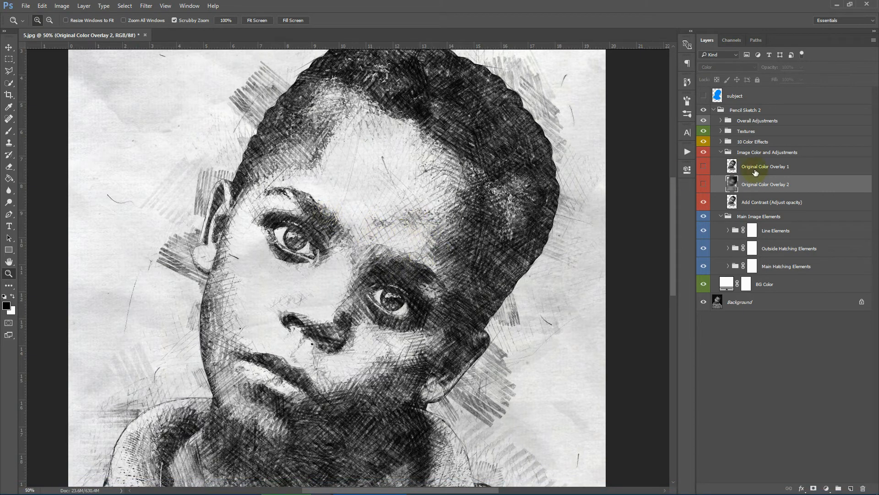
mouse_move(720, 157)
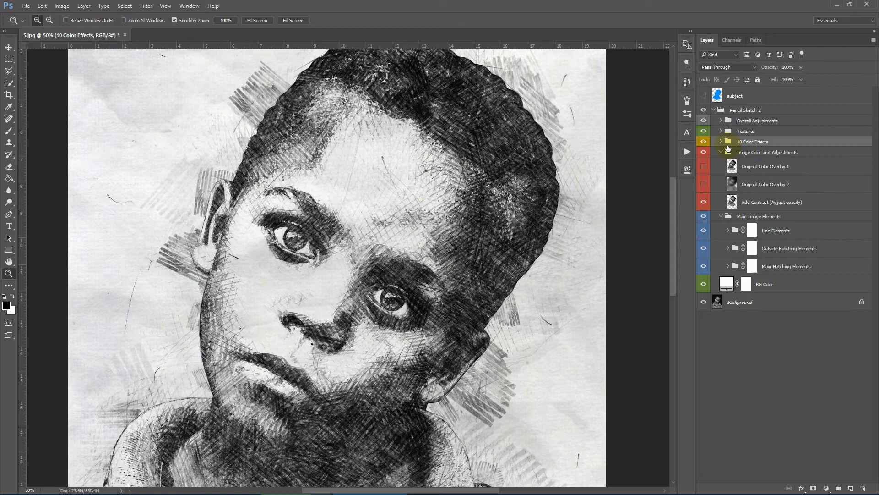
click(728, 141)
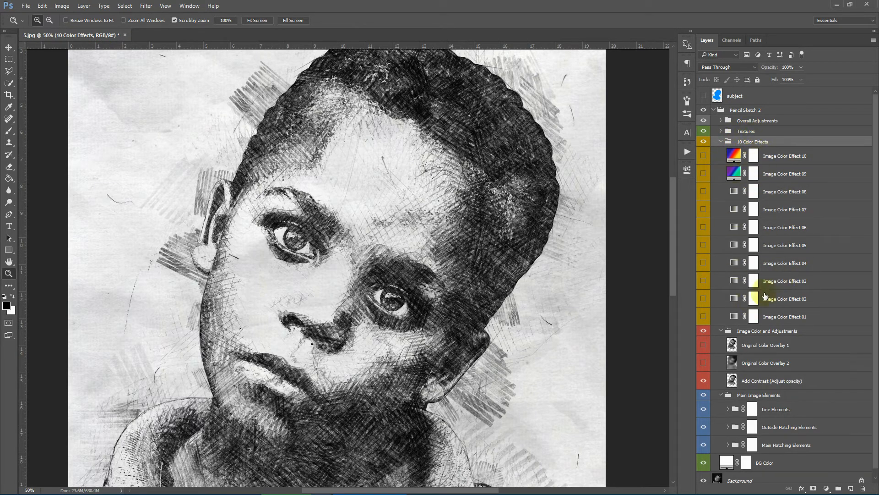
click(704, 318)
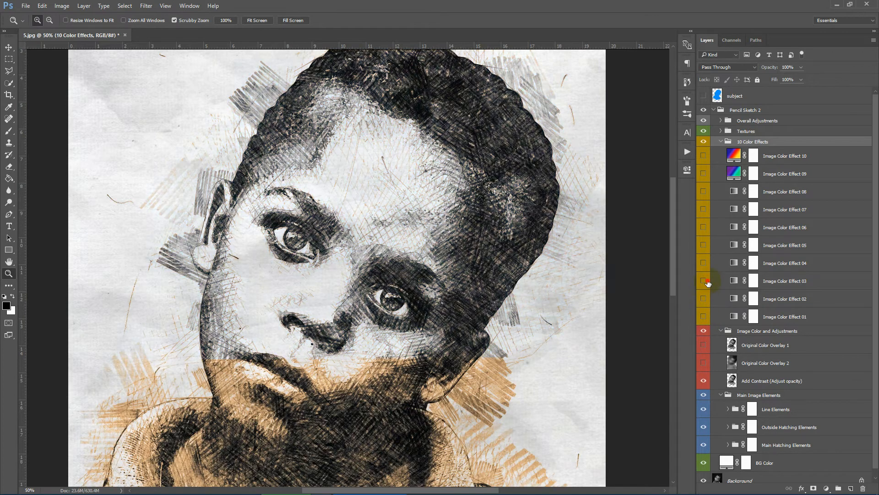
click(703, 263)
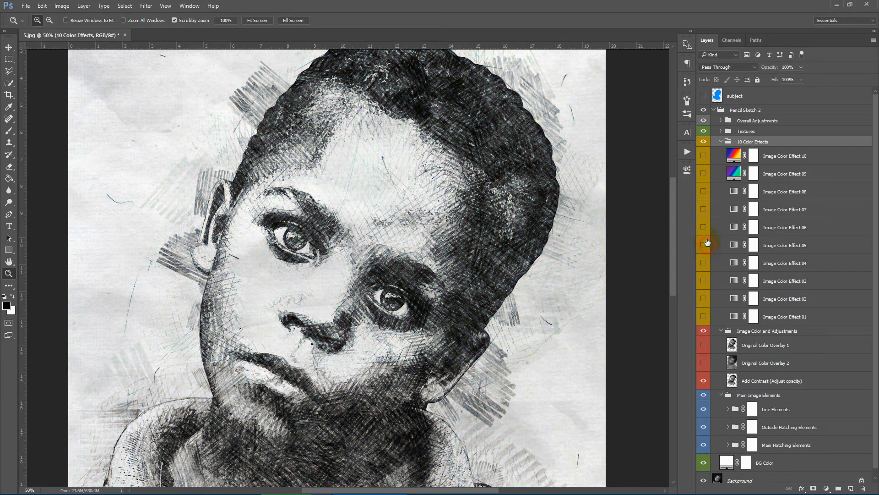
click(703, 209)
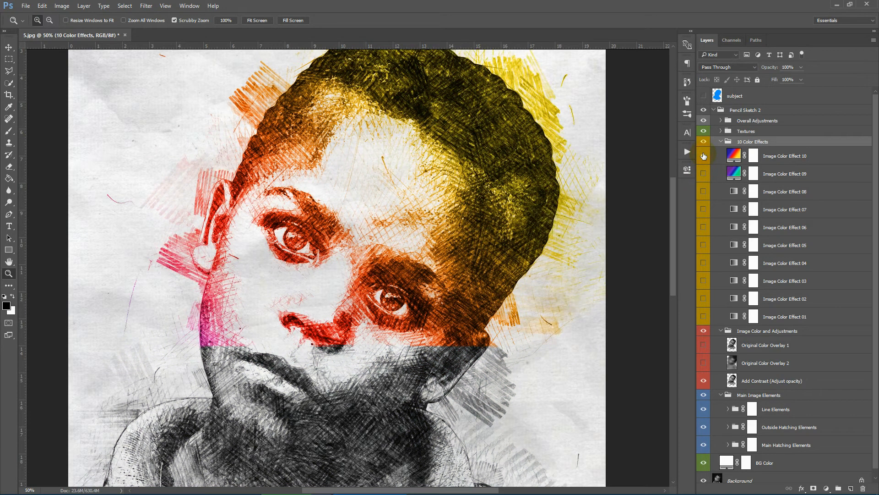
click(704, 141)
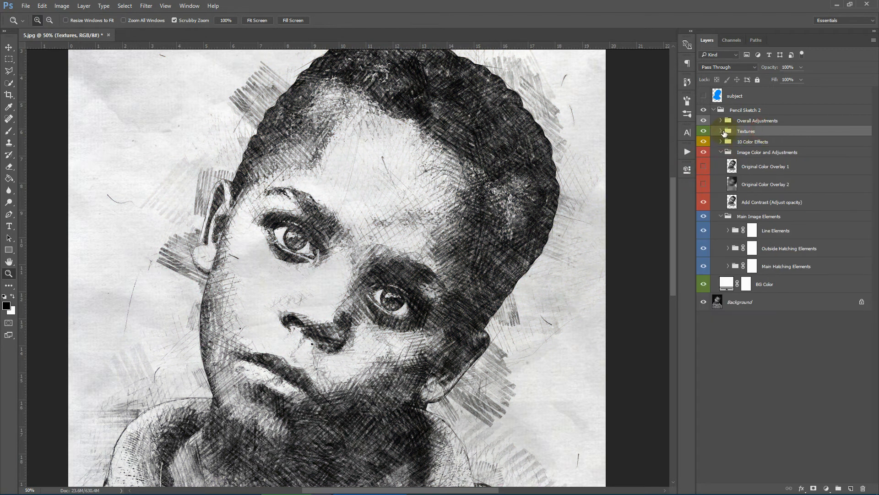
Compare the sketch with the Textures group hidden and shown, then expand Overall Adjustments.
click(703, 131)
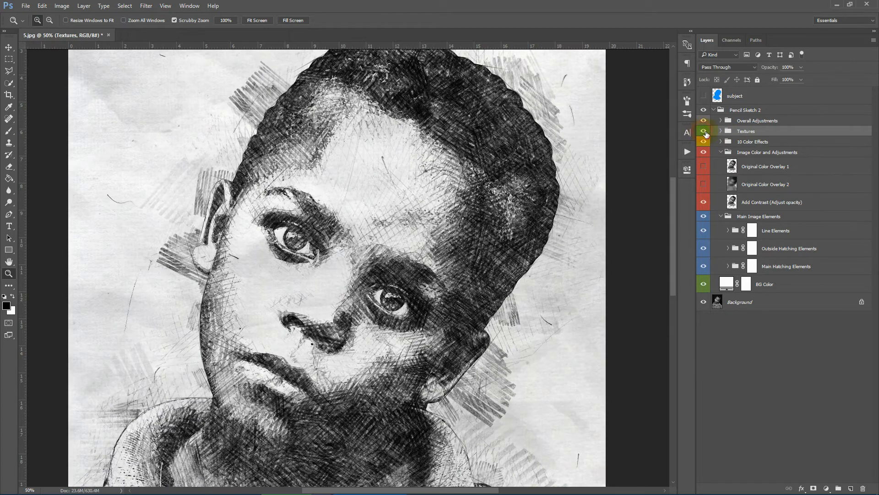
click(721, 131)
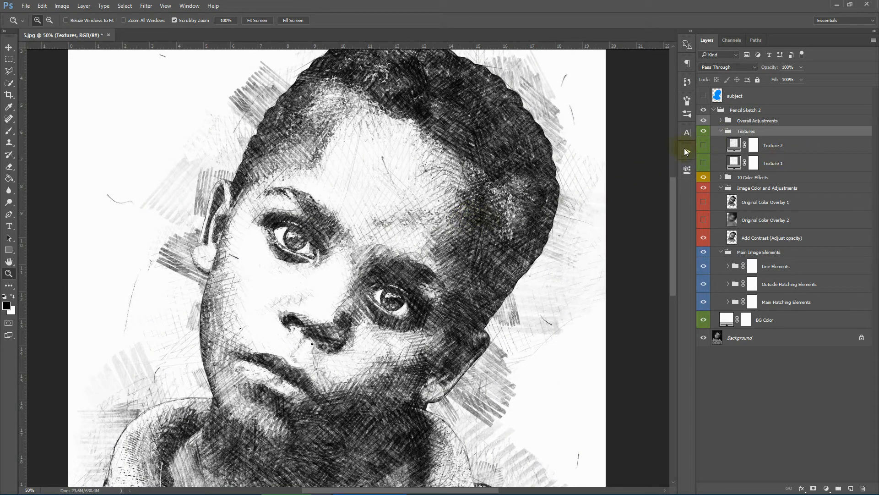
click(704, 131)
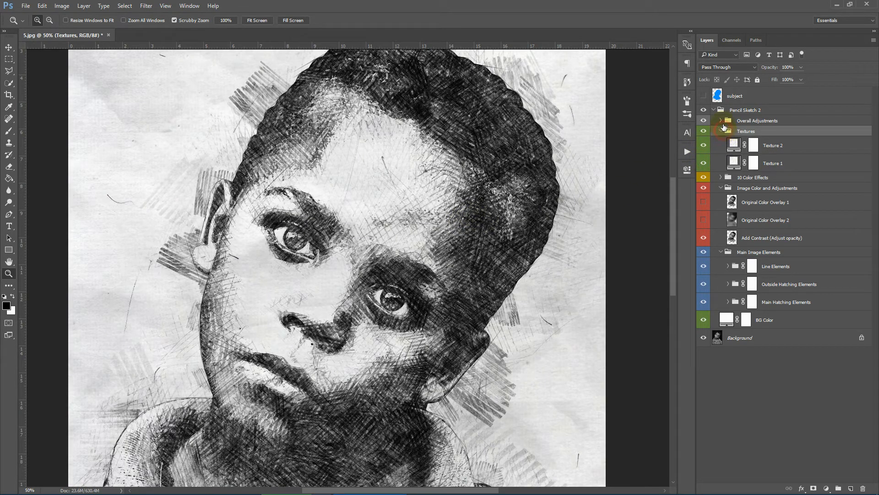
click(721, 121)
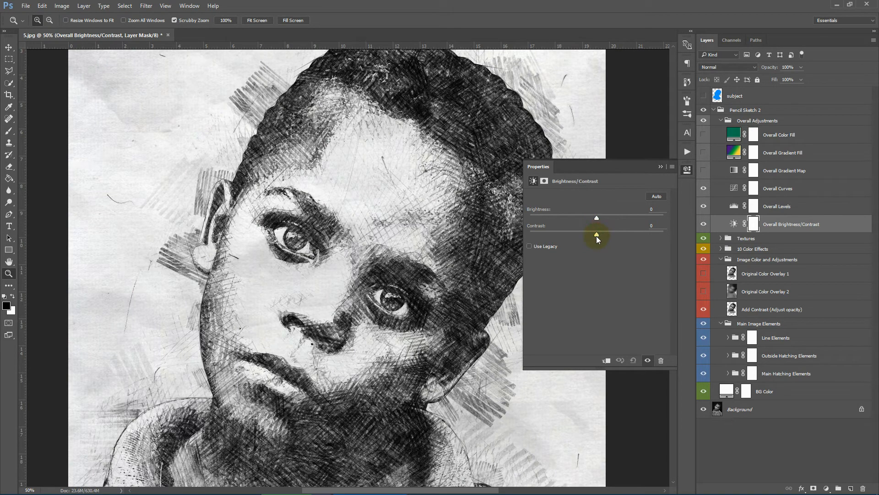
Reshape the Overall Curves RGB curve into an S-curve, lifting highlights and pulling down shadows.
drag(597, 233, 603, 234)
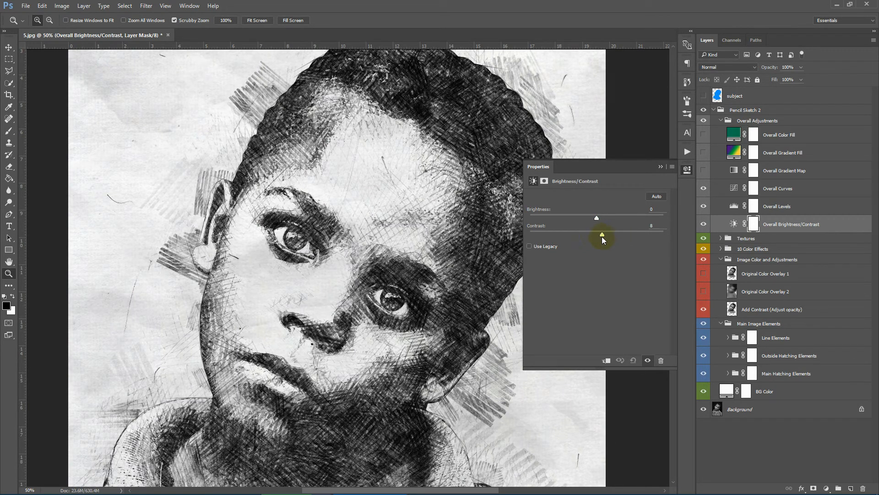
click(660, 166)
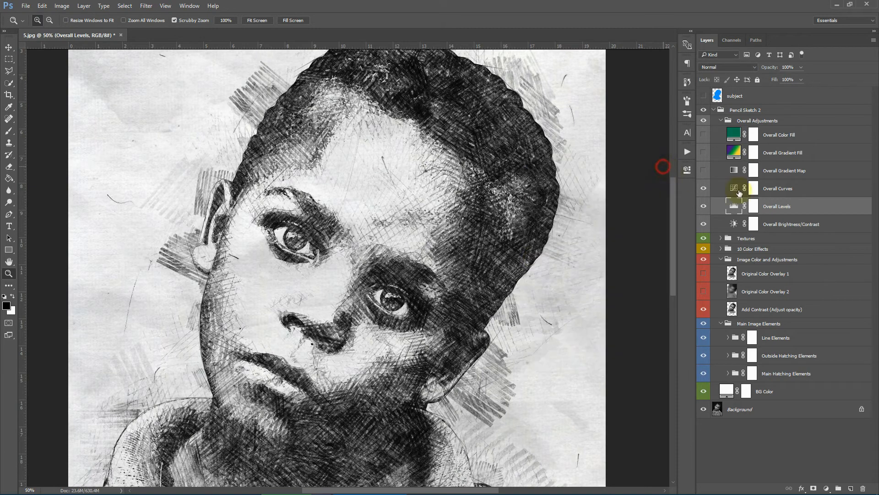
double_click(735, 188)
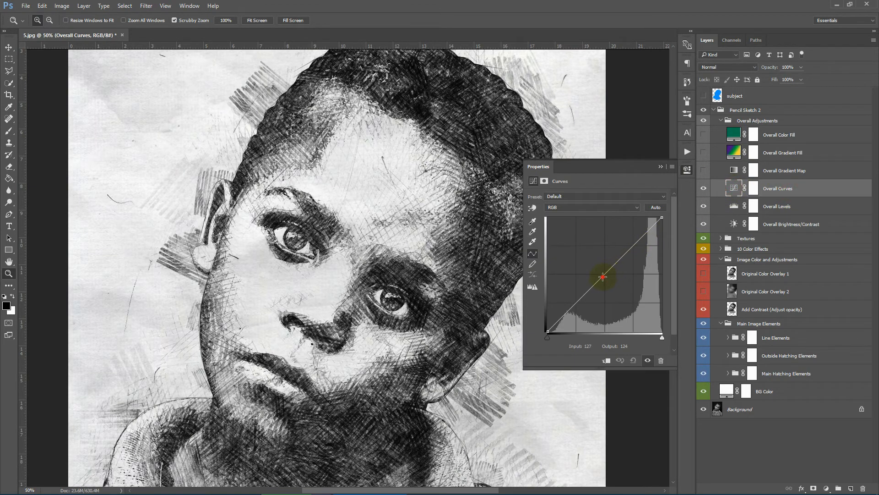
drag(602, 276, 580, 306)
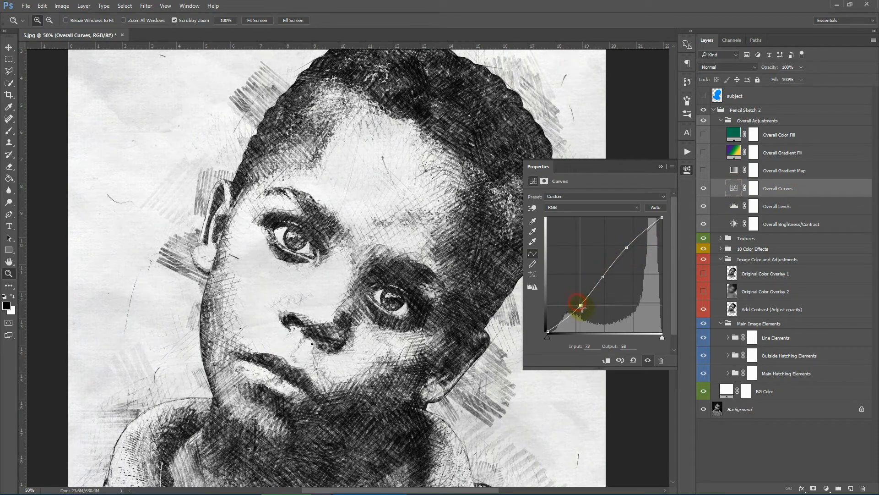
click(661, 167)
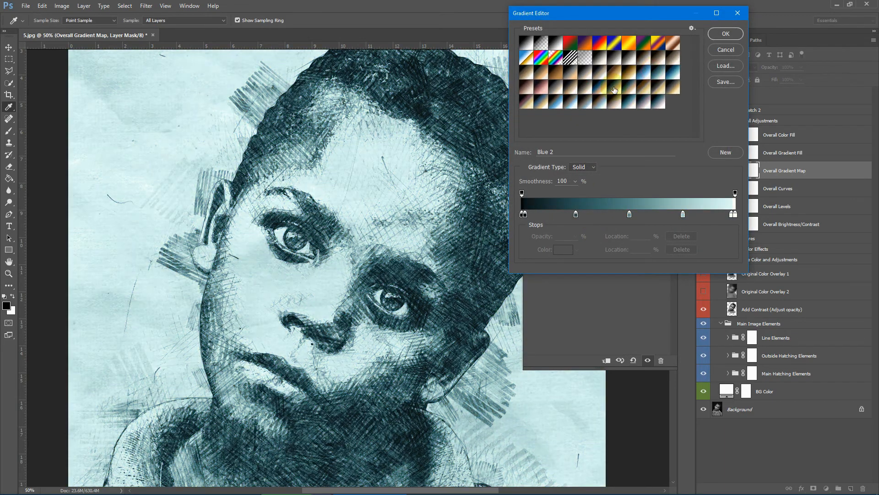
Preview Sepia-Blue and other Gradient Map tints on the sketch, then cancel the gradient choice.
click(622, 95)
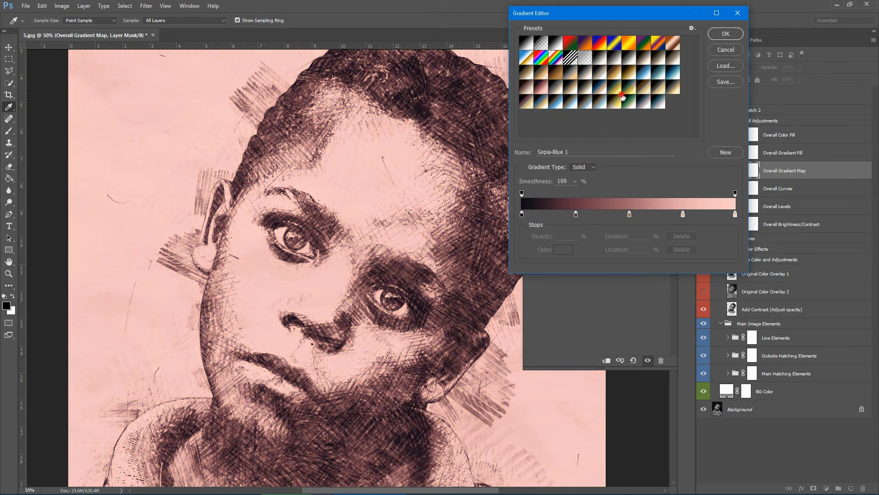
click(621, 95)
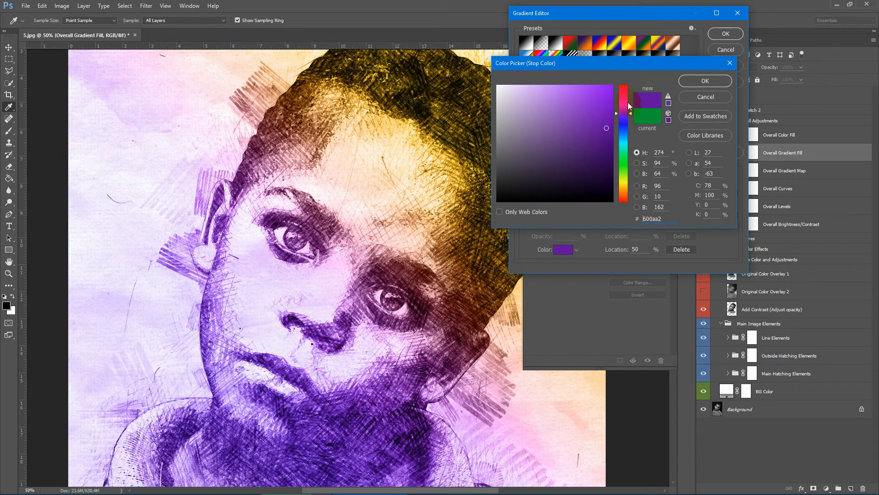
click(705, 80)
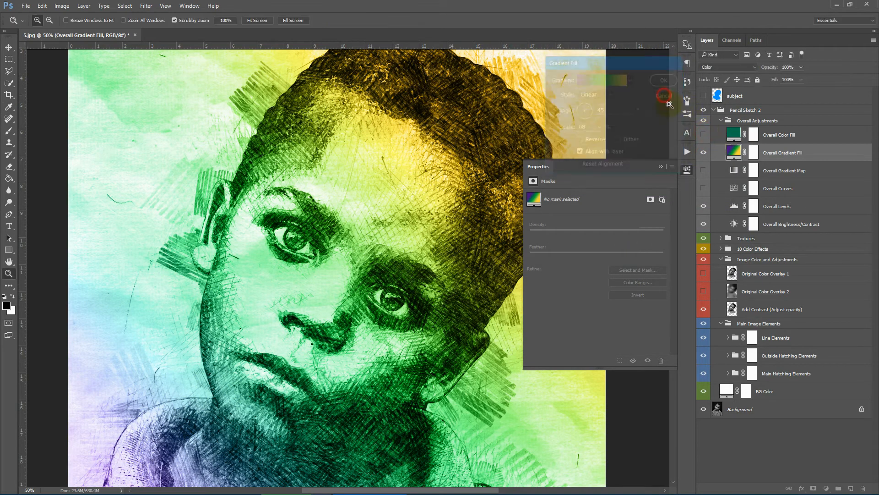
Preview a green Solid Color fill tint, cancel it, and collapse the Overall Adjustments group.
click(663, 95)
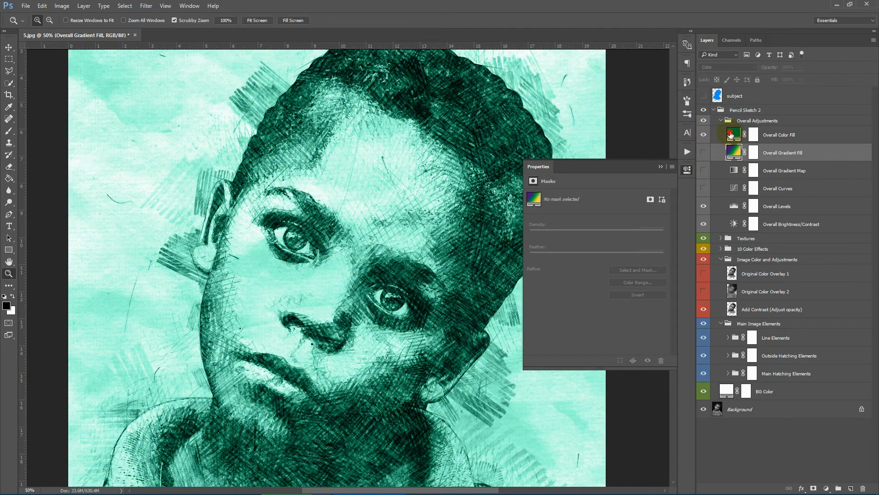
double_click(734, 134)
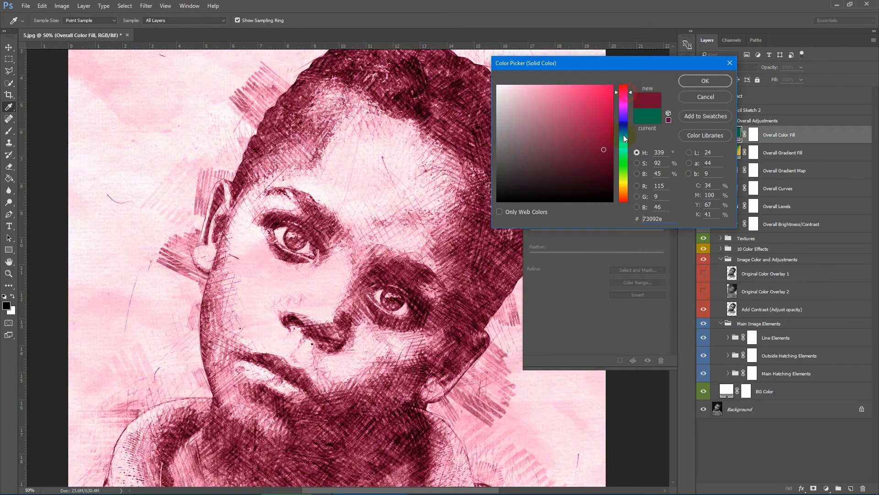
click(623, 115)
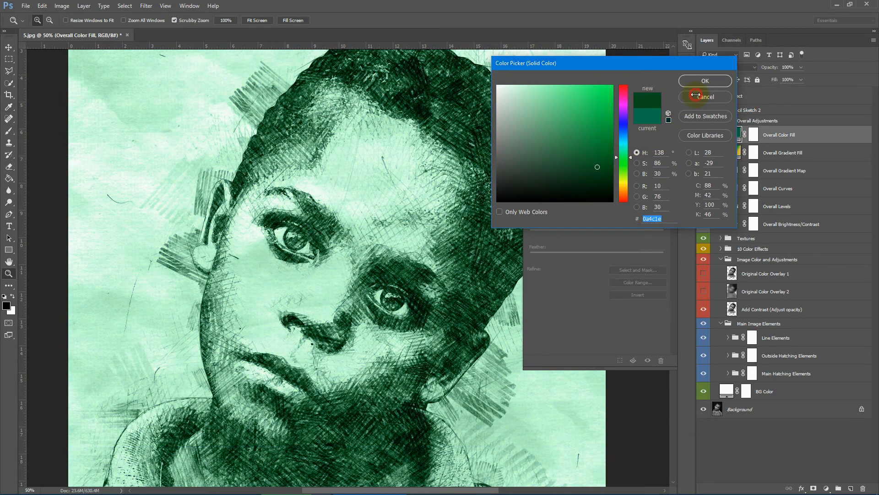
click(706, 97)
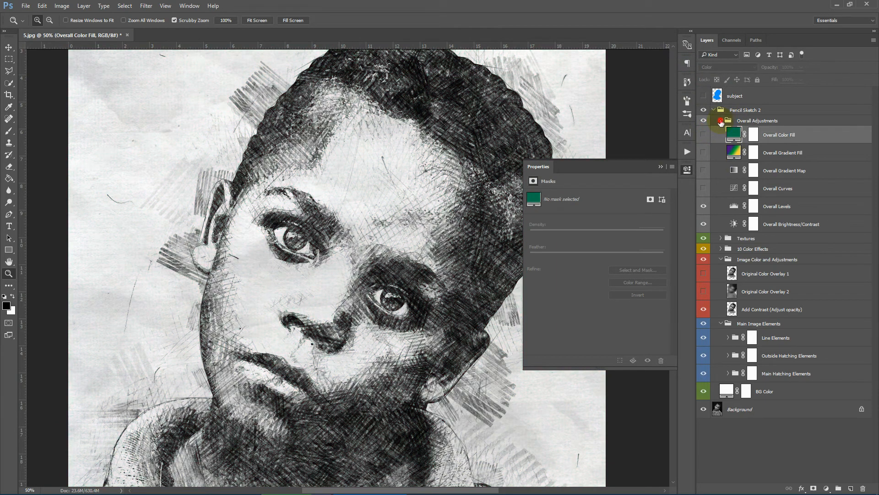
click(720, 121)
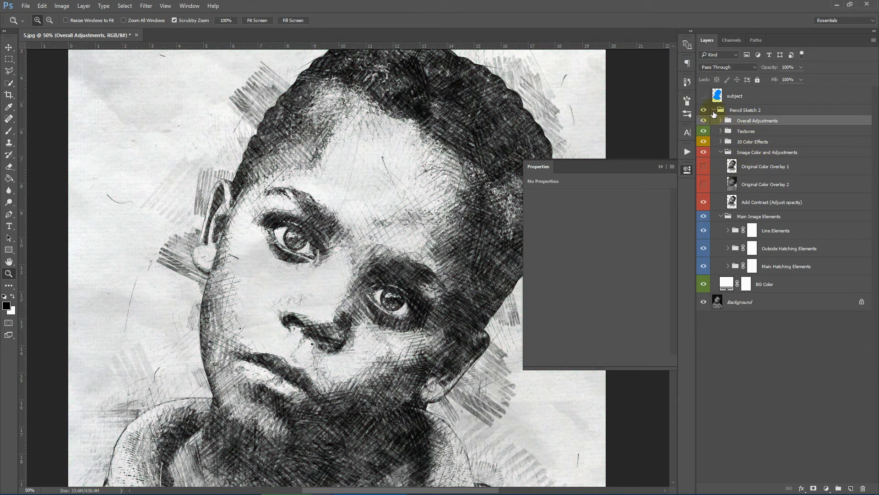
Open the bearded man's 1.jpg portrait from the test folder in Photoshop.
click(134, 486)
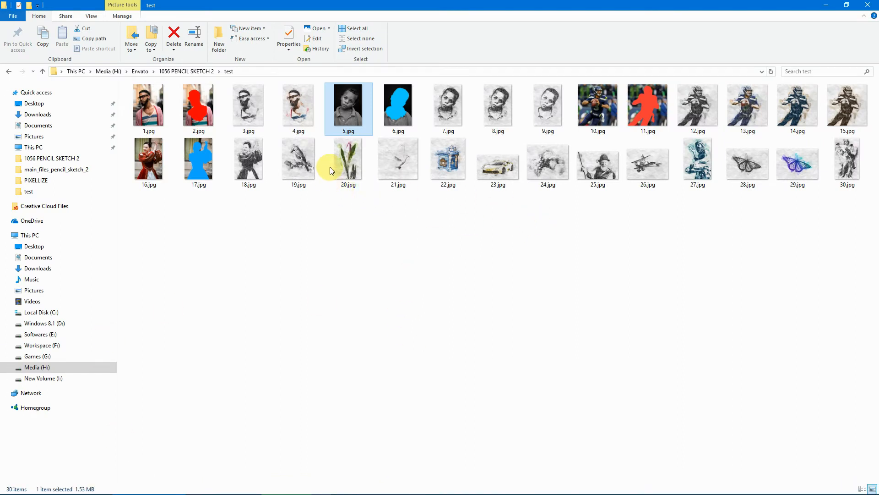
click(148, 107)
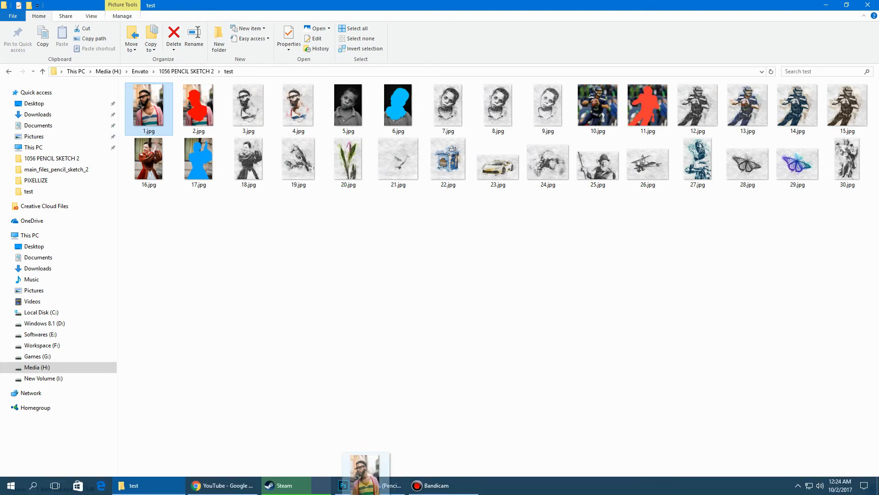
click(343, 486)
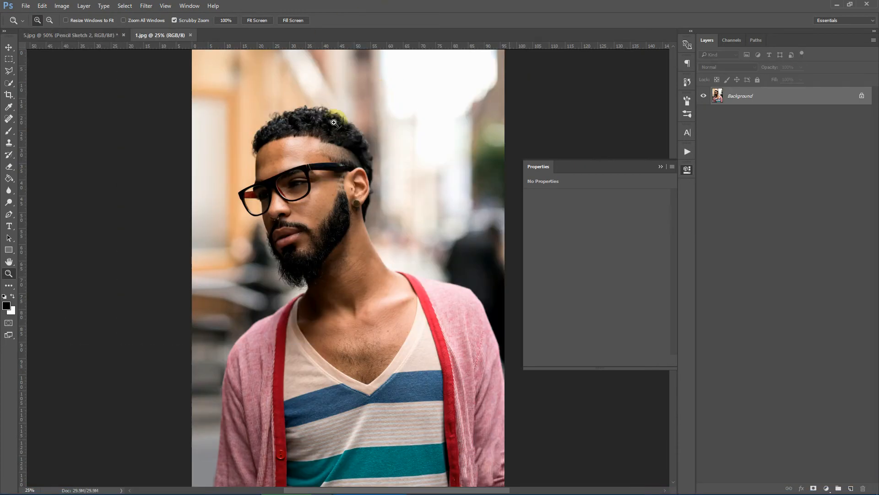
Place the red mask image 2.jpg as a layer above the portrait and select it.
click(134, 485)
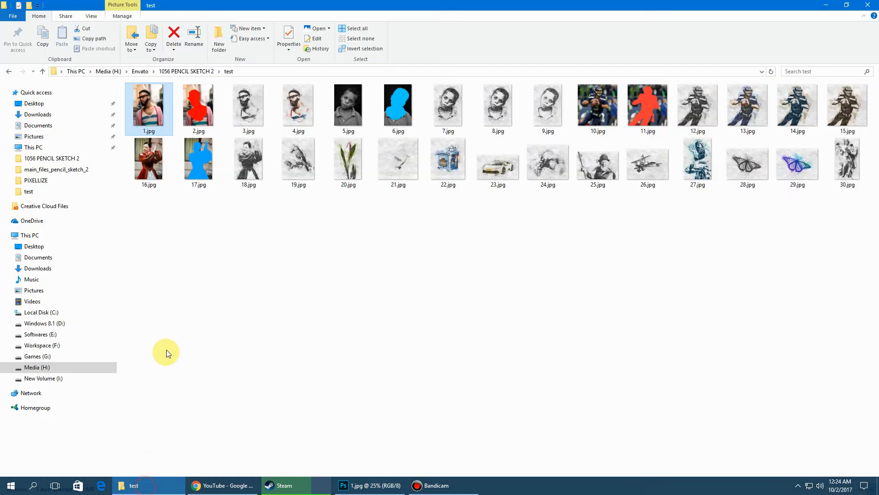
click(198, 106)
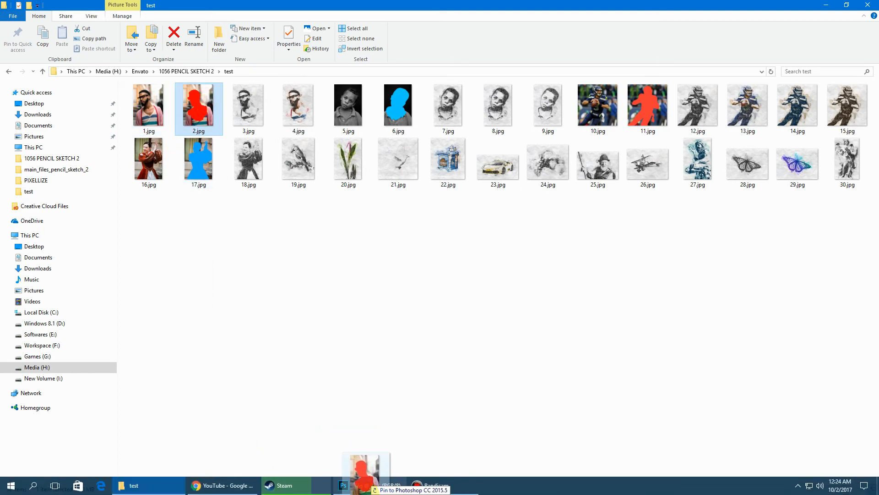
click(343, 486)
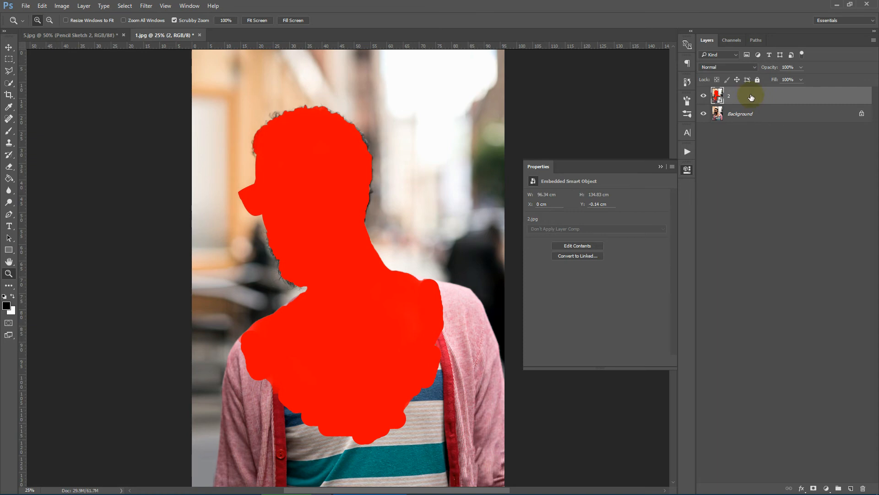
click(9, 83)
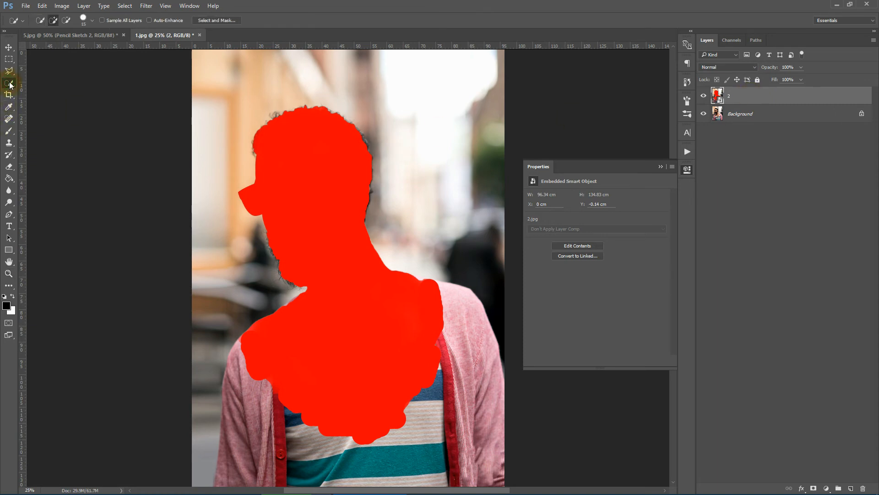
Name the mask layer subject and run the Pencil Sketch 2 action on the portrait.
click(9, 84)
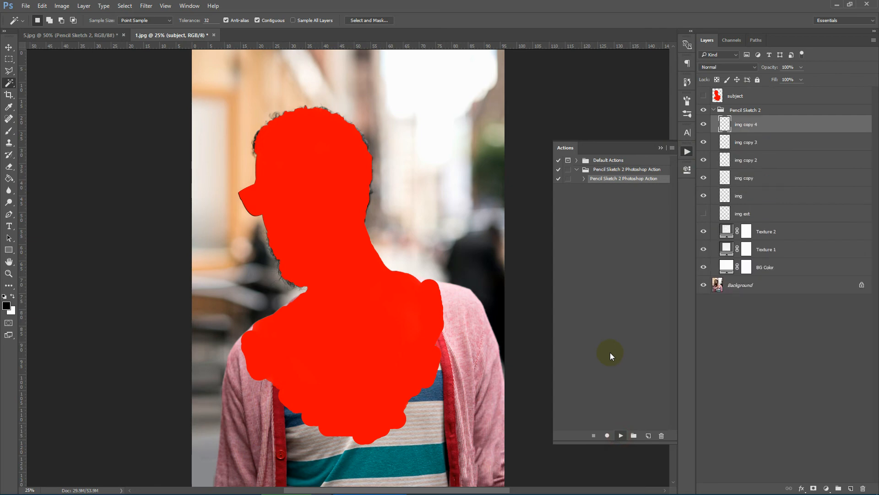
click(620, 435)
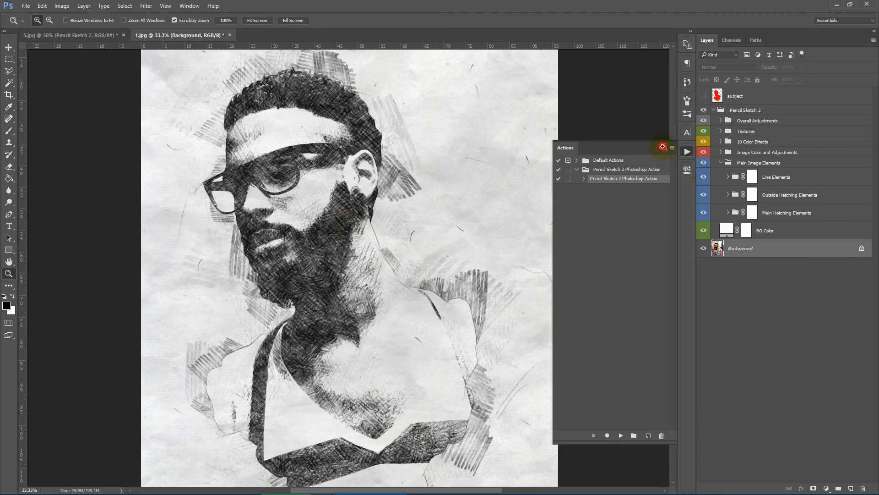
Show the Original Color Overlay 2 layer inside Image Color and Adjustments to colour the man's sketch.
click(766, 152)
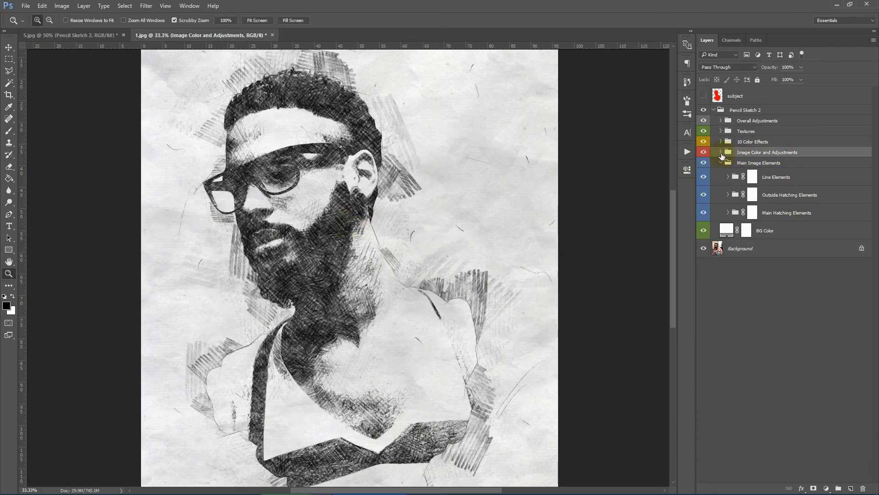
click(721, 152)
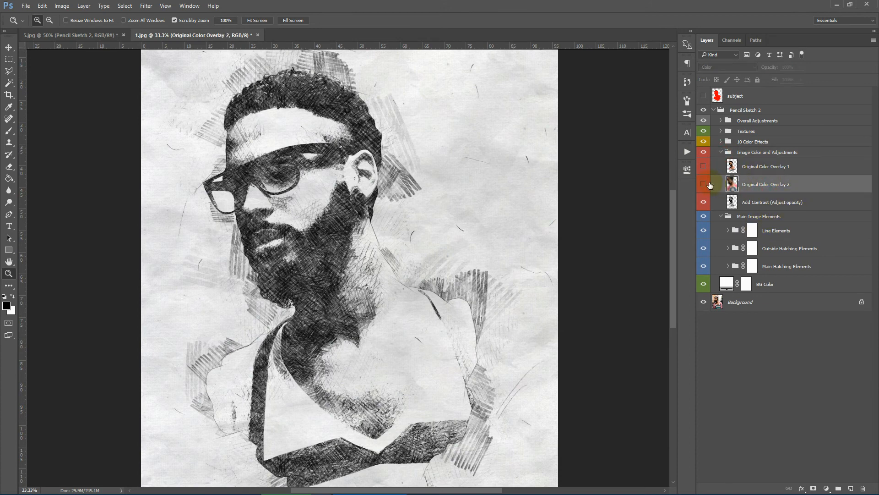
click(703, 185)
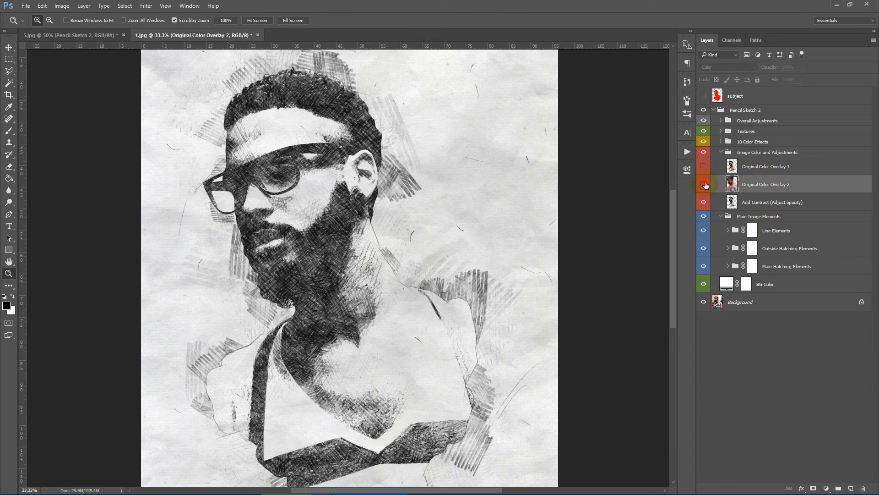
click(703, 186)
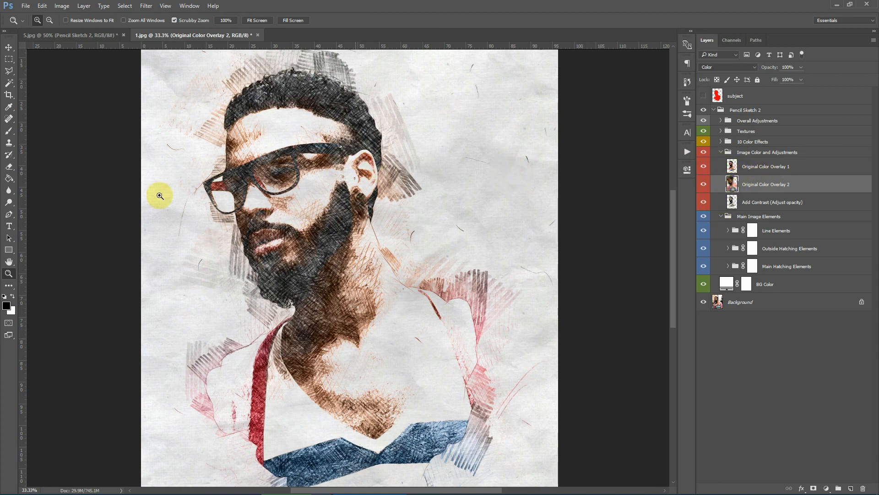
mouse_move(262, 199)
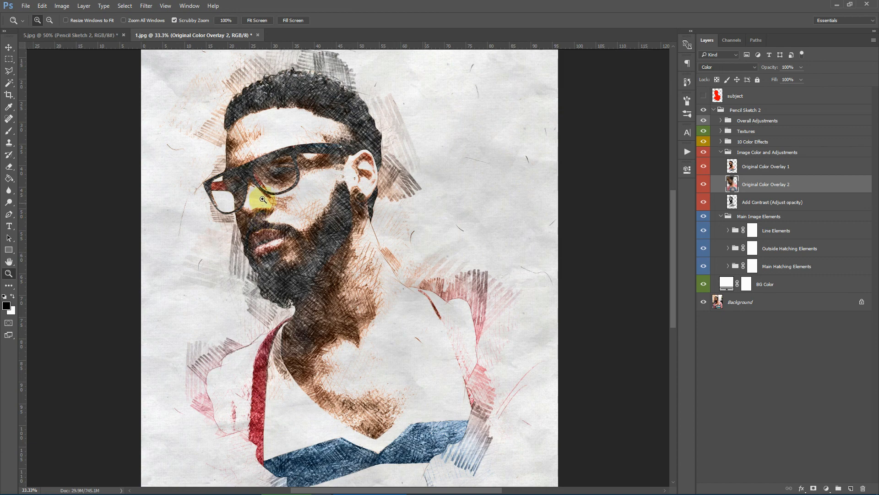
Switch back to the boy's 5.jpg sketch and expand its Pencil Sketch 2 group.
click(67, 35)
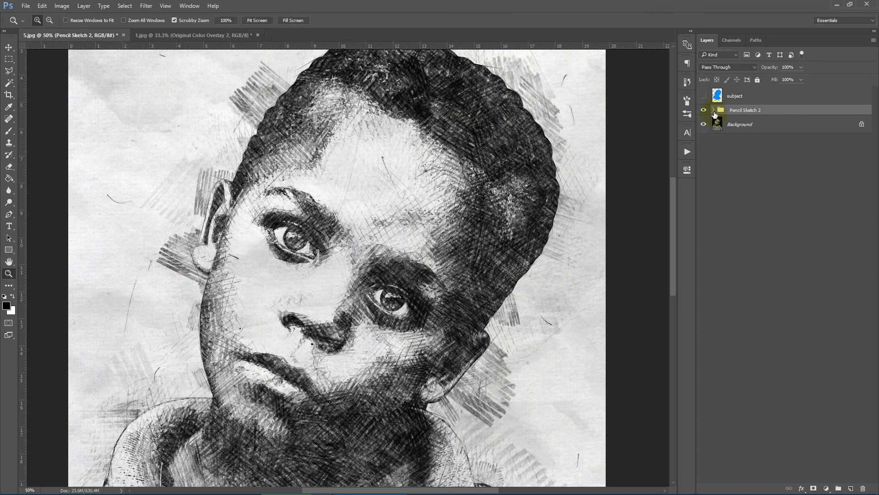
click(714, 110)
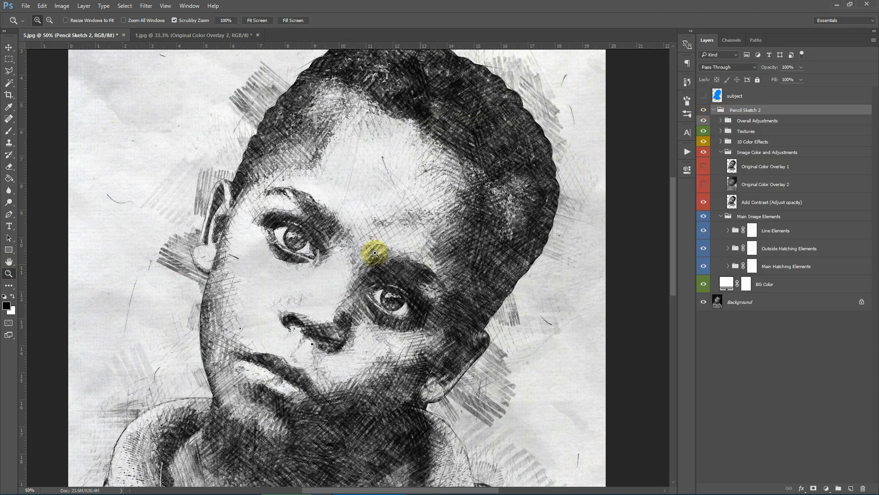